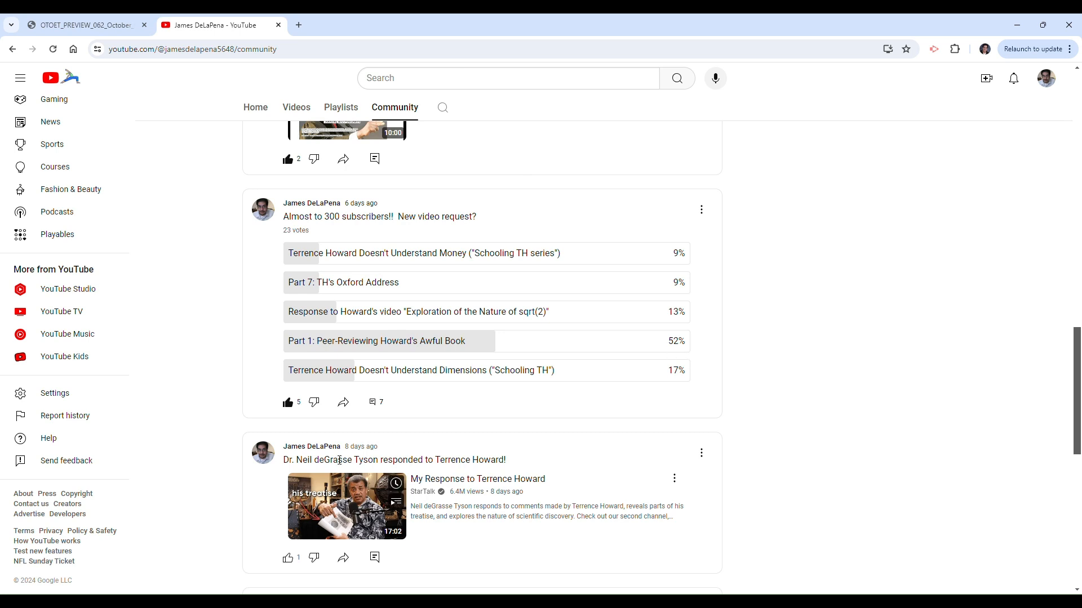
pyautogui.moveTo(721, 385)
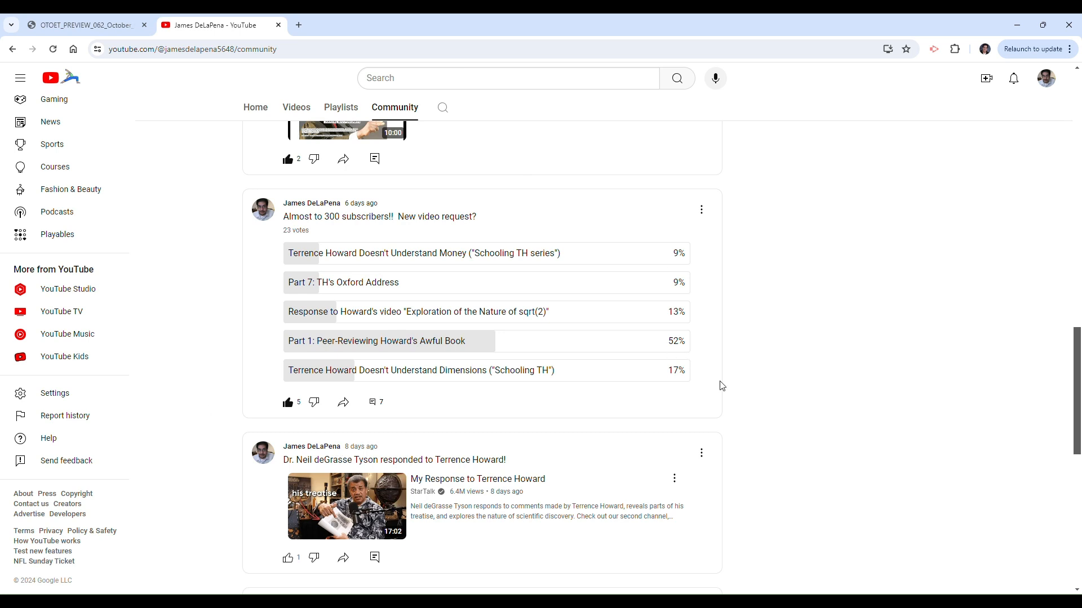
pyautogui.moveTo(605, 249)
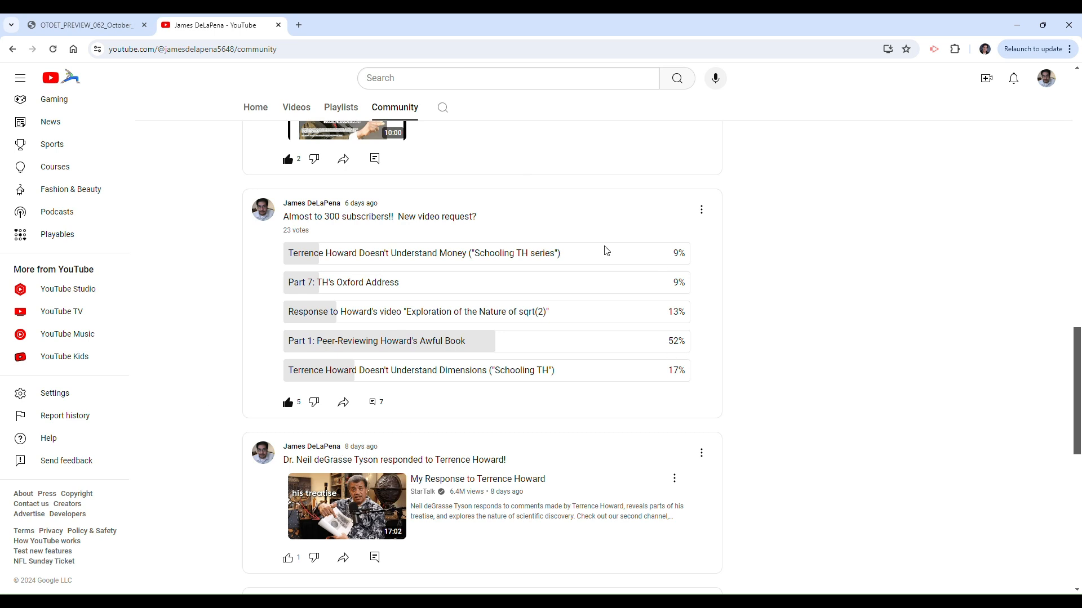
pyautogui.moveTo(400, 362)
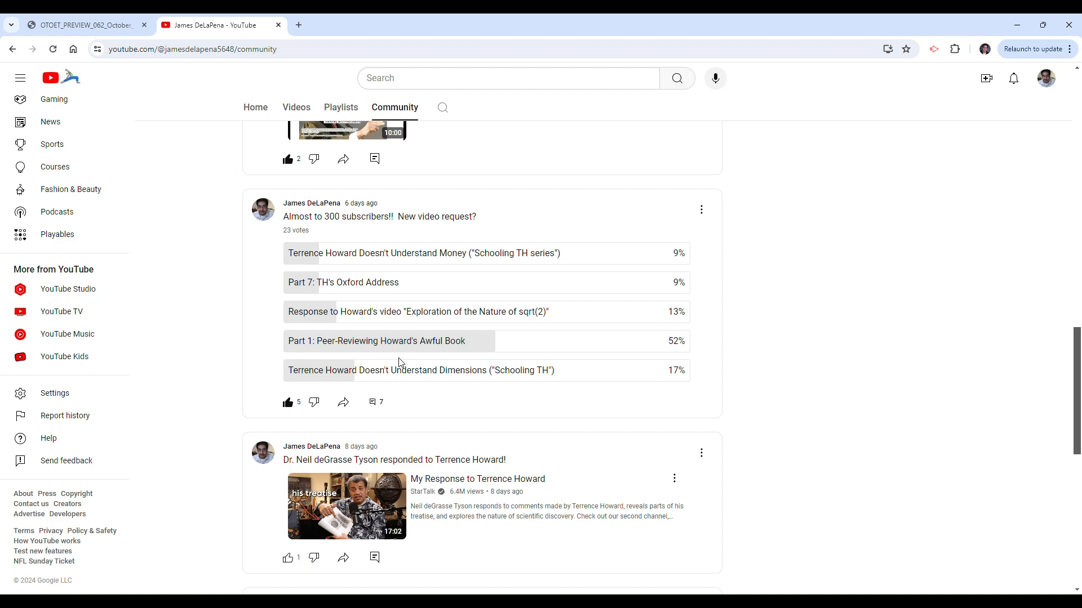
pyautogui.moveTo(513, 341)
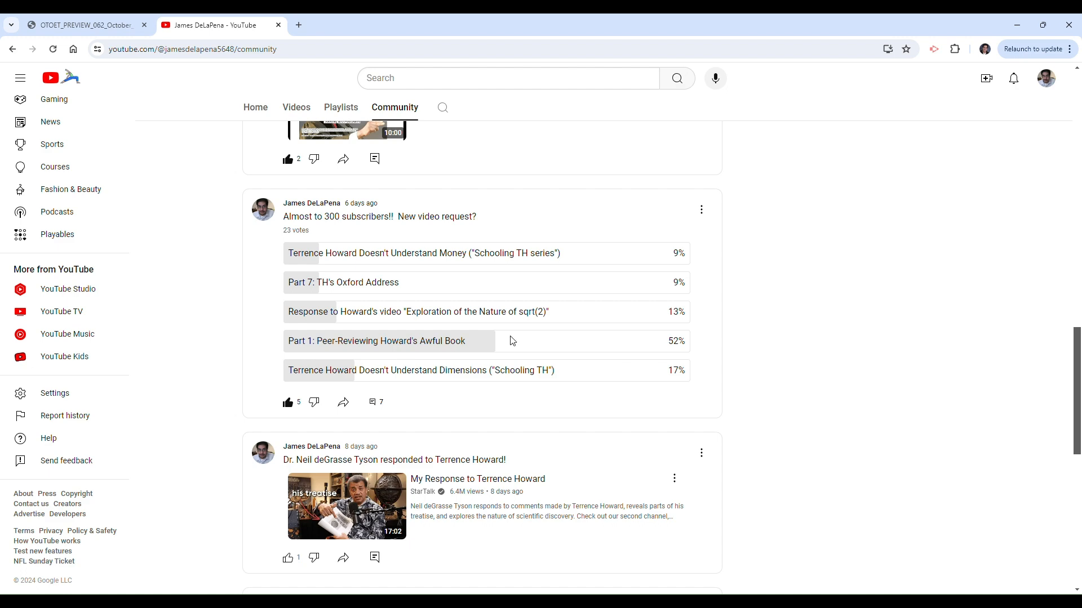
# Switch to the book PDF tab and scroll from the cover to page 3's Dear World letter.
pyautogui.click(83, 25)
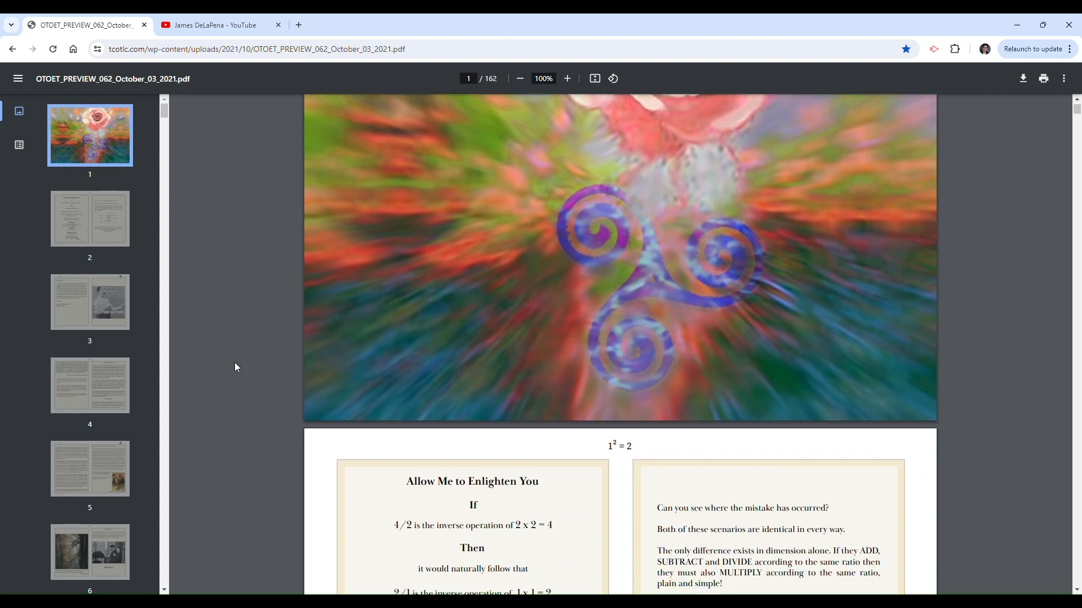
pyautogui.scroll(-3)
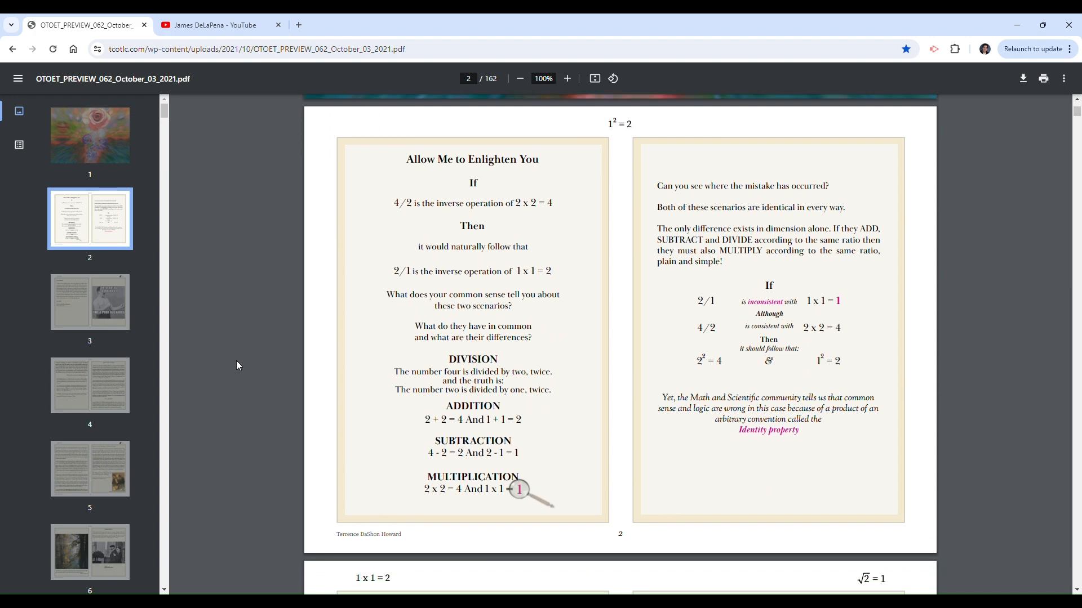
pyautogui.scroll(-3)
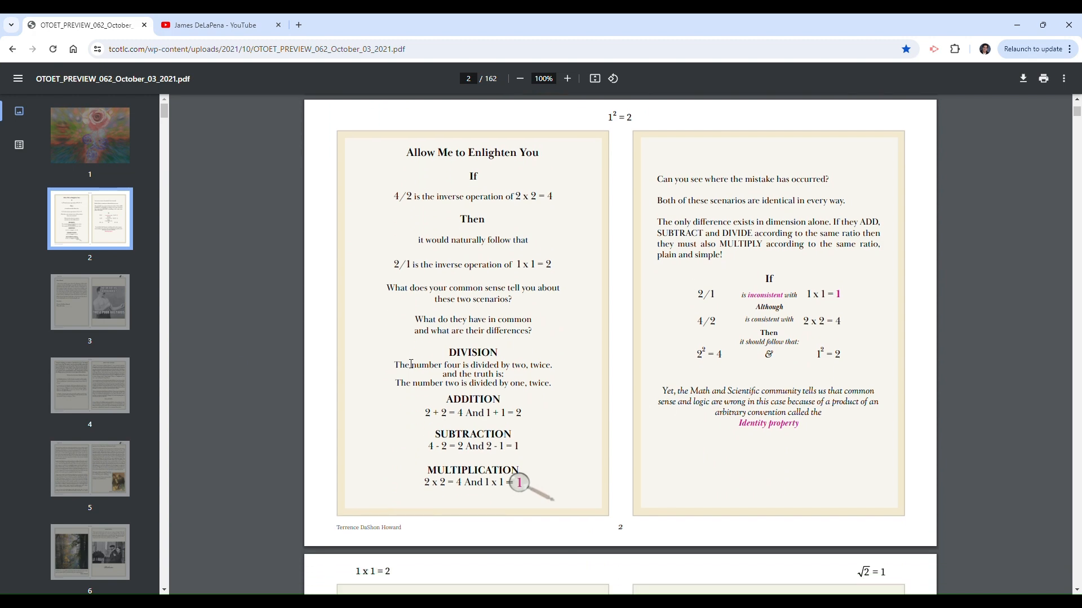
pyautogui.scroll(-3)
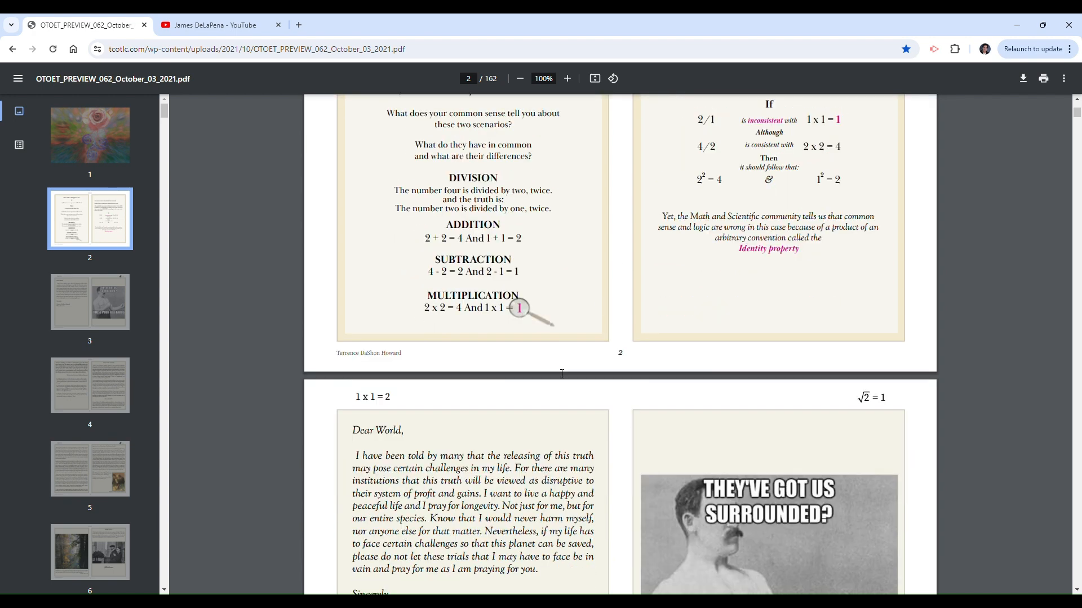
pyautogui.scroll(-3)
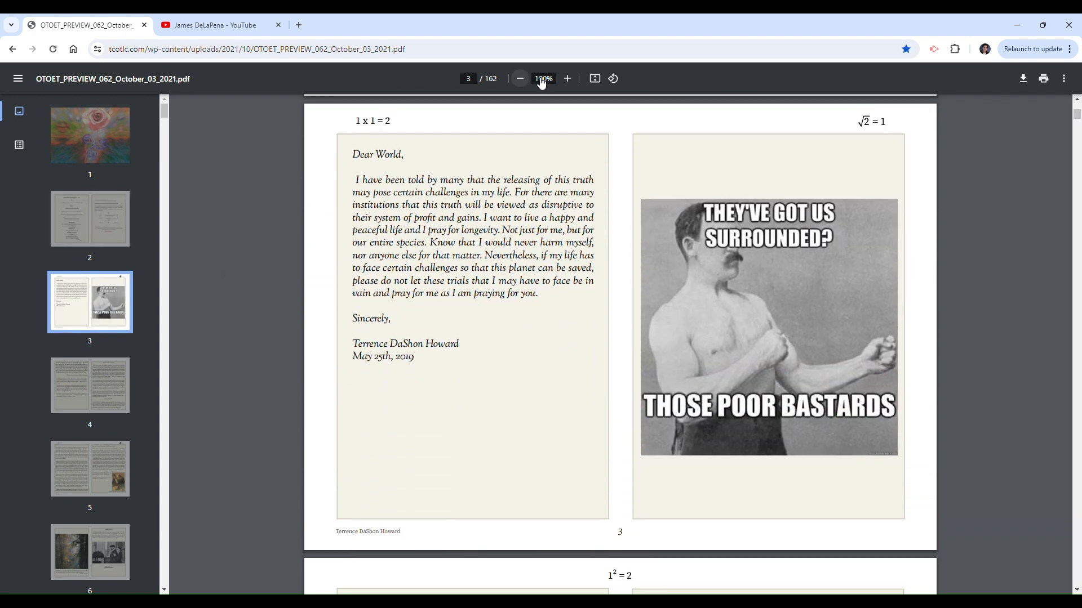
# Zoom the book to 150% and scroll down into page 3's letter.
pyautogui.click(566, 79)
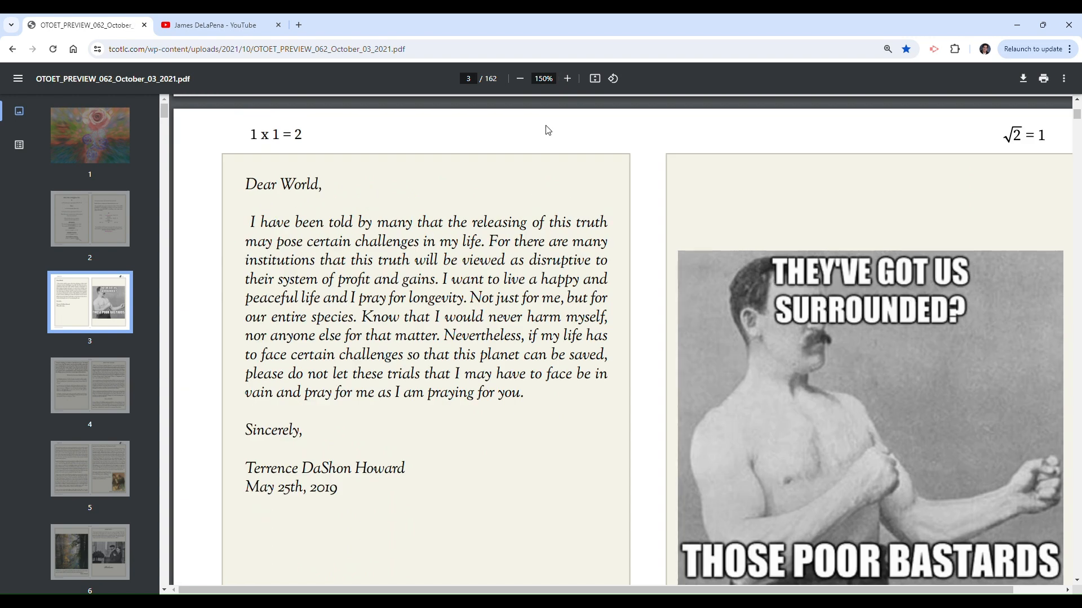
pyautogui.scroll(-3)
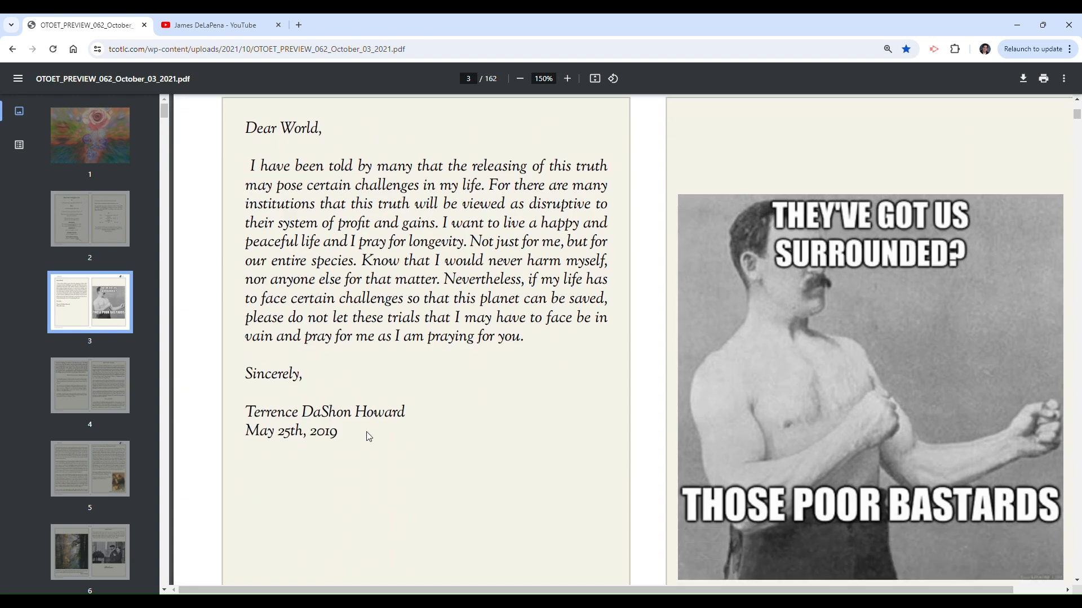
pyautogui.moveTo(639, 392)
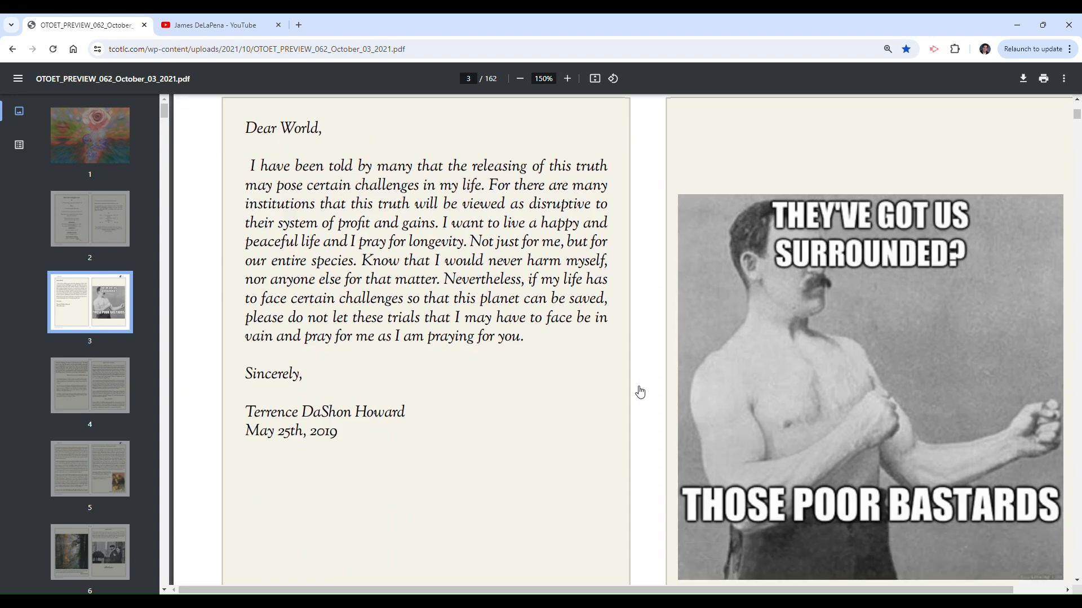
pyautogui.scroll(-3)
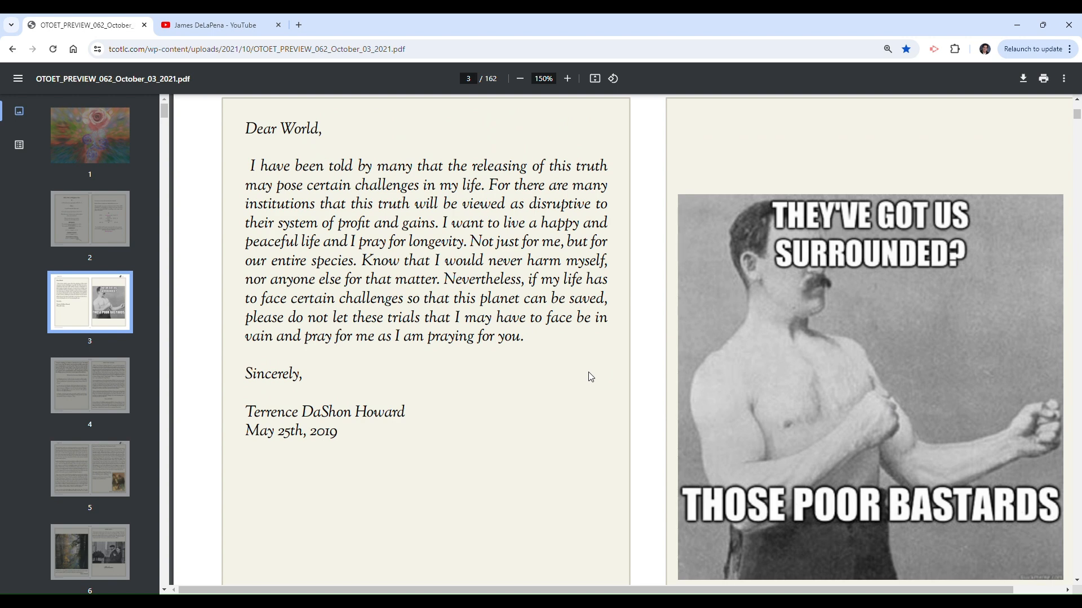
pyautogui.moveTo(603, 430)
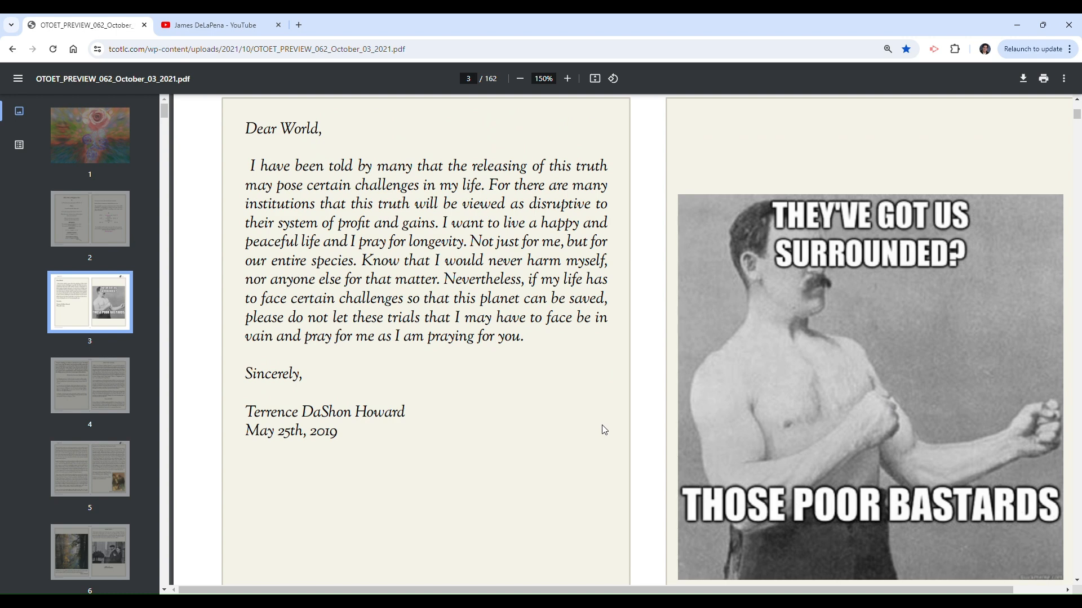
pyautogui.moveTo(621, 189)
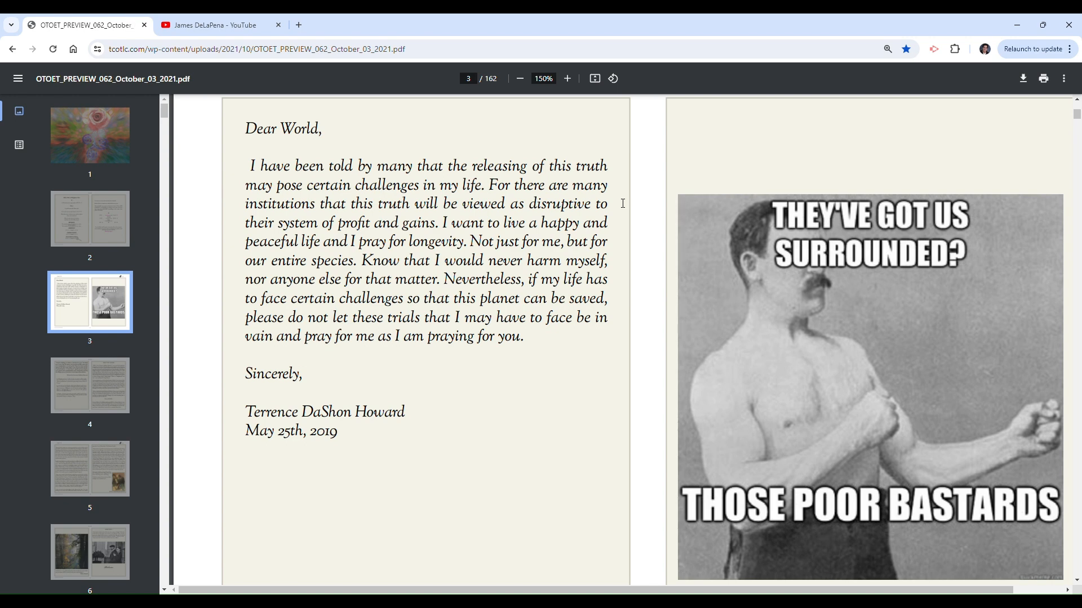
pyautogui.moveTo(626, 255)
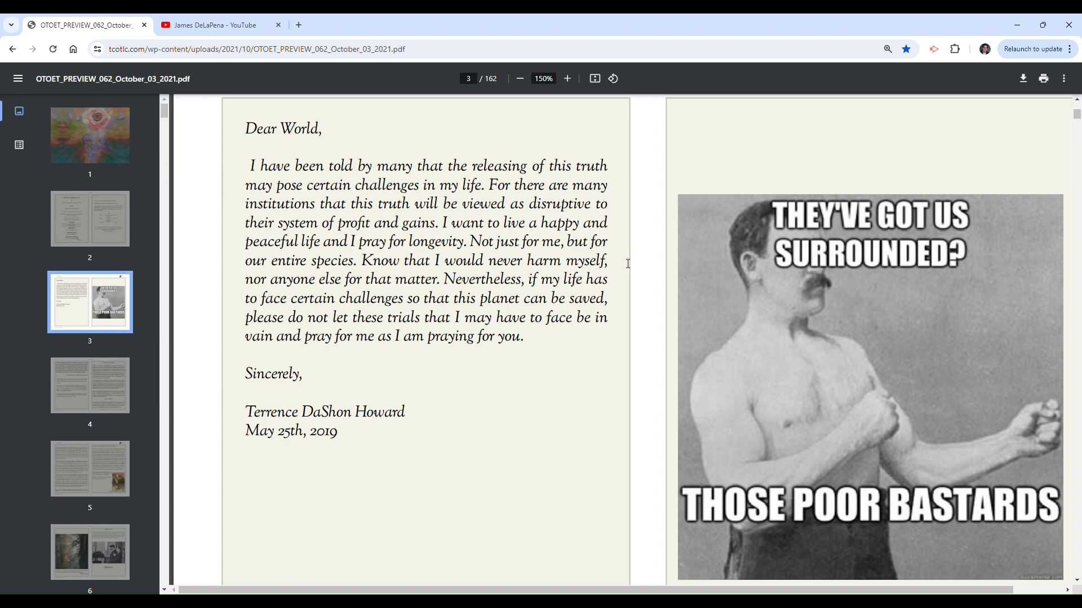
pyautogui.moveTo(624, 277)
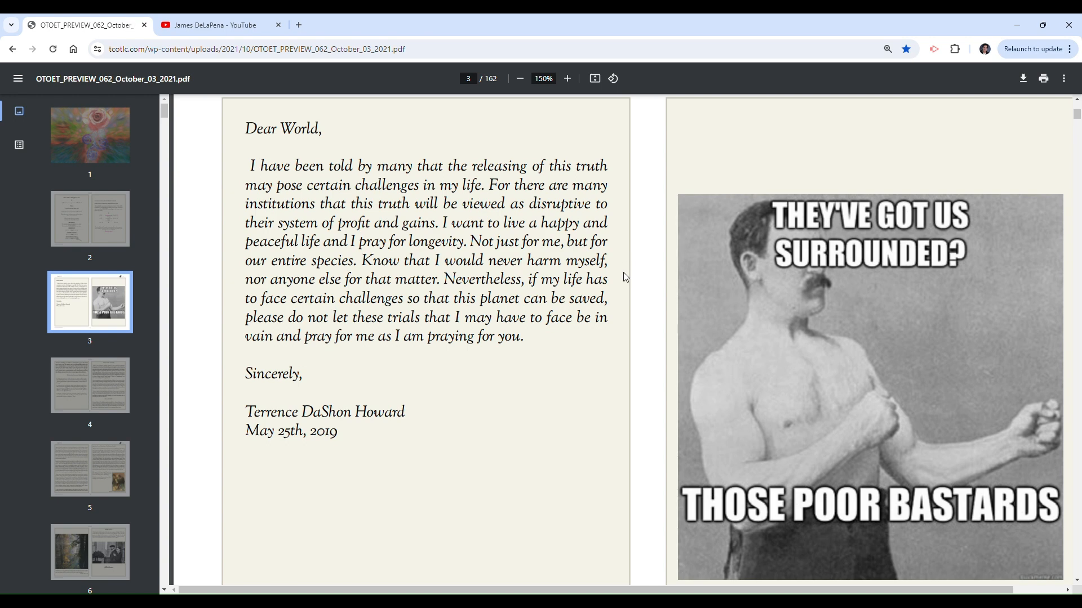
# Select and clear passages of the letter, including its signature and date.
pyautogui.moveTo(362, 260); pyautogui.dragTo(442, 298)
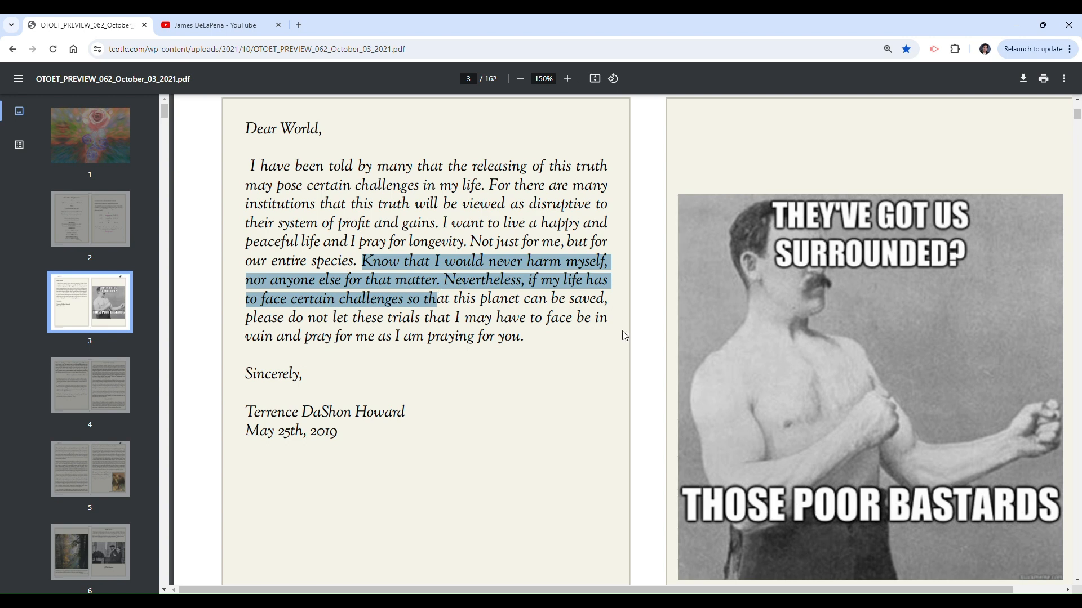
pyautogui.click(501, 313)
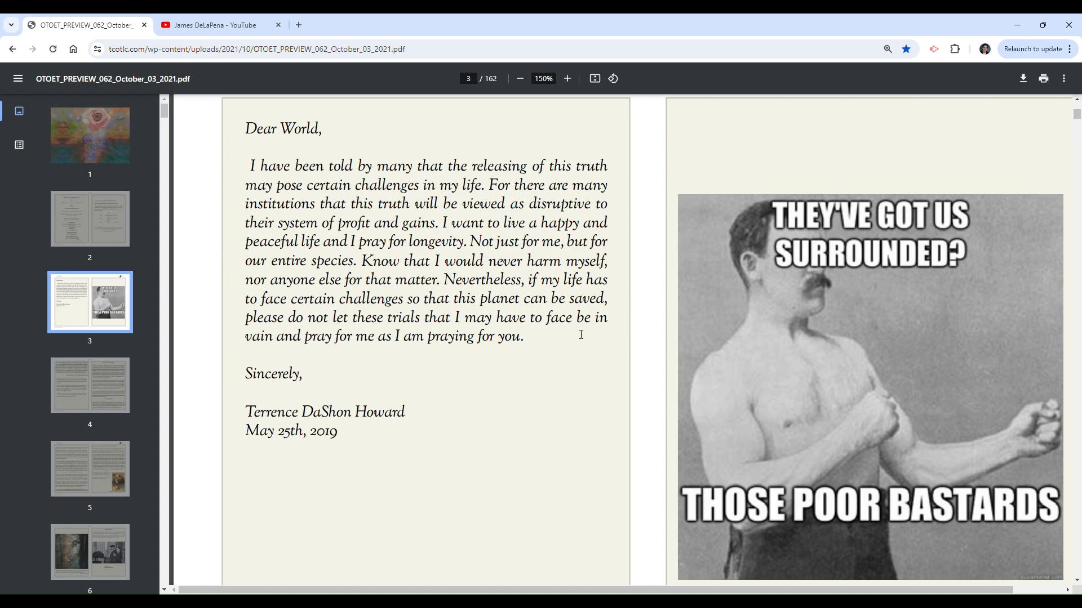
pyautogui.moveTo(570, 369)
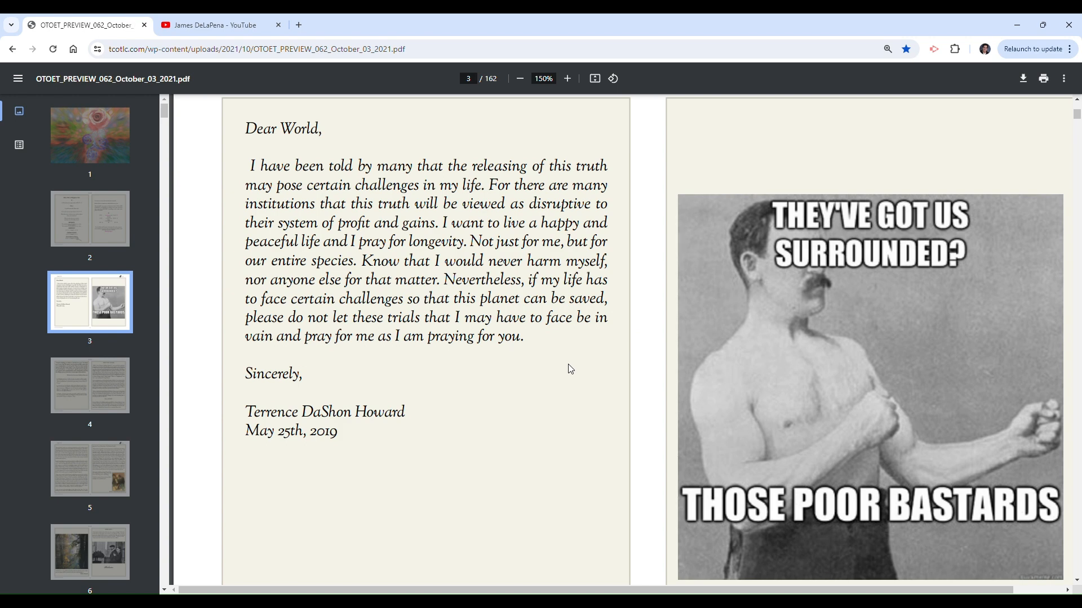
pyautogui.moveTo(572, 365)
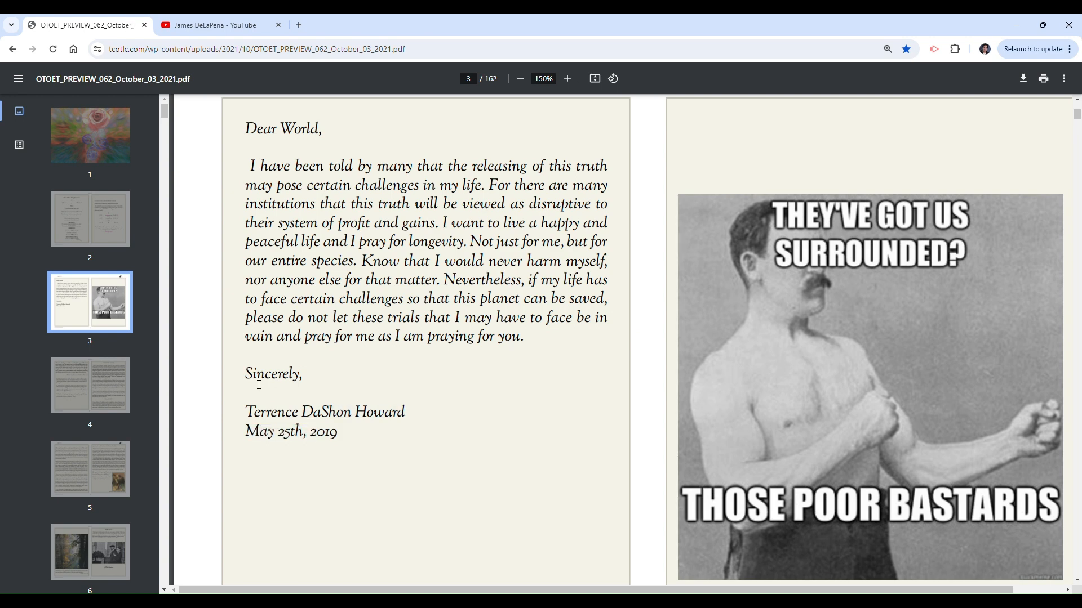
pyautogui.moveTo(245, 412); pyautogui.dragTo(338, 433)
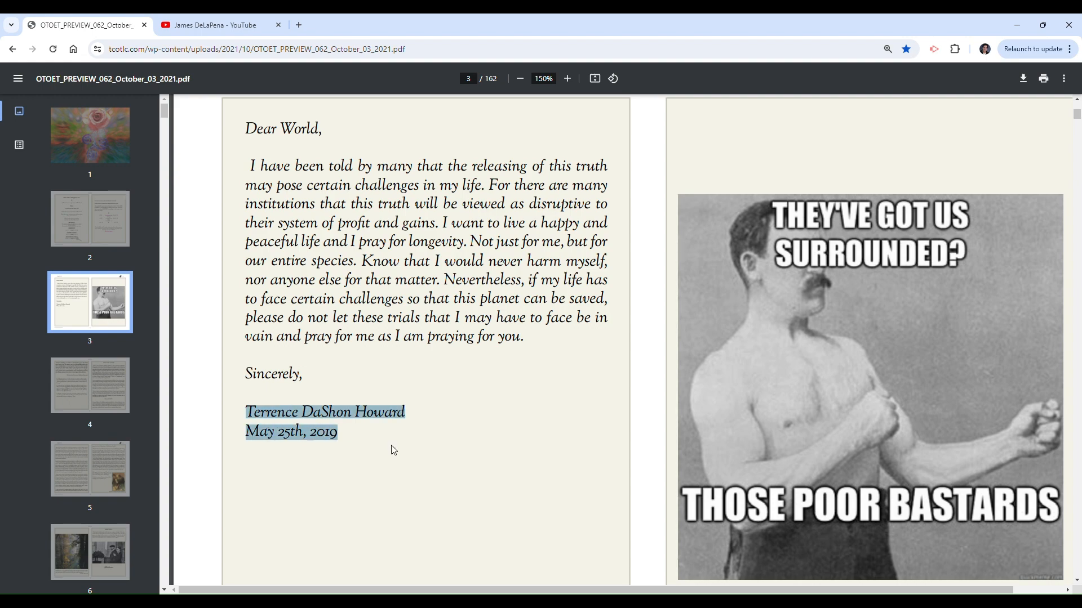
pyautogui.click(448, 474)
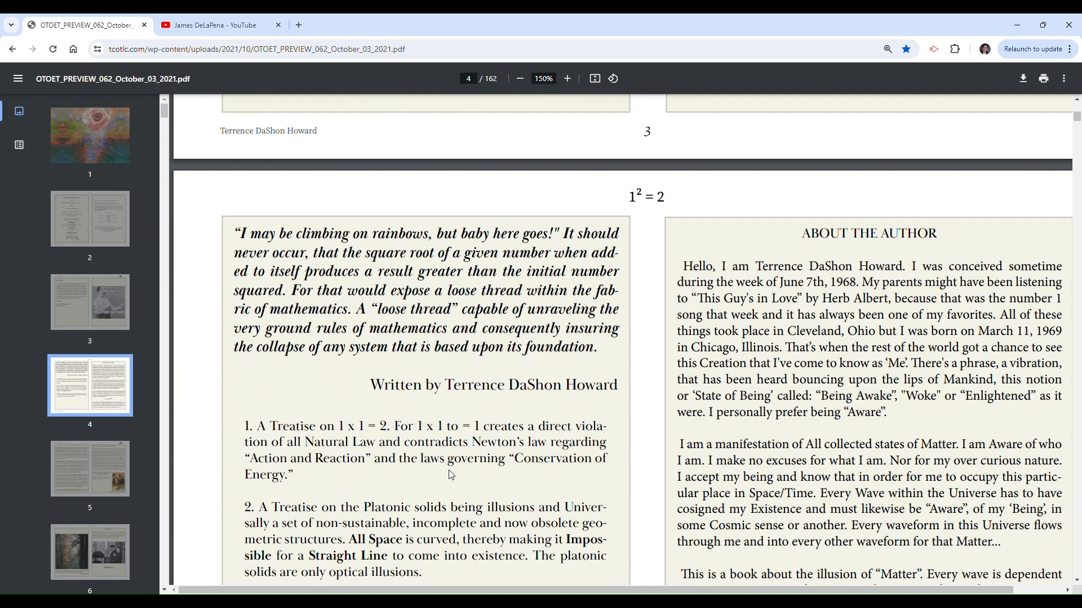
pyautogui.scroll(-3)
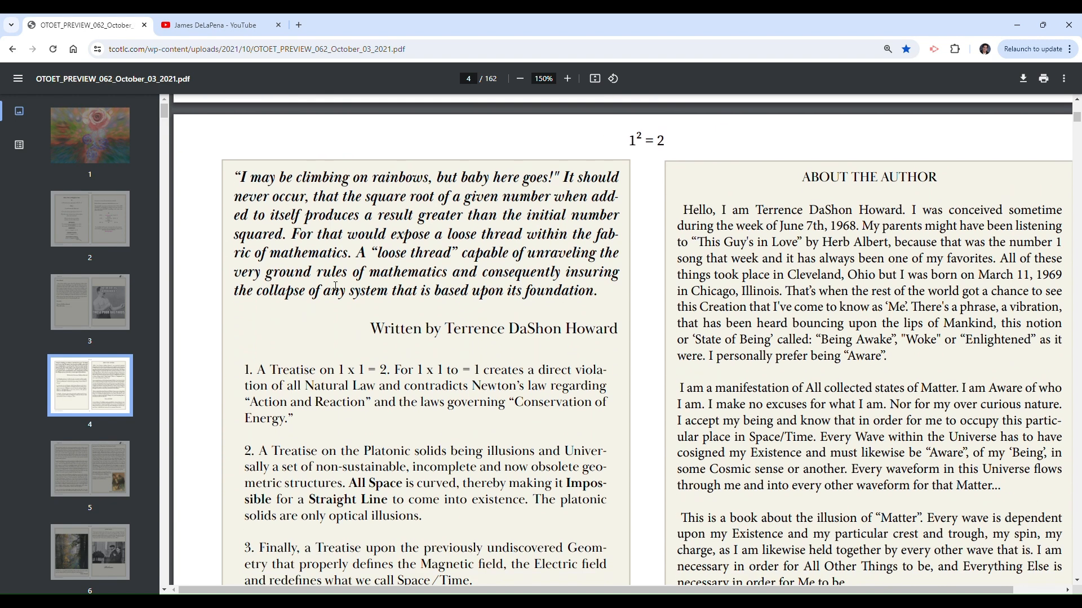
pyautogui.moveTo(399, 338)
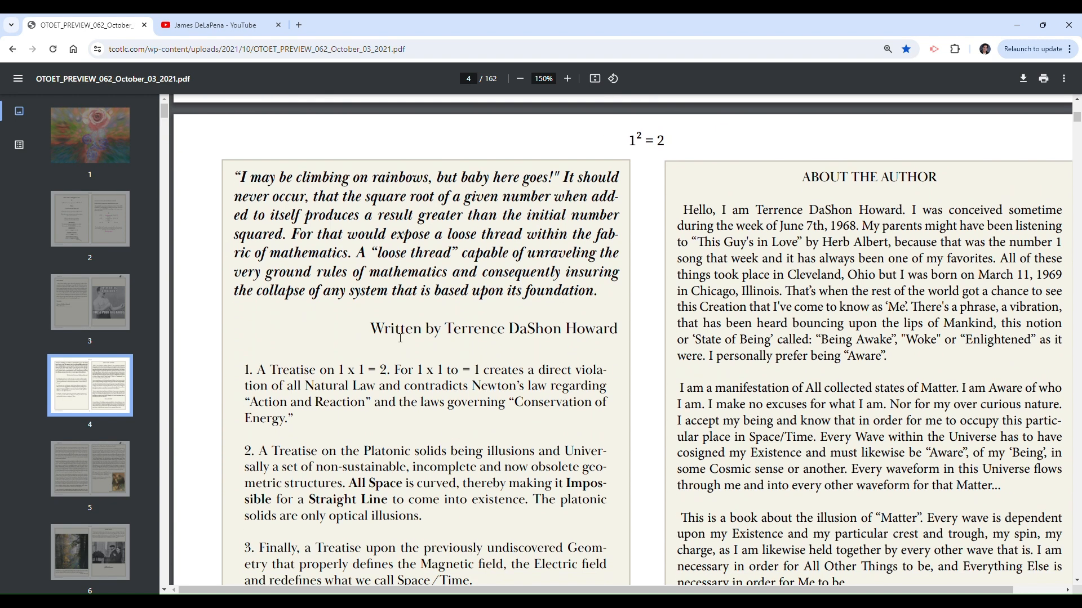
pyautogui.moveTo(235, 178); pyautogui.dragTo(416, 197)
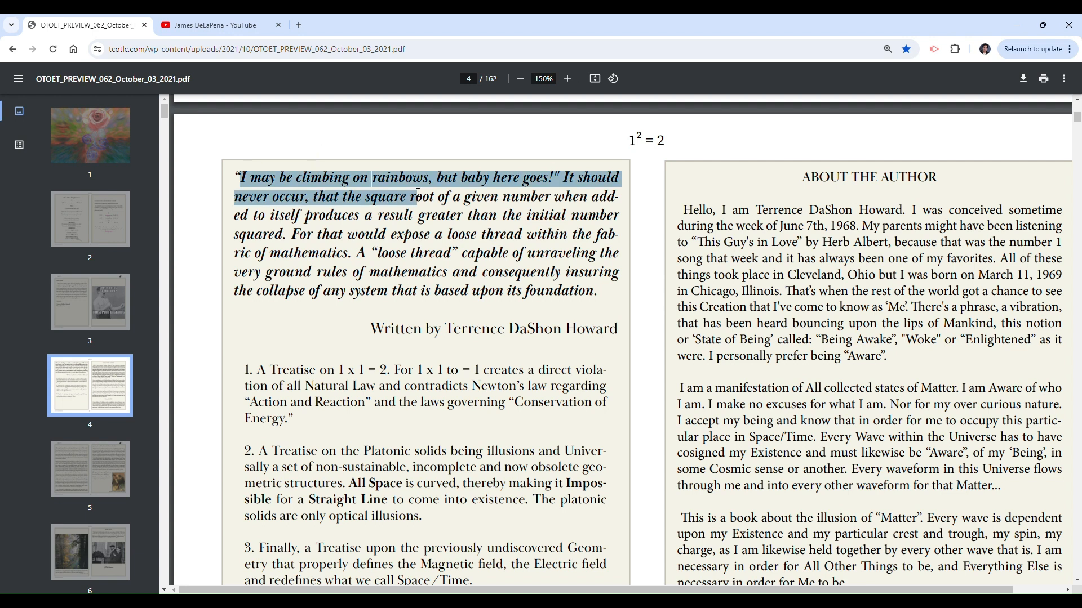
pyautogui.moveTo(621, 196); pyautogui.dragTo(429, 178)
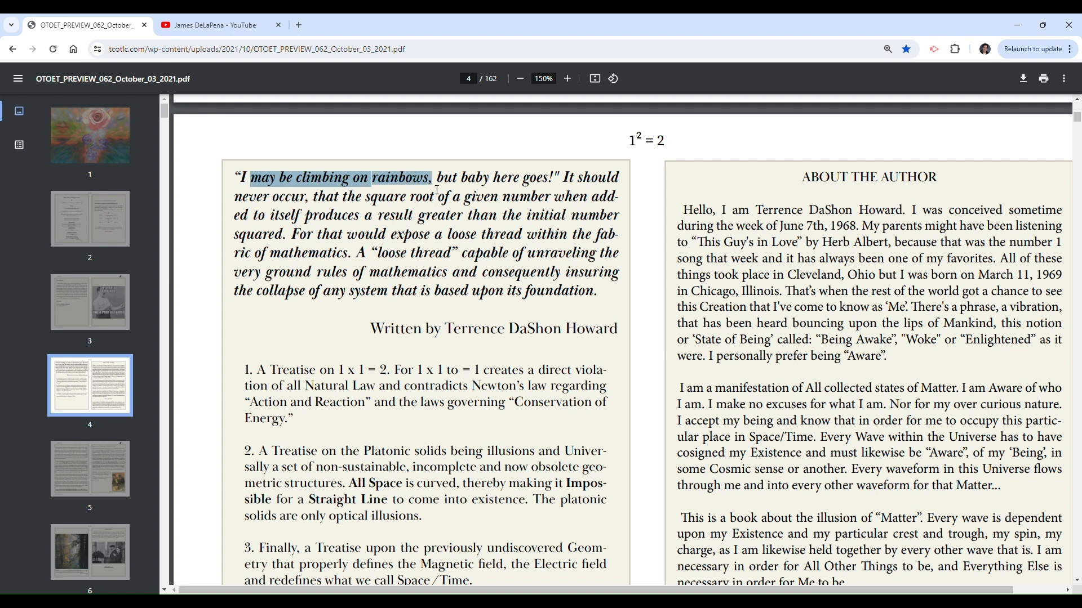
pyautogui.moveTo(443, 253)
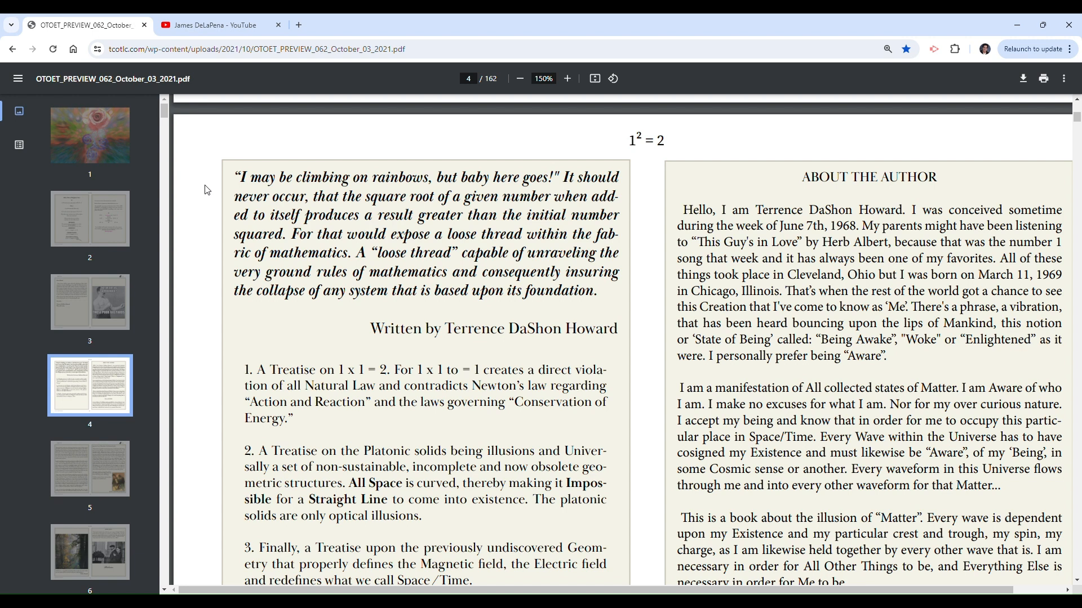
pyautogui.moveTo(220, 202)
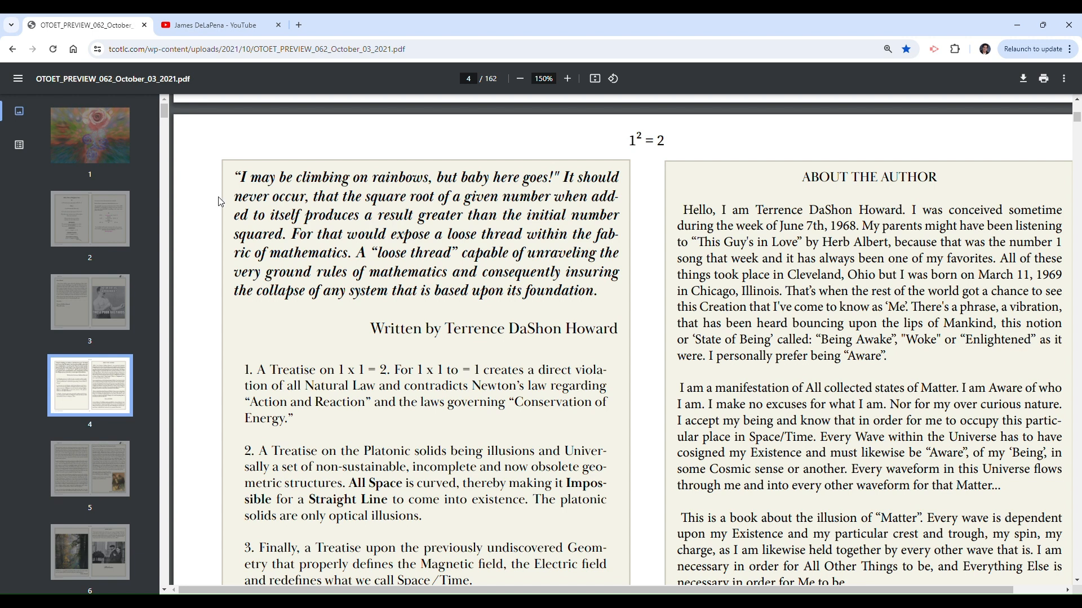
pyautogui.moveTo(212, 184)
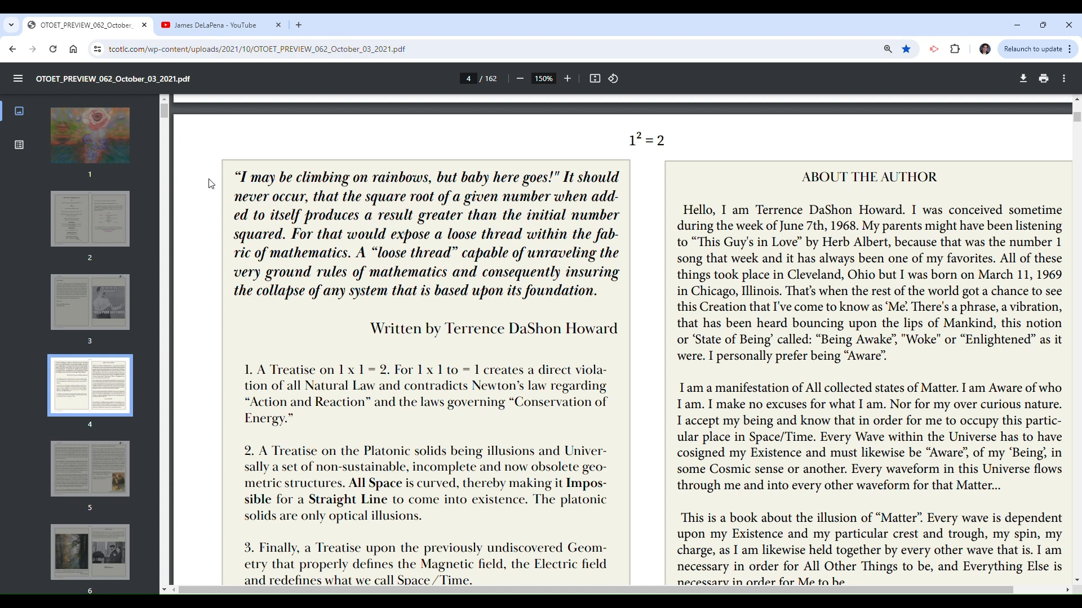
pyautogui.moveTo(208, 212)
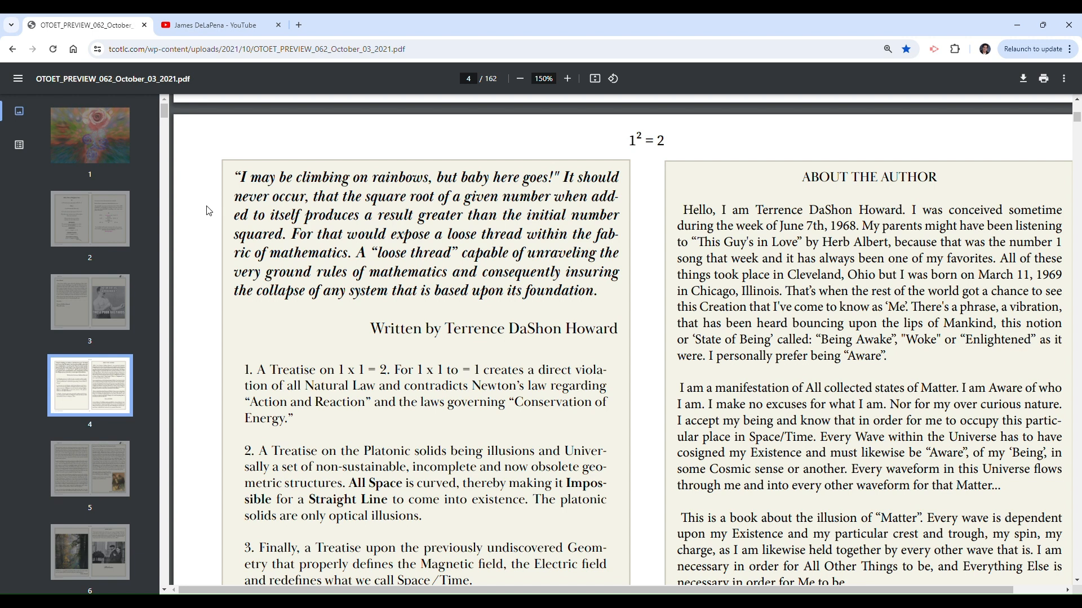
# Select and clear the square-root phrase and the word 'insuring' in page 4's quote.
pyautogui.moveTo(233, 196); pyautogui.dragTo(283, 233)
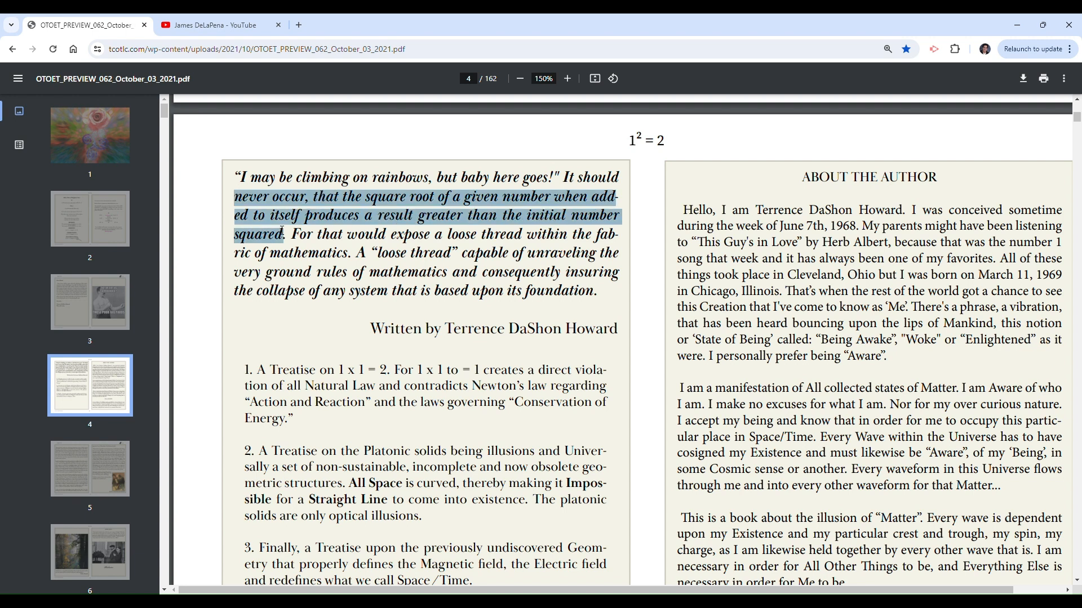
pyautogui.click(204, 245)
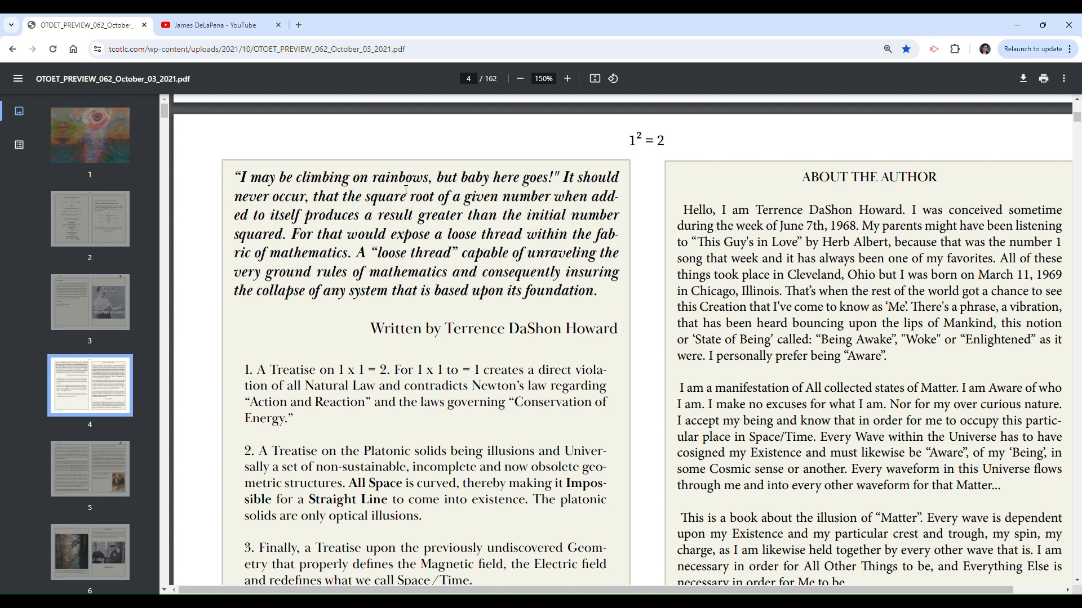
pyautogui.moveTo(165, 242)
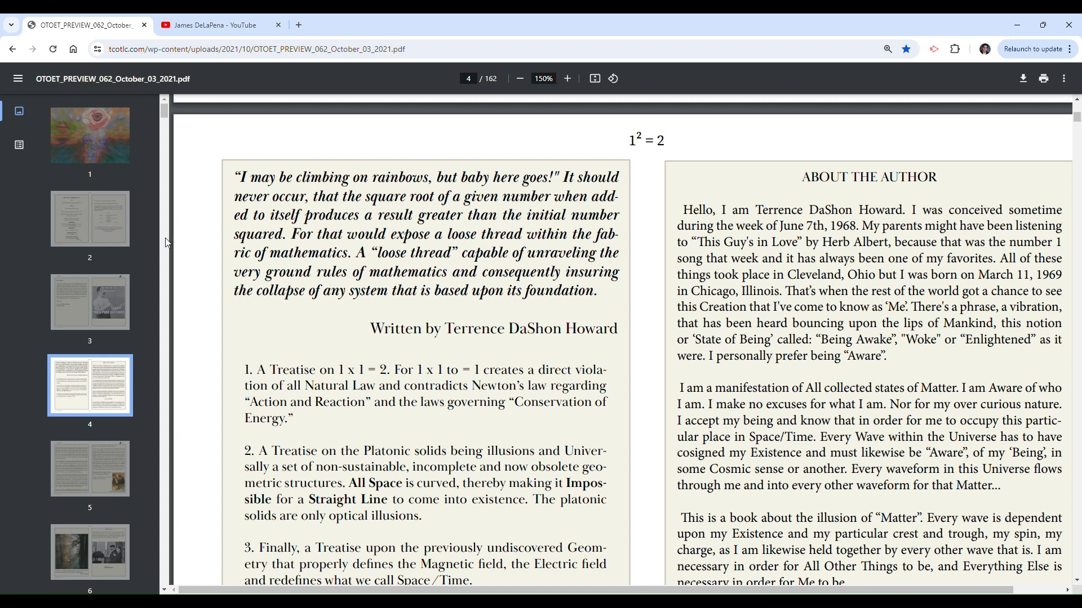
pyautogui.moveTo(258, 335)
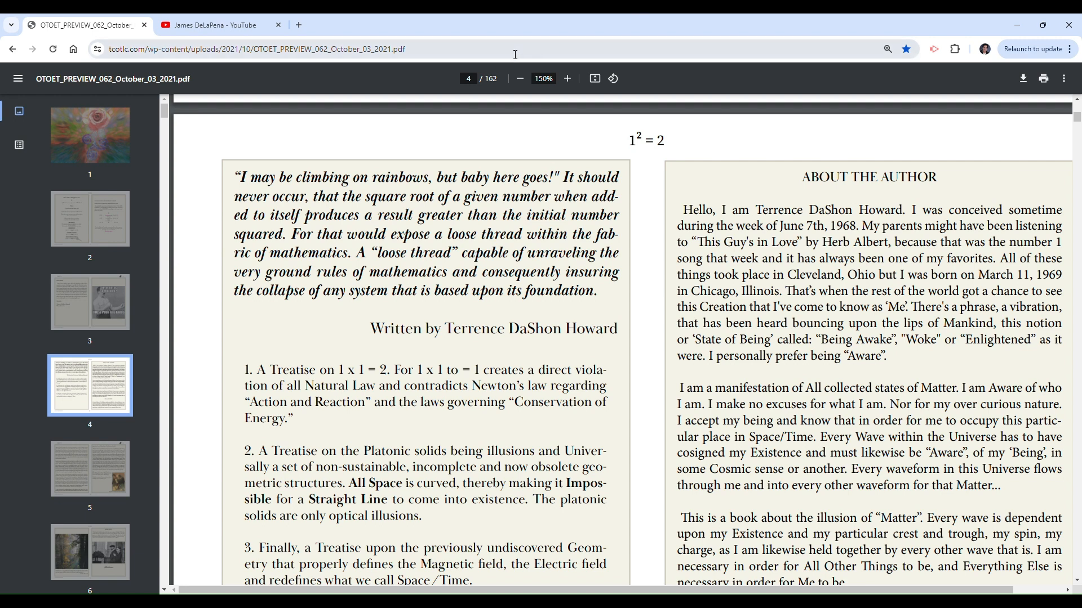
pyautogui.moveTo(221, 250)
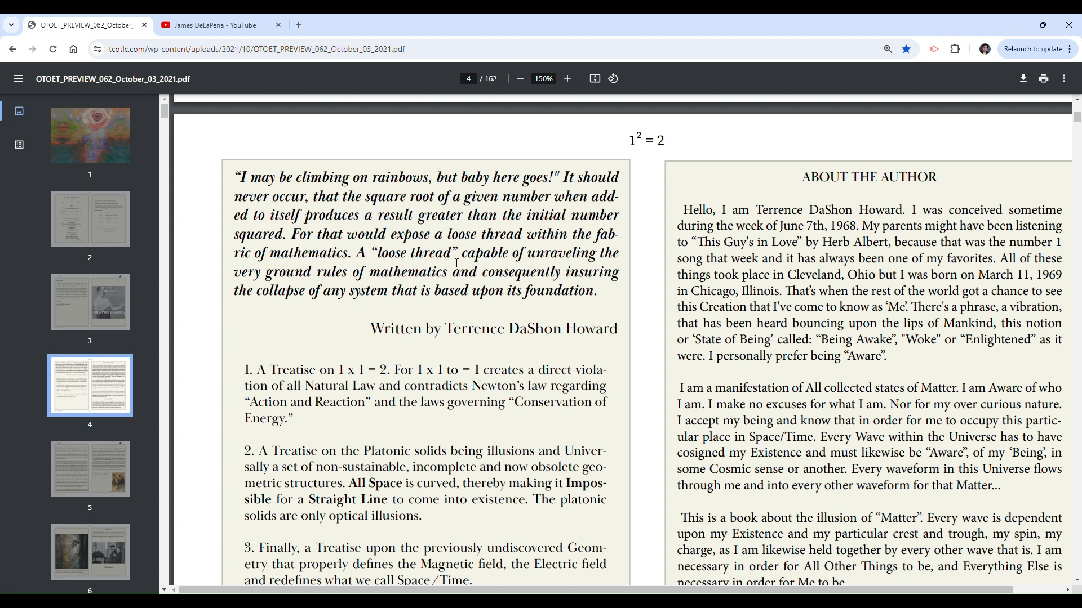
pyautogui.moveTo(221, 316)
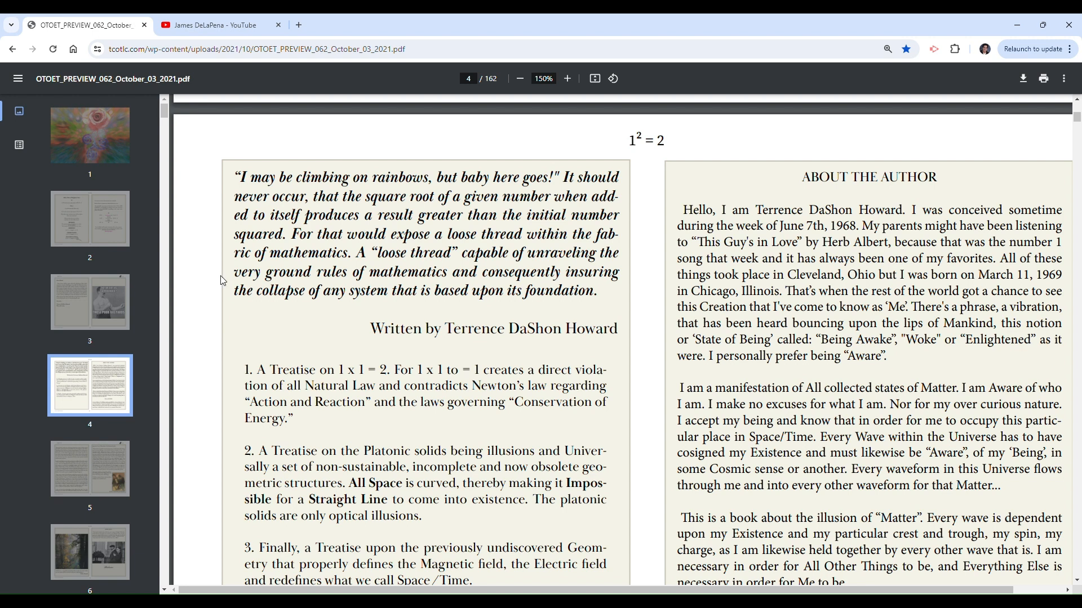
pyautogui.moveTo(231, 296)
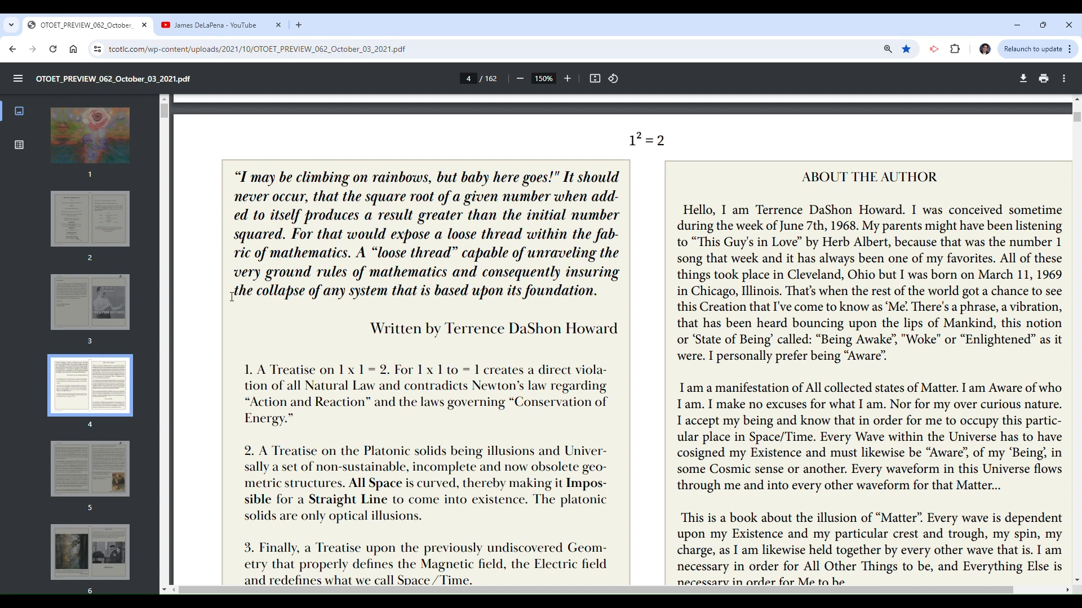
pyautogui.doubleClick(580, 271)
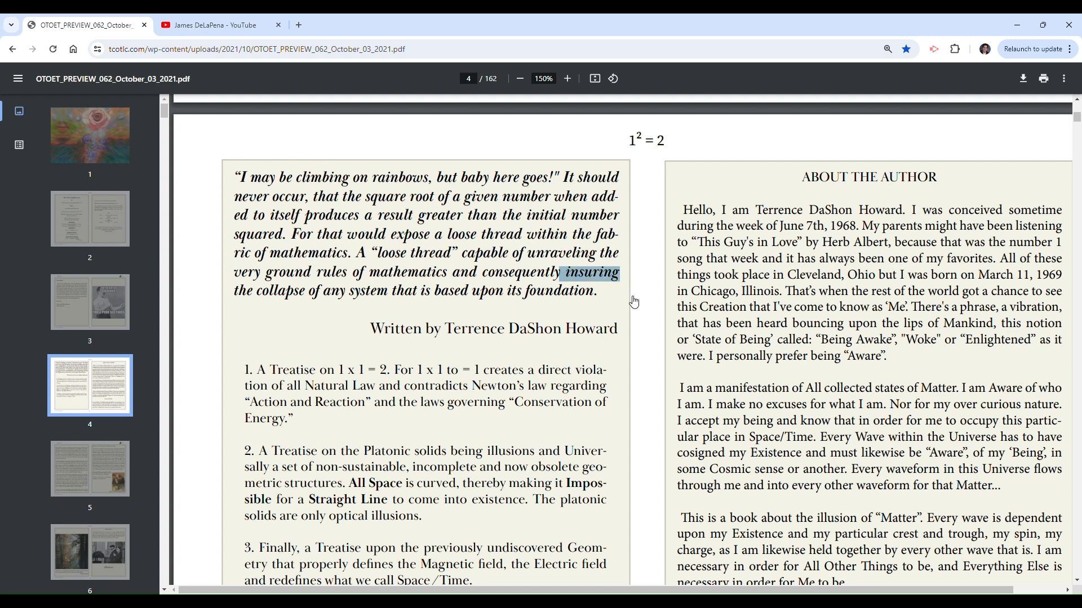
pyautogui.moveTo(614, 309)
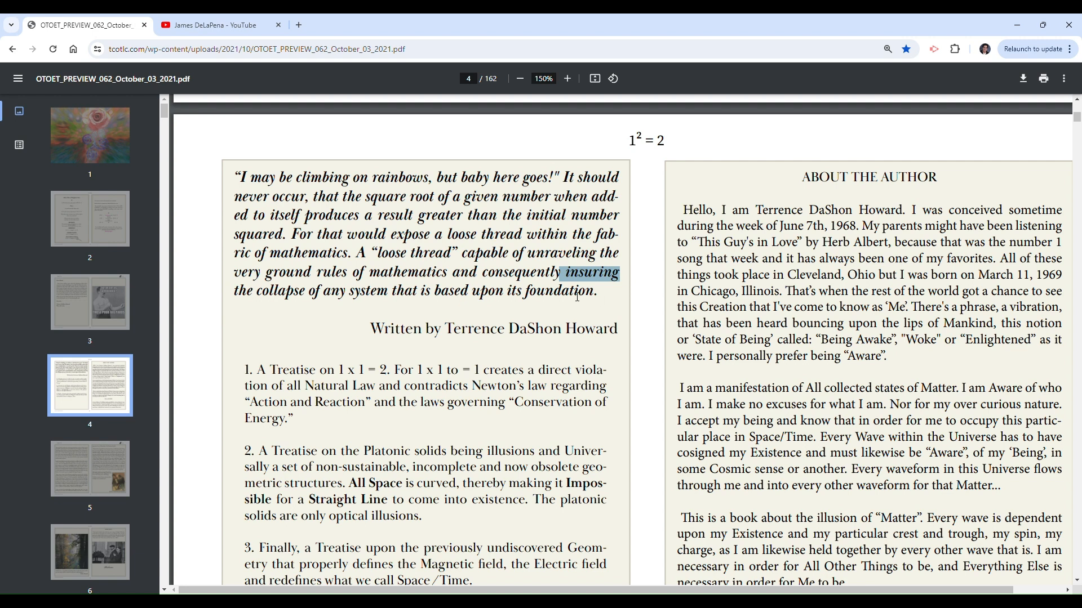
pyautogui.click(582, 312)
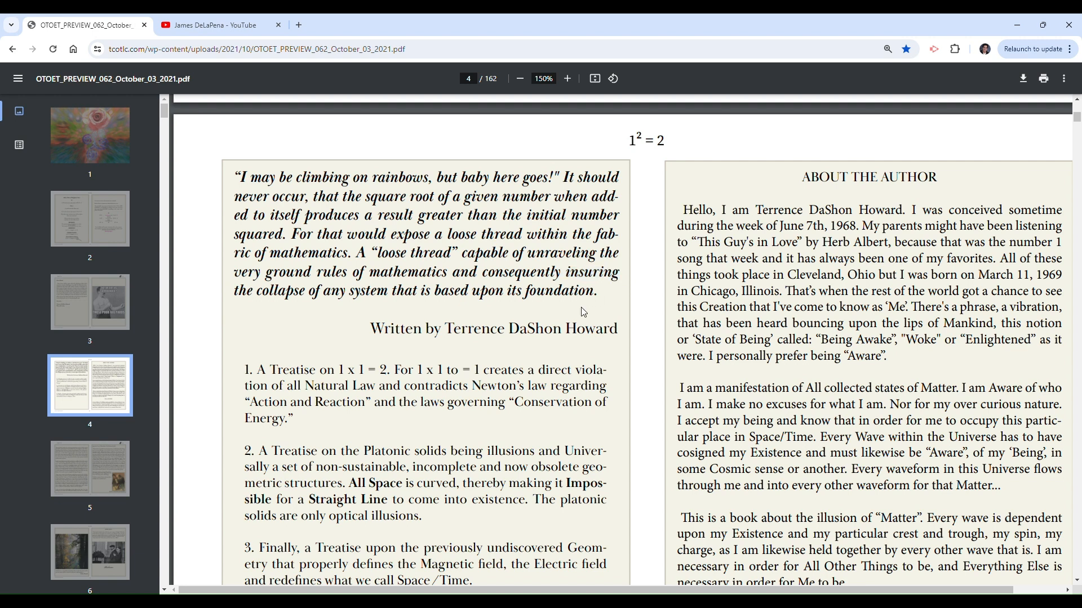
pyautogui.moveTo(648, 316)
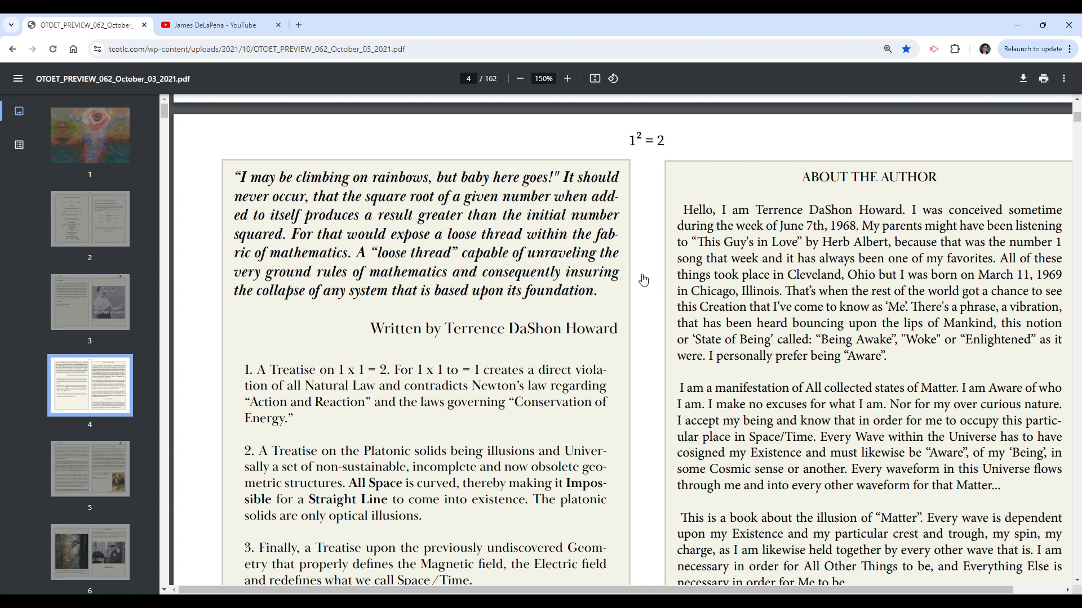
pyautogui.moveTo(612, 300)
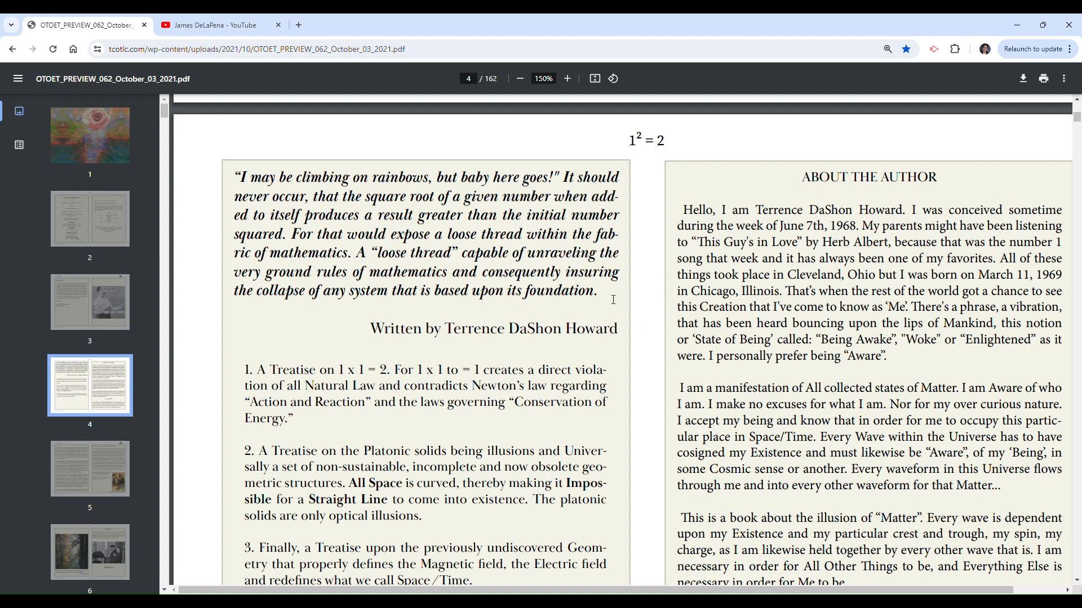
pyautogui.doubleClick(591, 272)
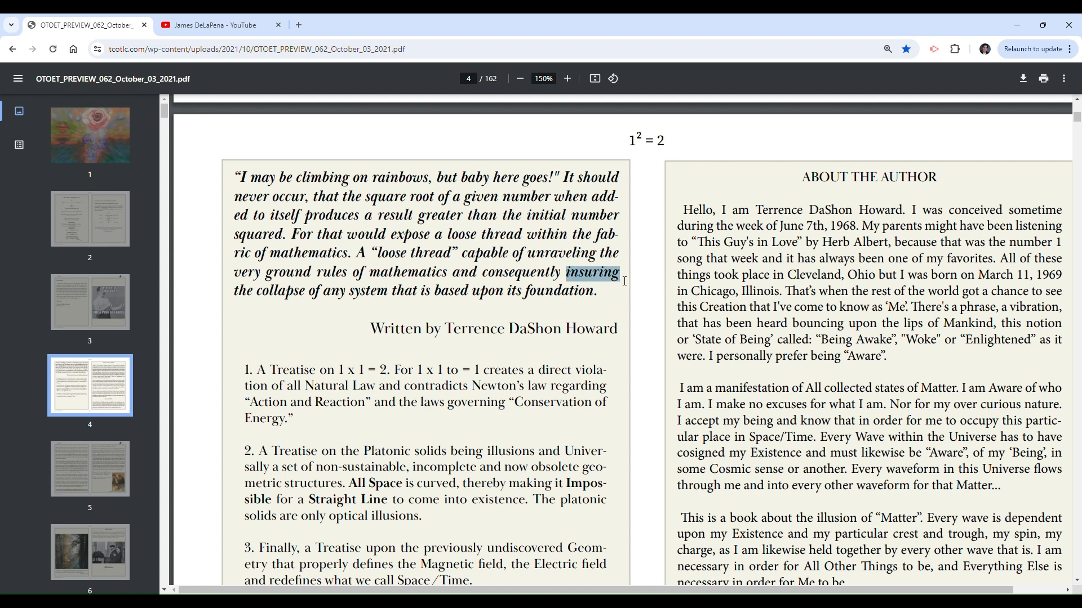
pyautogui.click(591, 281)
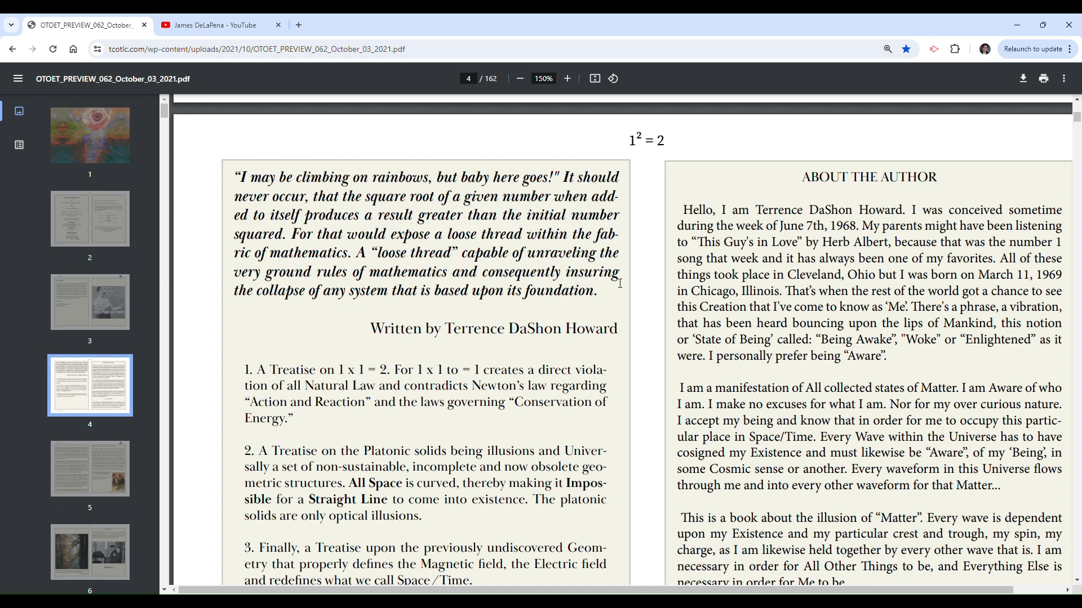
pyautogui.moveTo(646, 292)
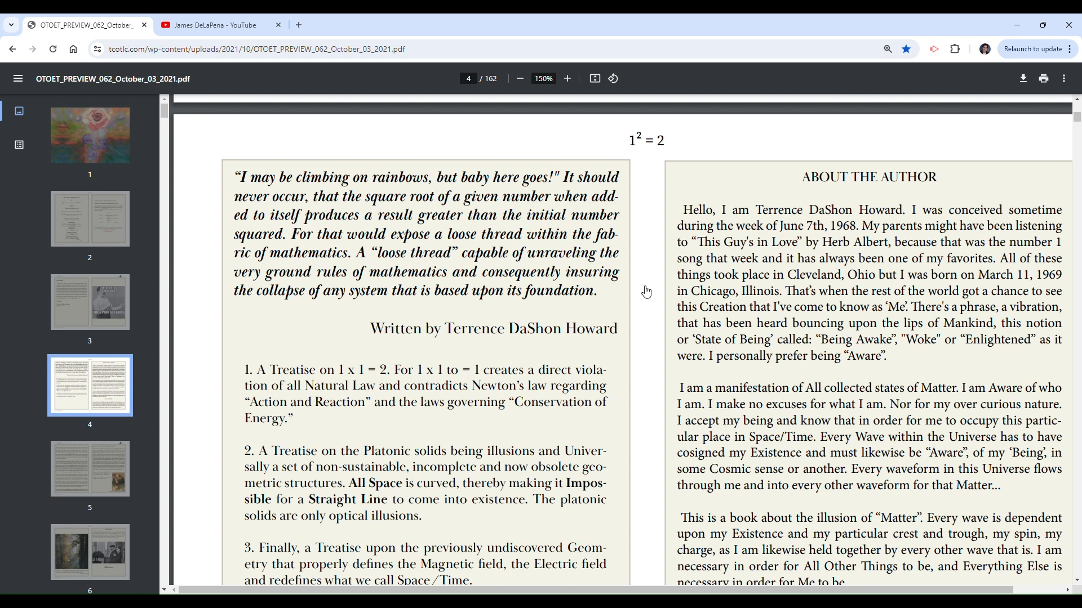
pyautogui.moveTo(642, 293)
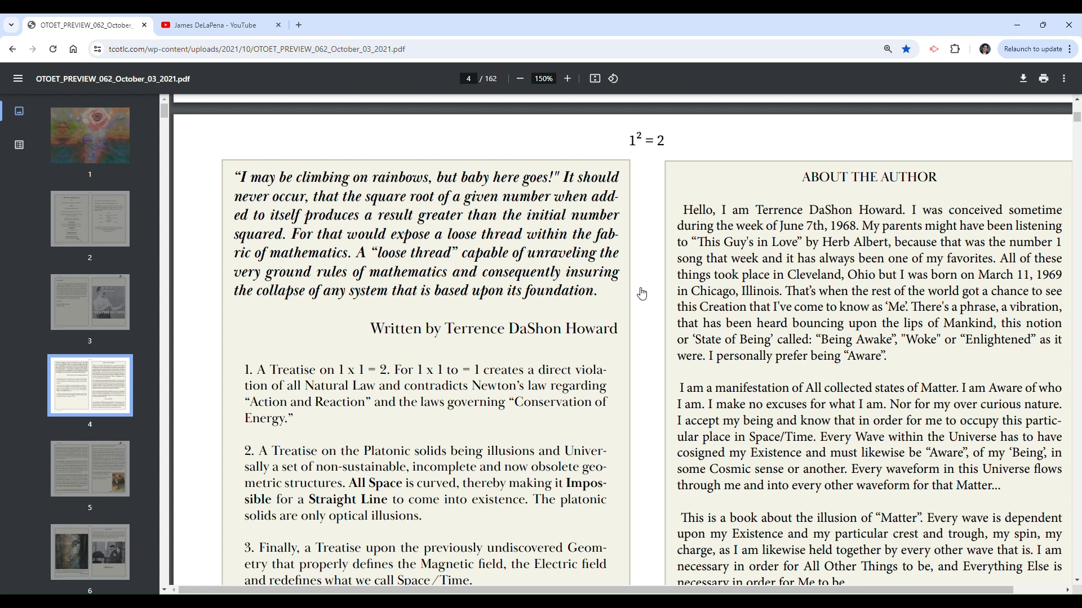
pyautogui.moveTo(415, 350)
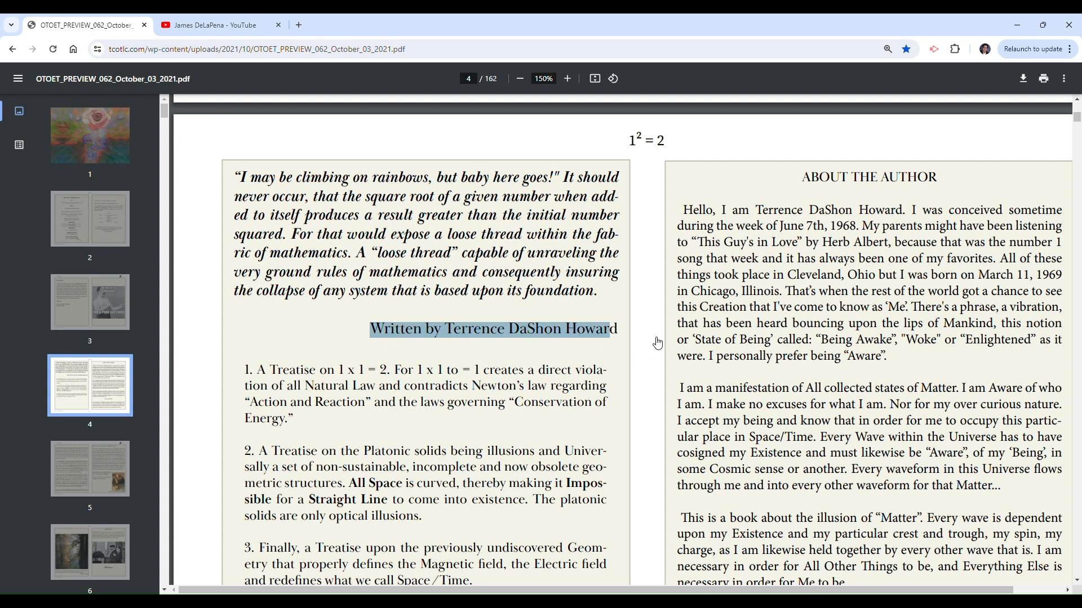
pyautogui.moveTo(651, 350)
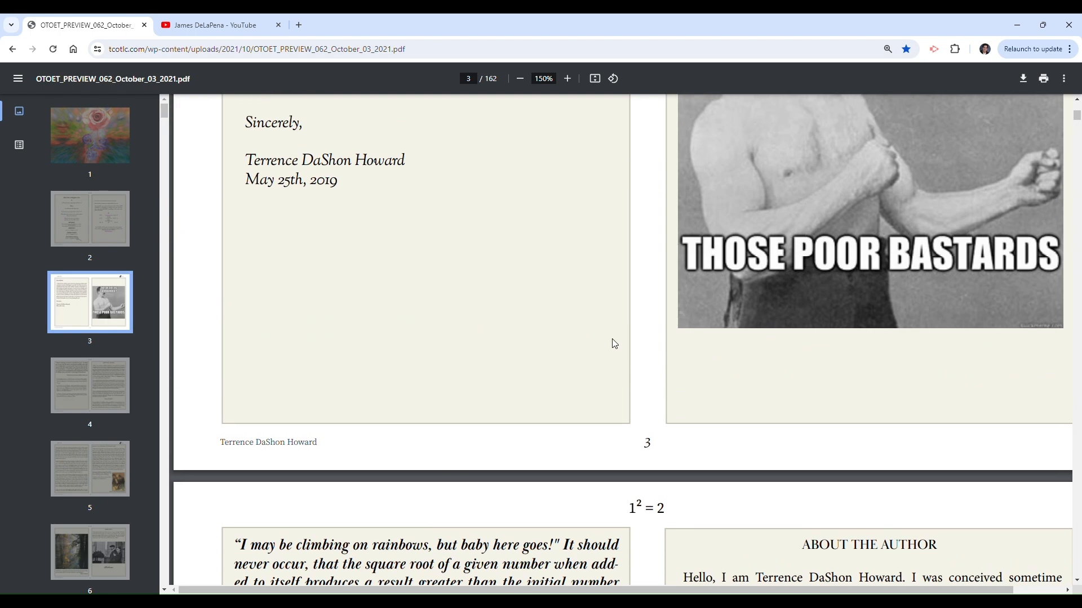
# Jump to the cover via the page 1 thumbnail, then scroll through pages 2-3 to page 4.
pyautogui.click(89, 135)
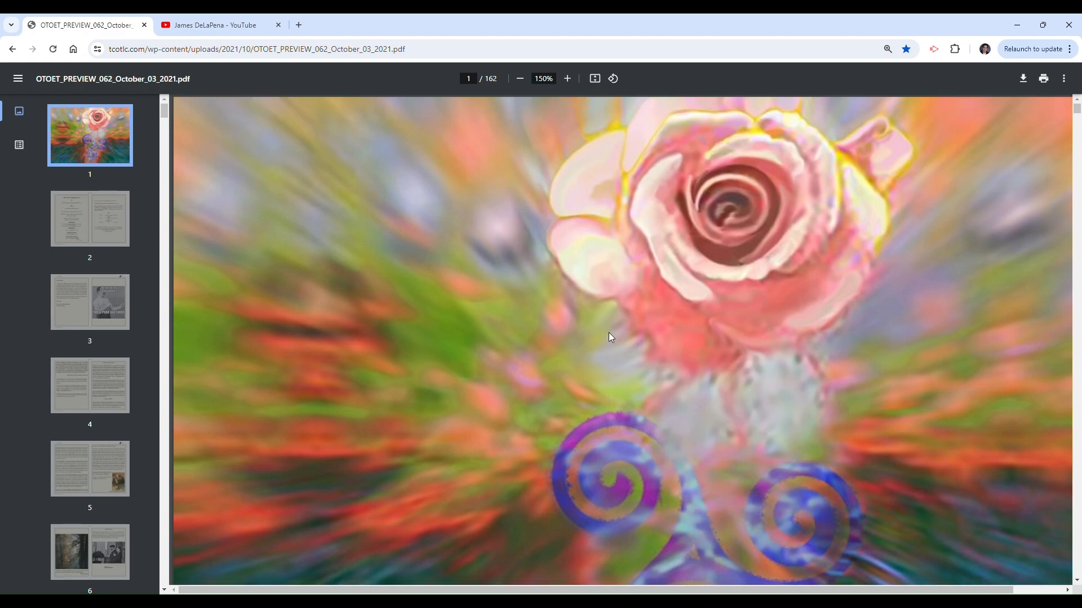
pyautogui.scroll(-3)
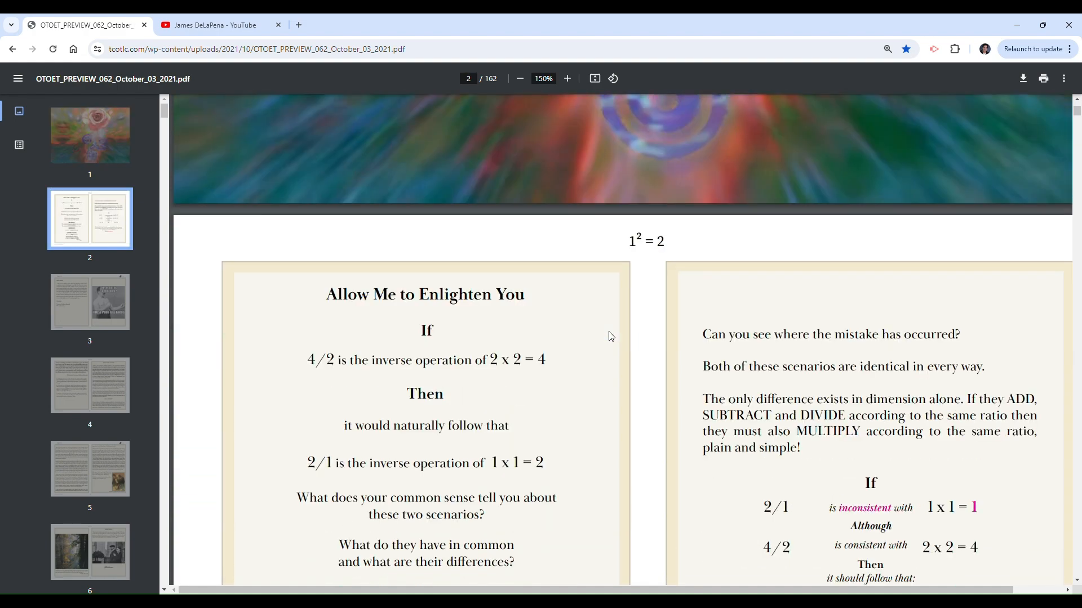
pyautogui.scroll(-3)
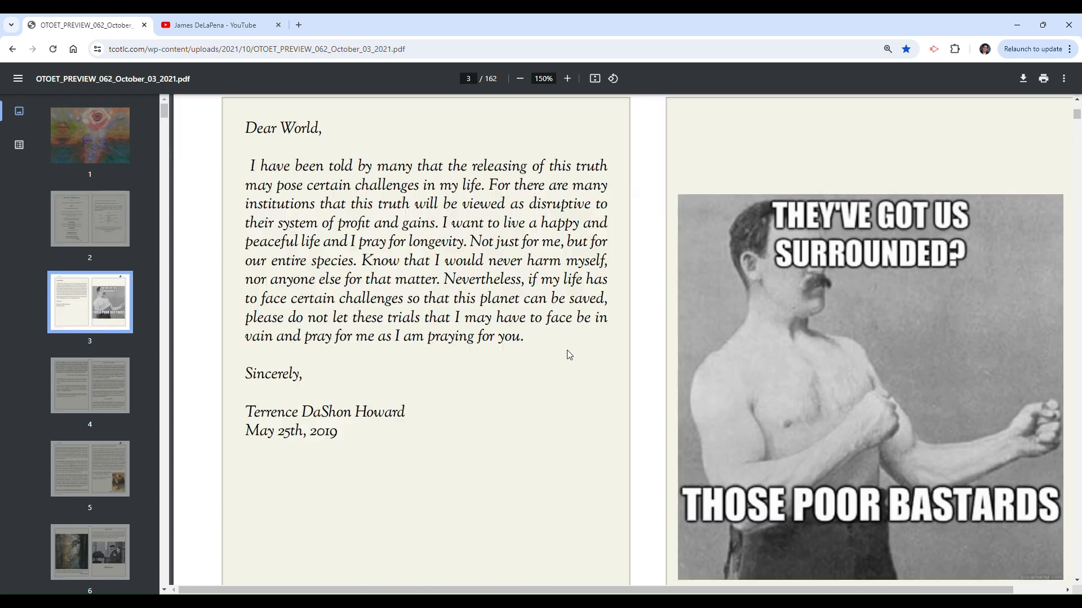
pyautogui.moveTo(617, 316)
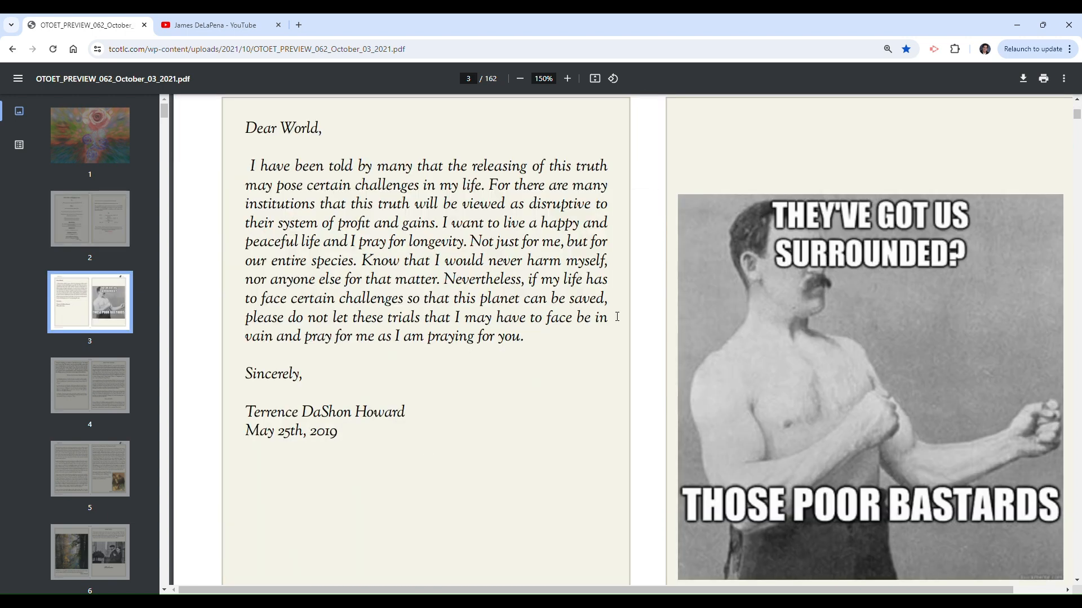
pyautogui.scroll(-3)
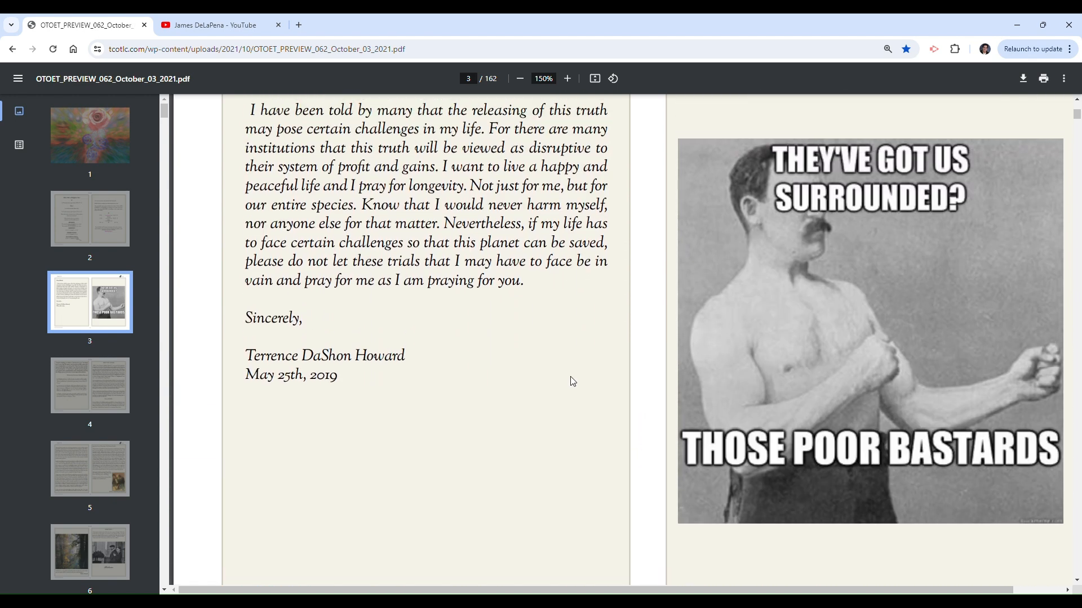
pyautogui.moveTo(871, 233)
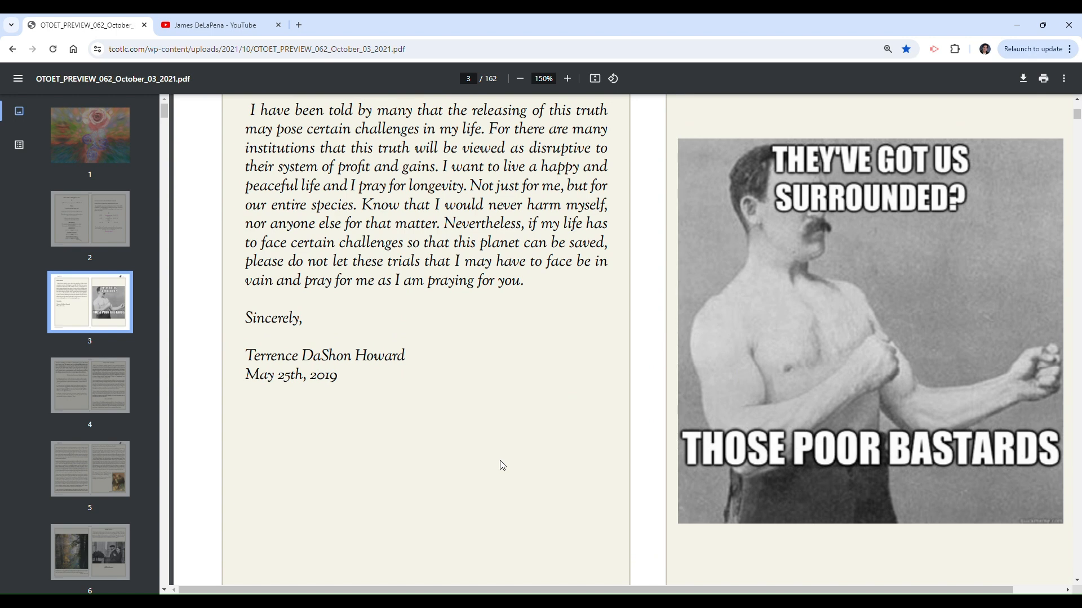
pyautogui.scroll(-3)
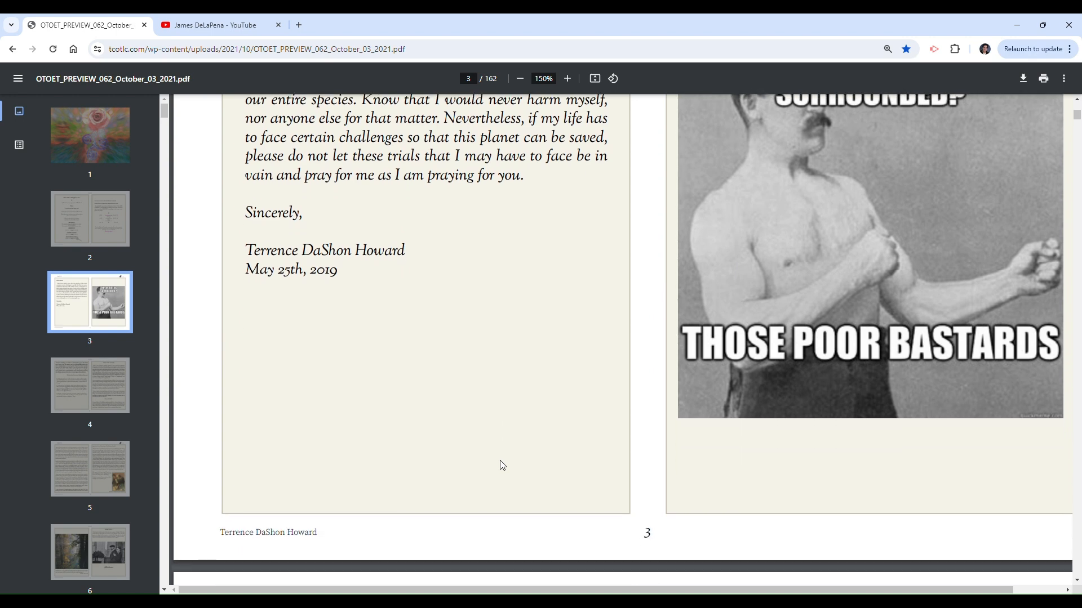
pyautogui.scroll(-3)
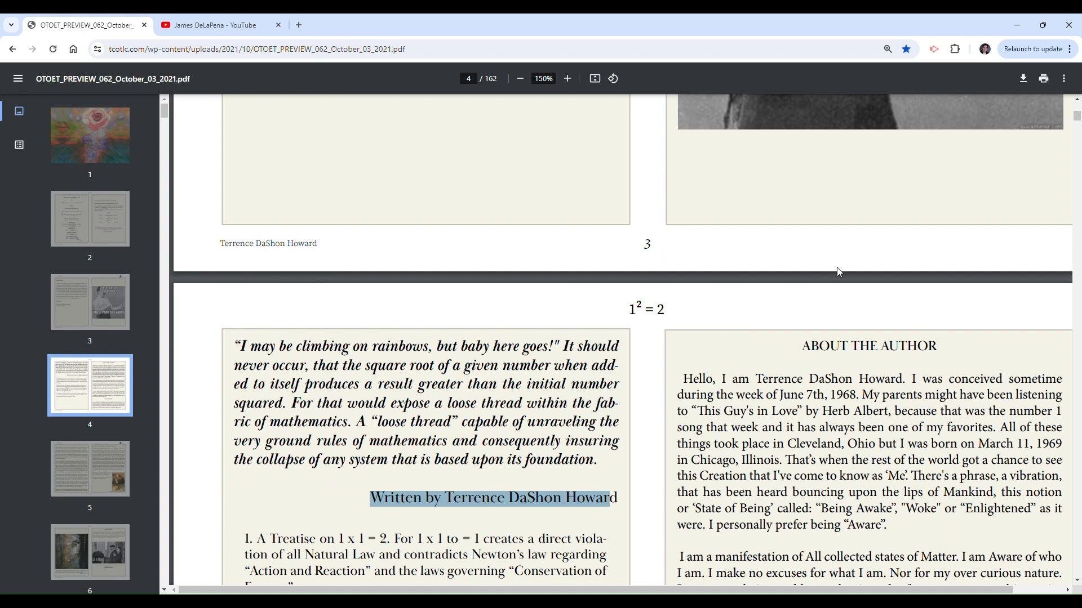
pyautogui.scroll(-3)
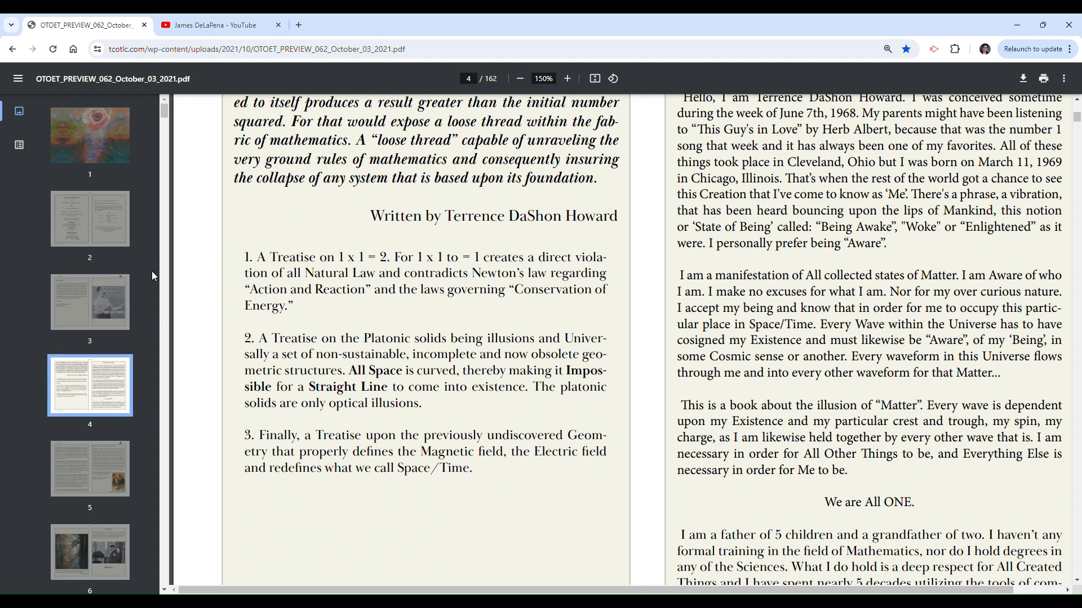
pyautogui.moveTo(243, 257); pyautogui.dragTo(436, 274)
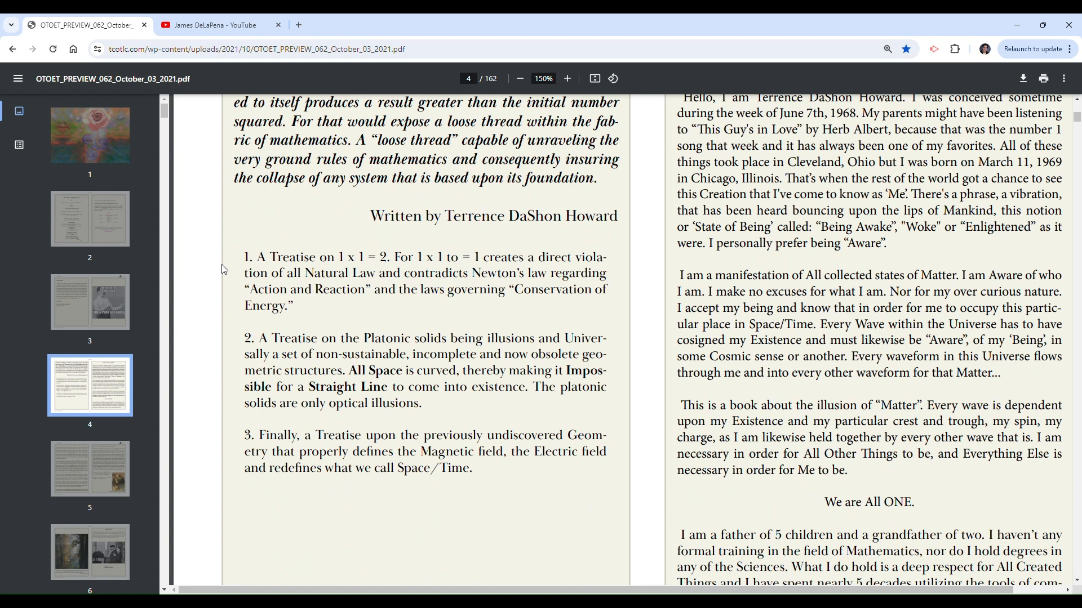
pyautogui.moveTo(267, 273); pyautogui.dragTo(396, 289)
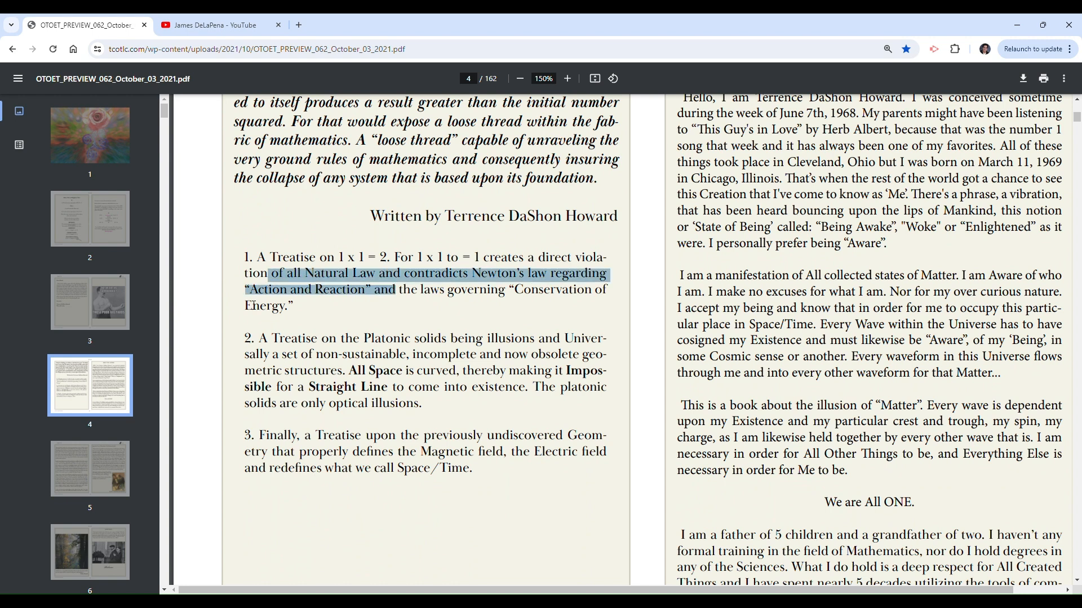
pyautogui.click(358, 289)
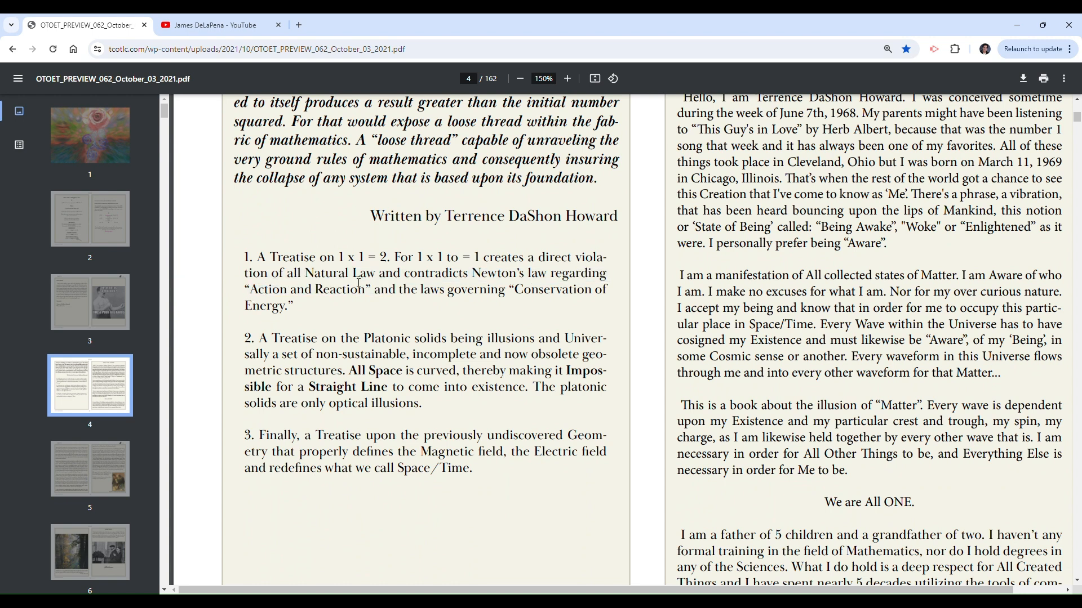
pyautogui.moveTo(529, 308)
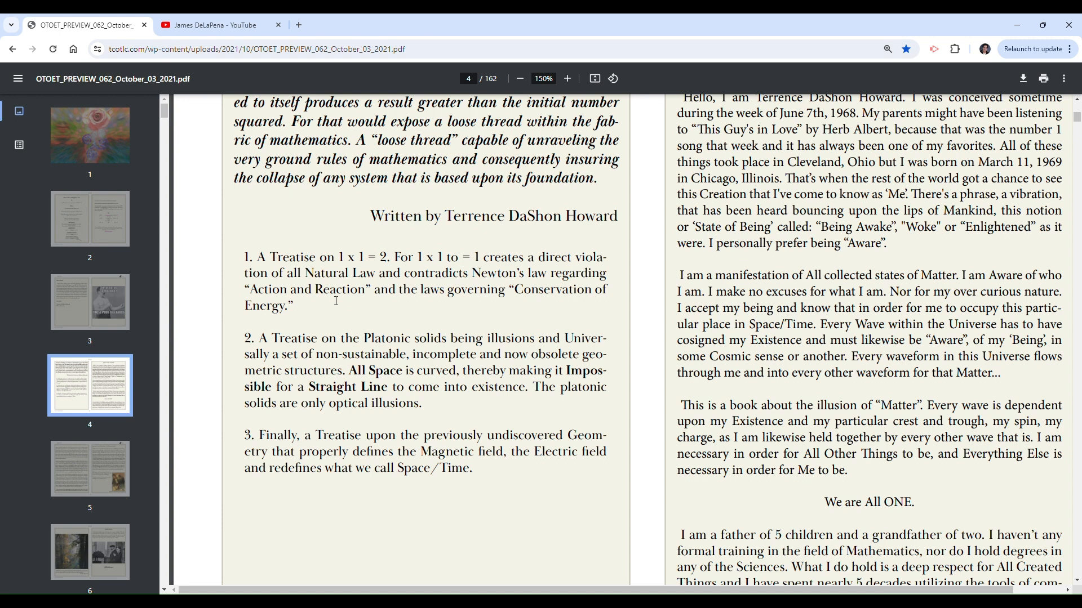
pyautogui.moveTo(460, 319)
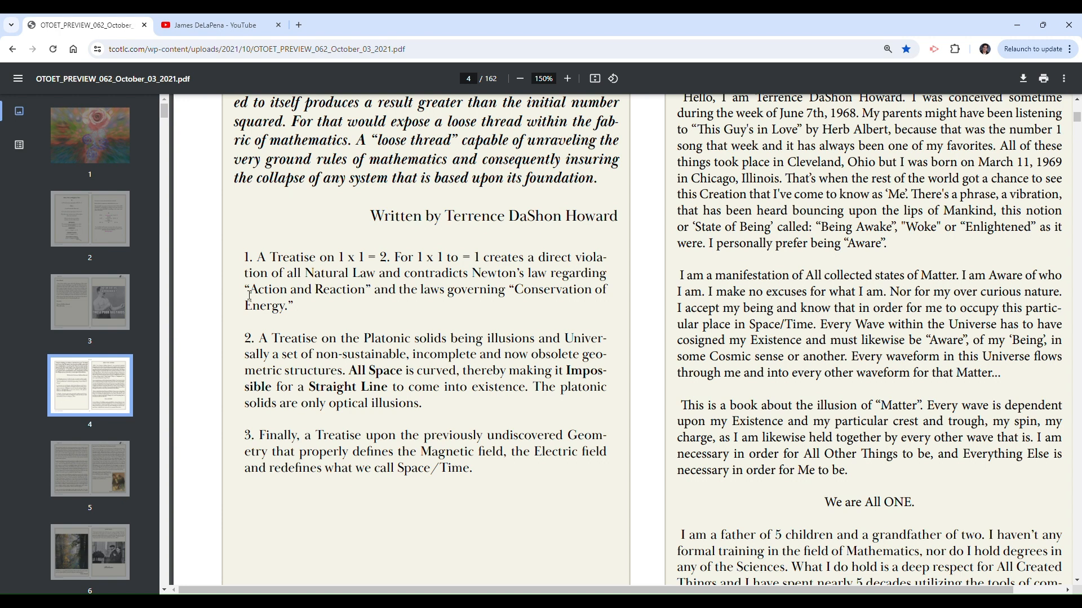
pyautogui.moveTo(246, 290); pyautogui.dragTo(293, 307)
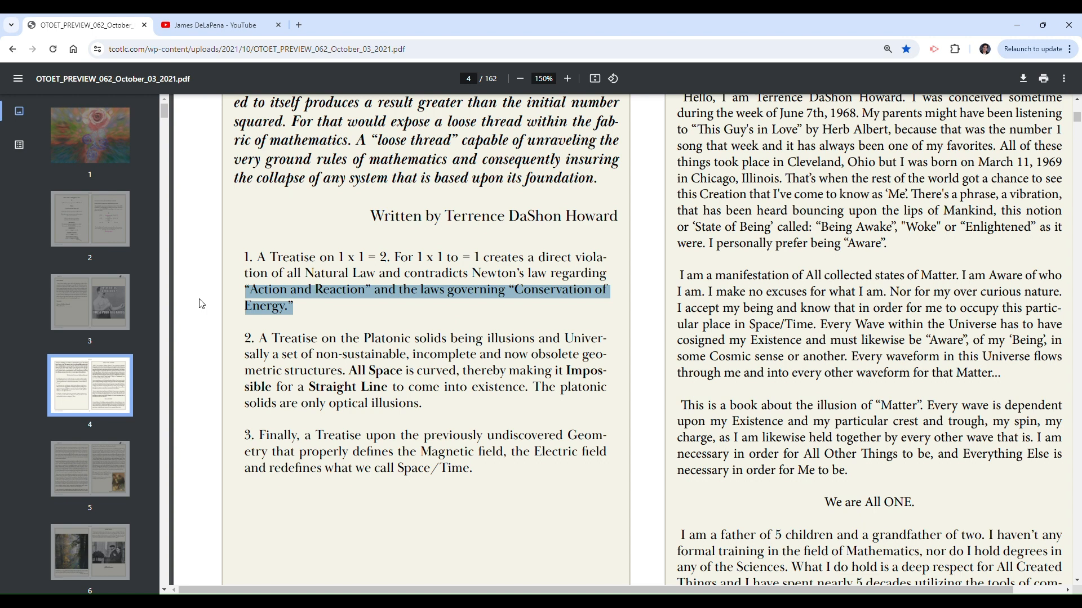
pyautogui.moveTo(179, 316)
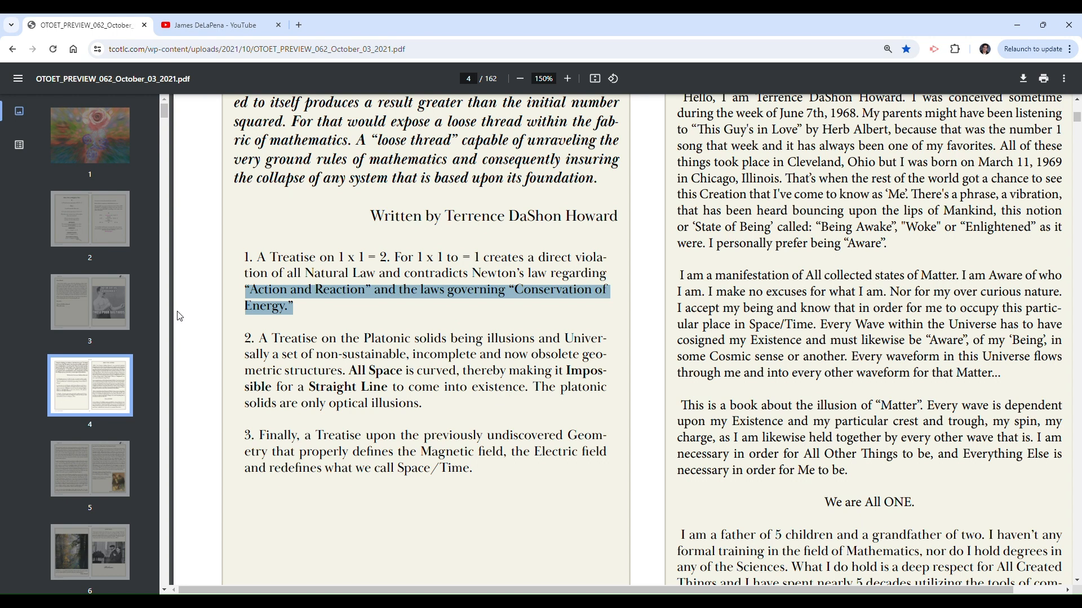
pyautogui.moveTo(295, 303)
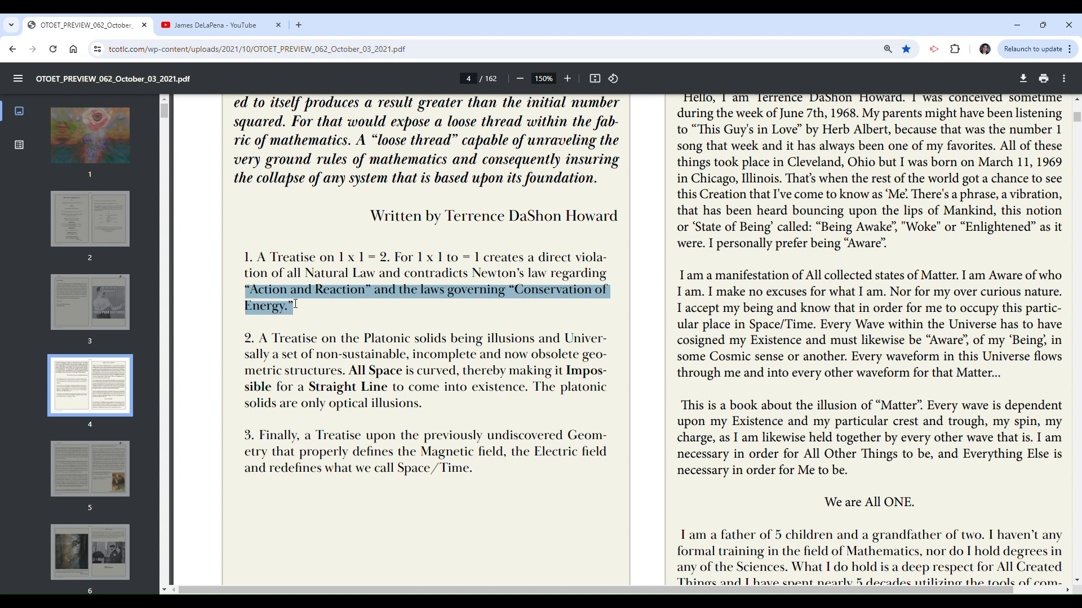
pyautogui.moveTo(345, 253)
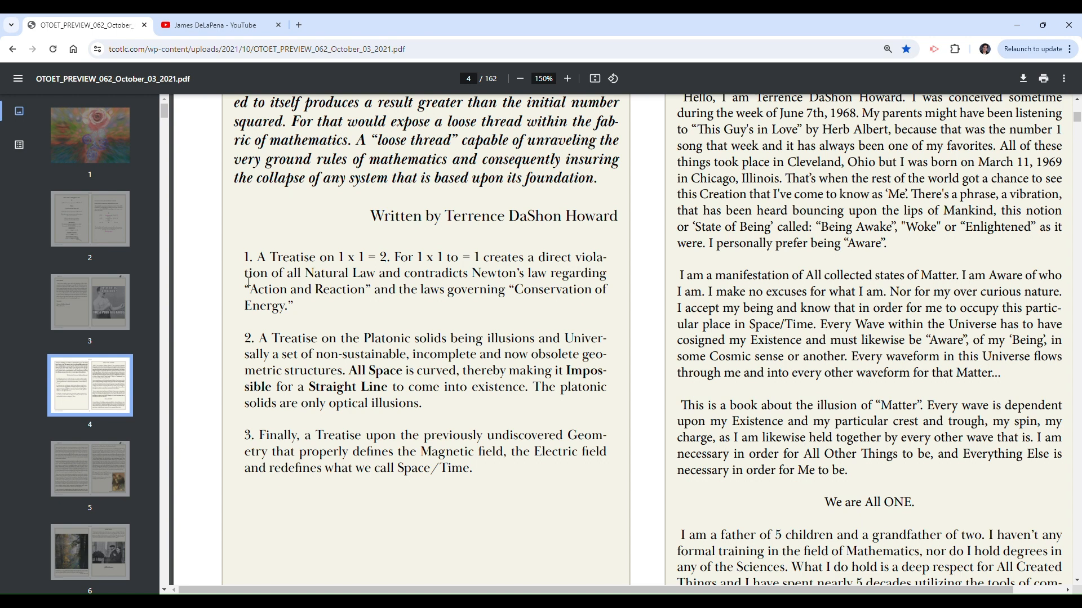
pyautogui.moveTo(215, 305)
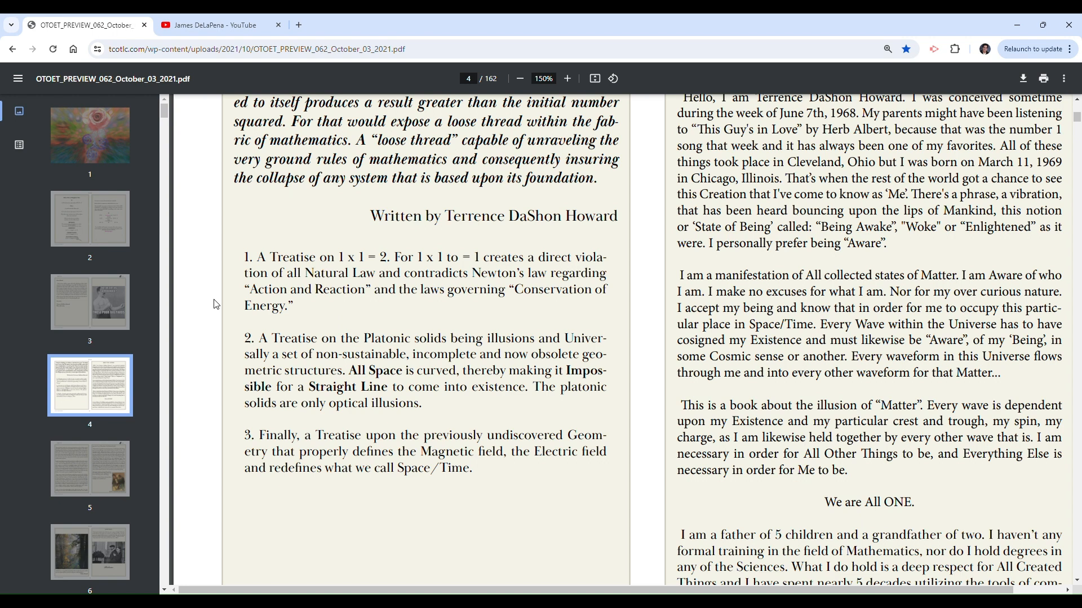
# Drag-select '1 x 1 = 2.' in page 4's first numbered treatise item.
pyautogui.moveTo(329, 257); pyautogui.dragTo(359, 257)
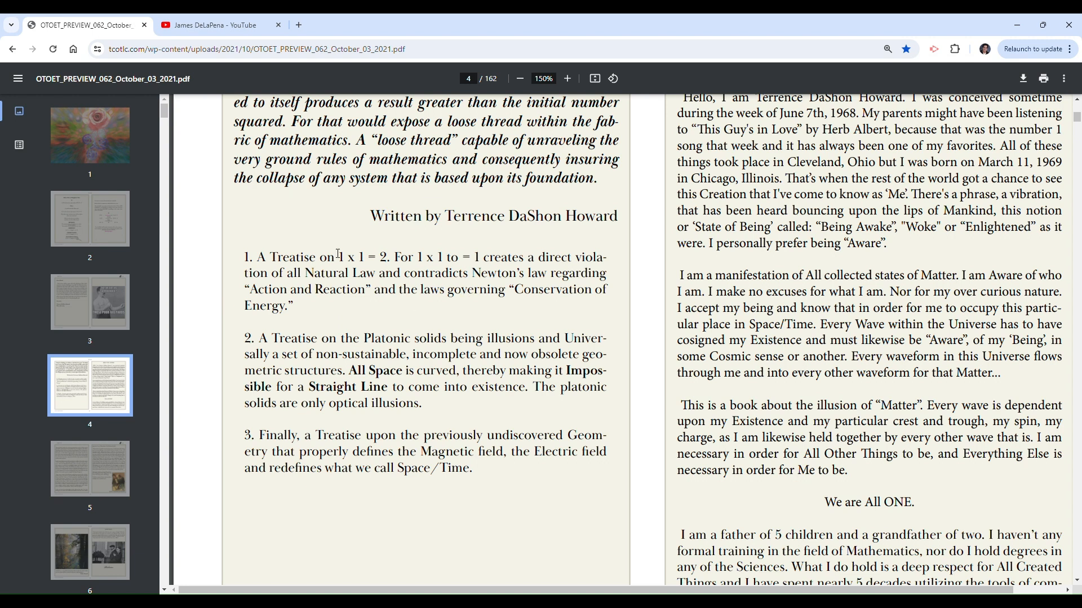
pyautogui.moveTo(329, 255); pyautogui.dragTo(389, 256)
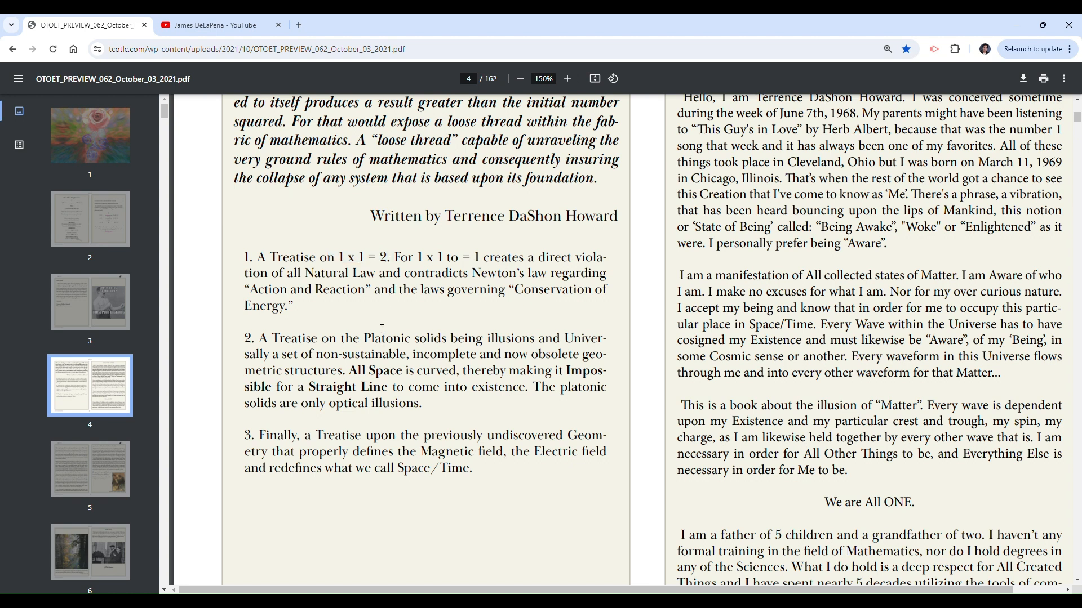
pyautogui.moveTo(331, 258); pyautogui.dragTo(390, 258)
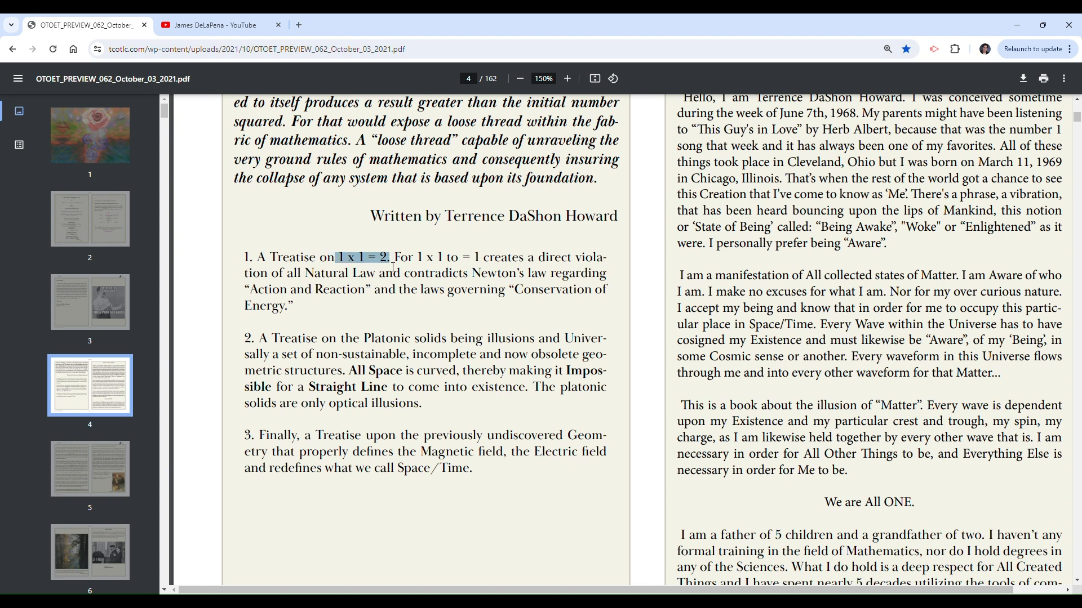
pyautogui.moveTo(382, 303)
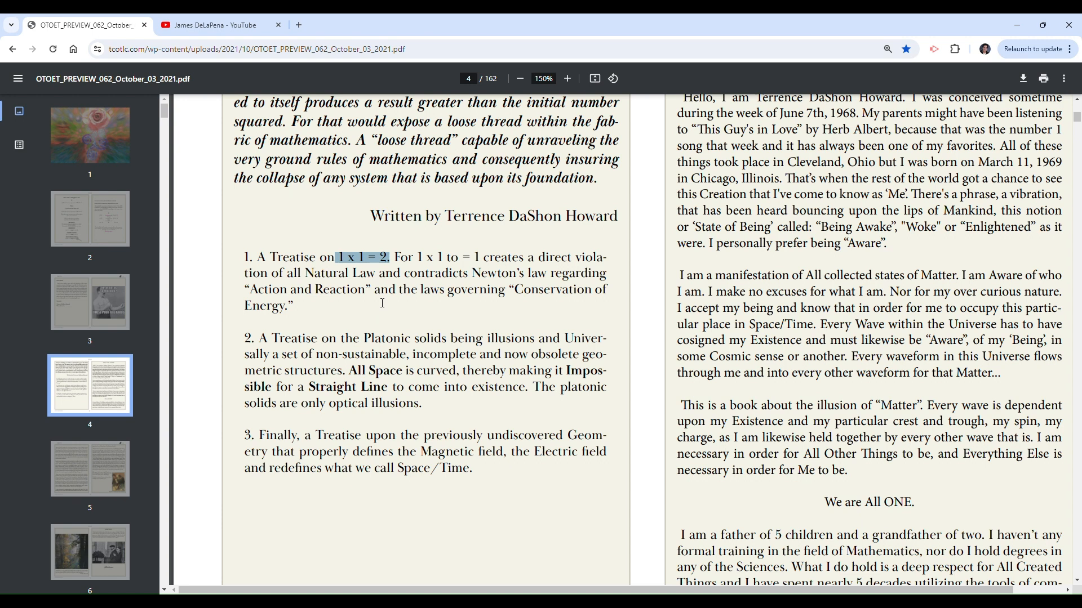
pyautogui.moveTo(394, 236)
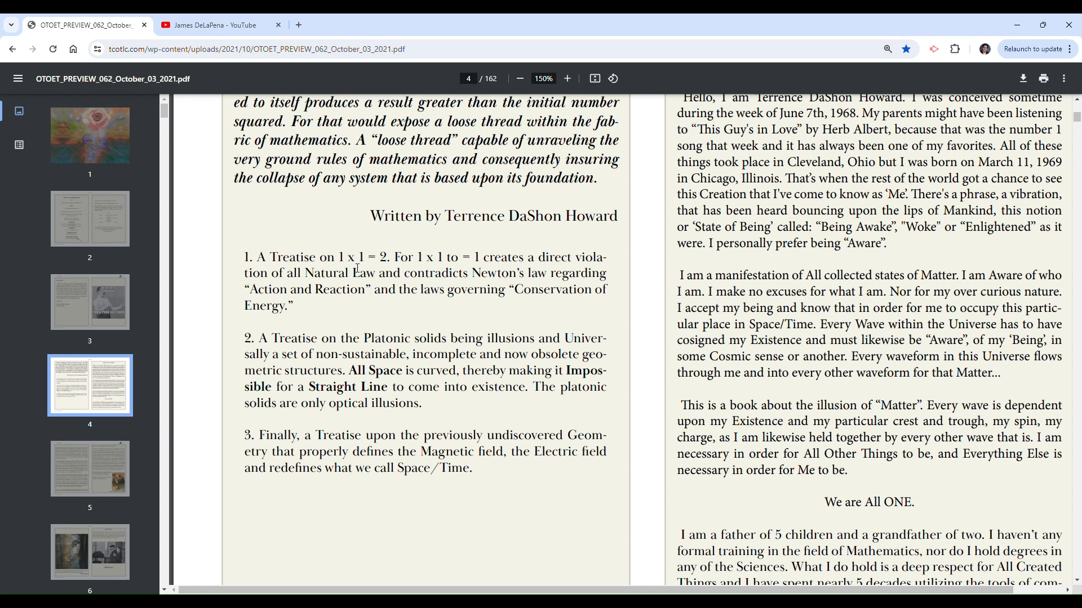
pyautogui.moveTo(320, 289)
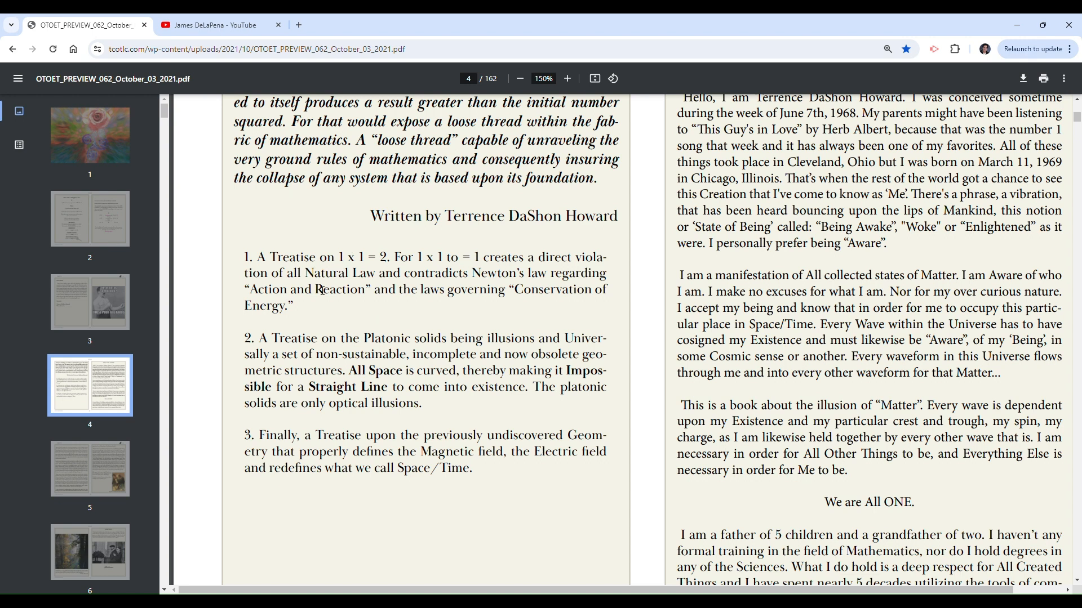
pyautogui.moveTo(319, 257); pyautogui.dragTo(391, 257)
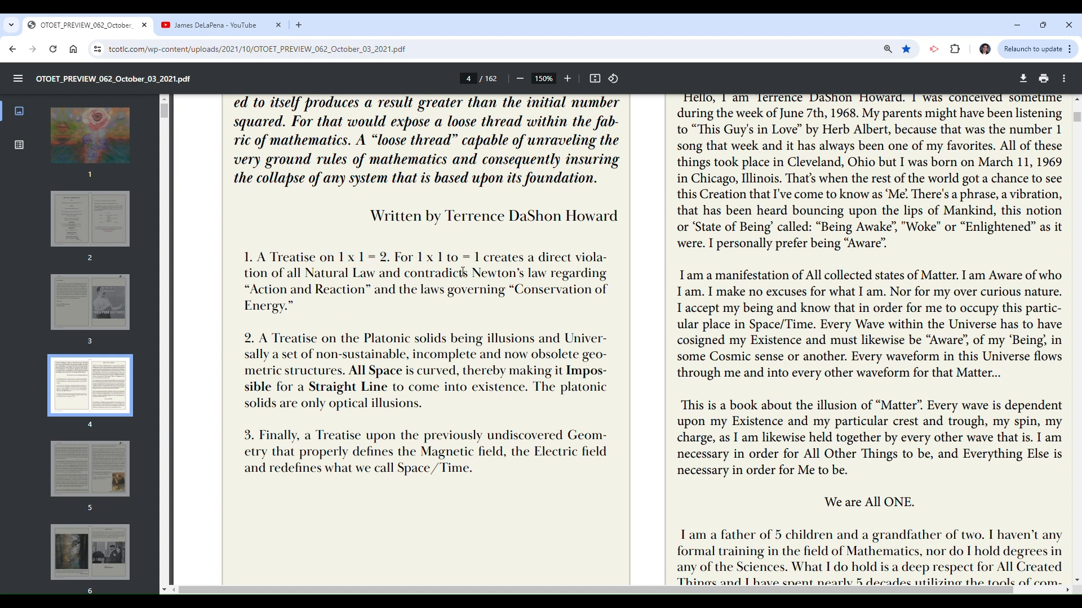
pyautogui.moveTo(323, 257); pyautogui.dragTo(436, 257)
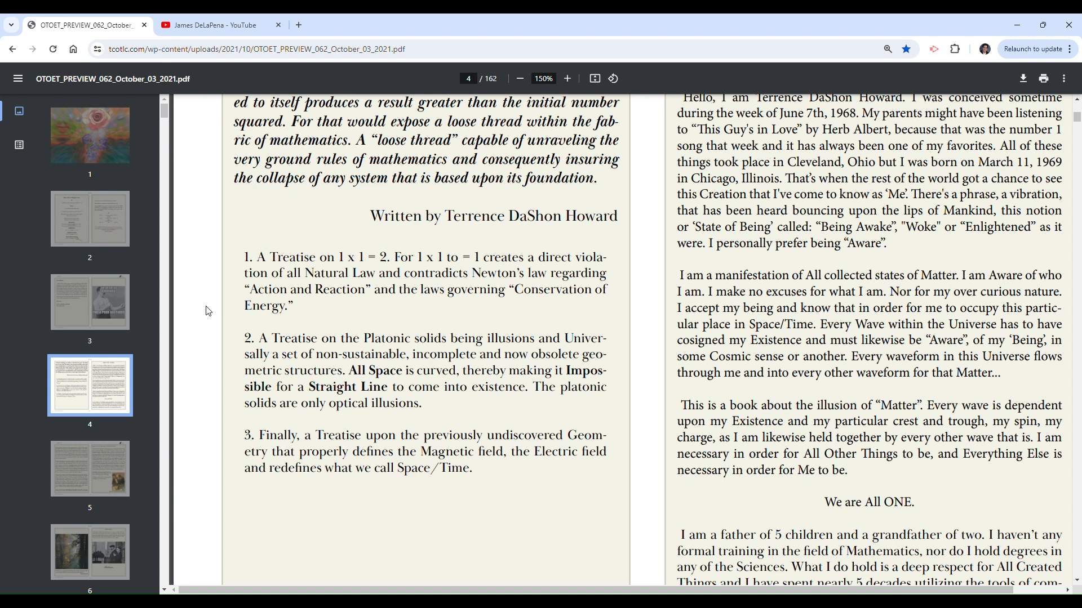
pyautogui.moveTo(204, 313)
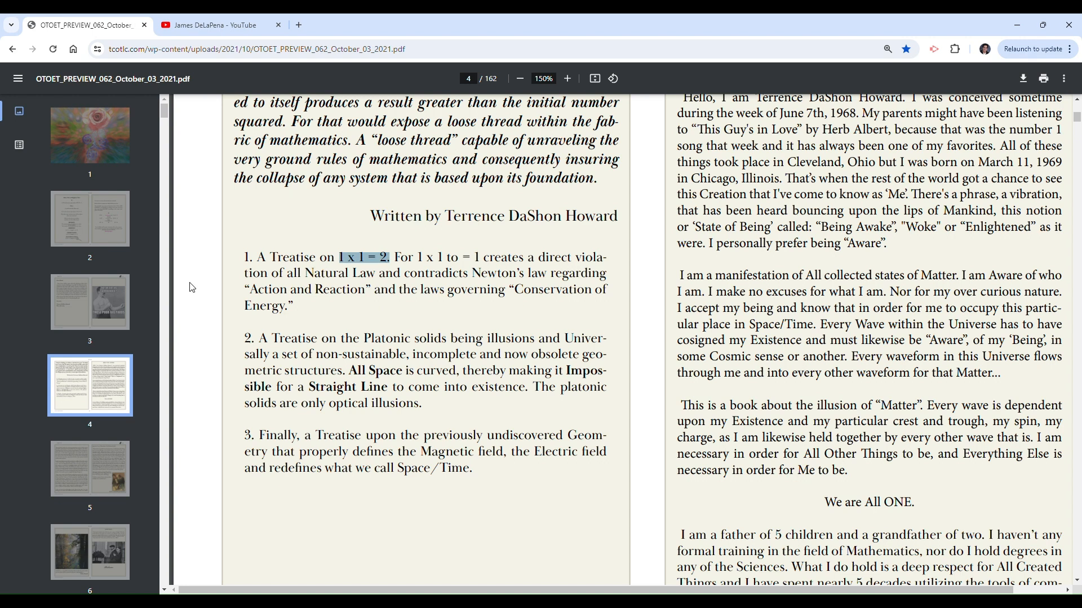
pyautogui.moveTo(206, 316)
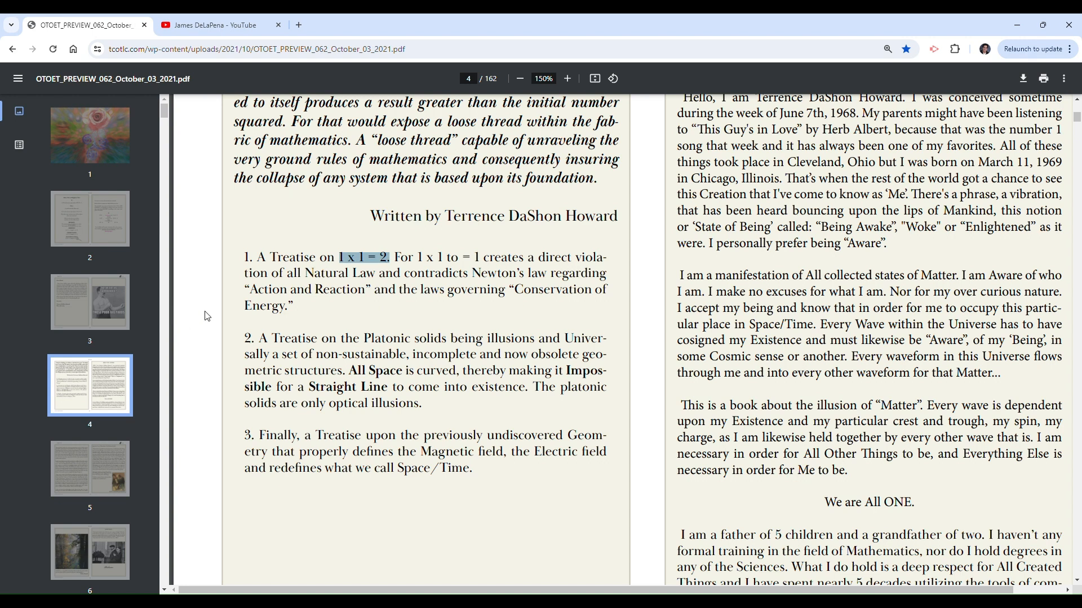
pyautogui.scroll(-3)
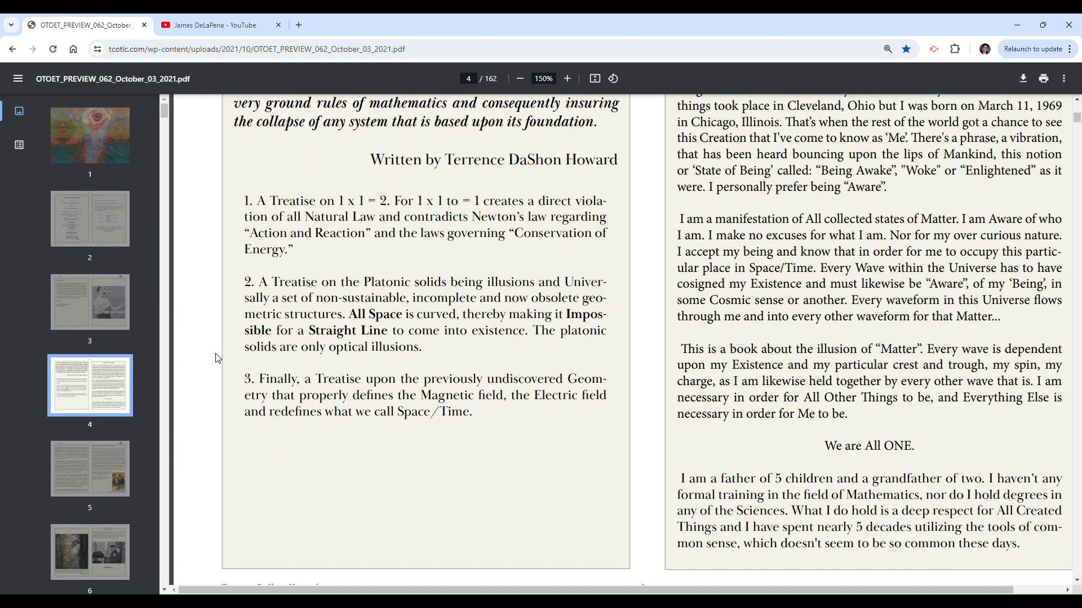
pyautogui.moveTo(489, 290)
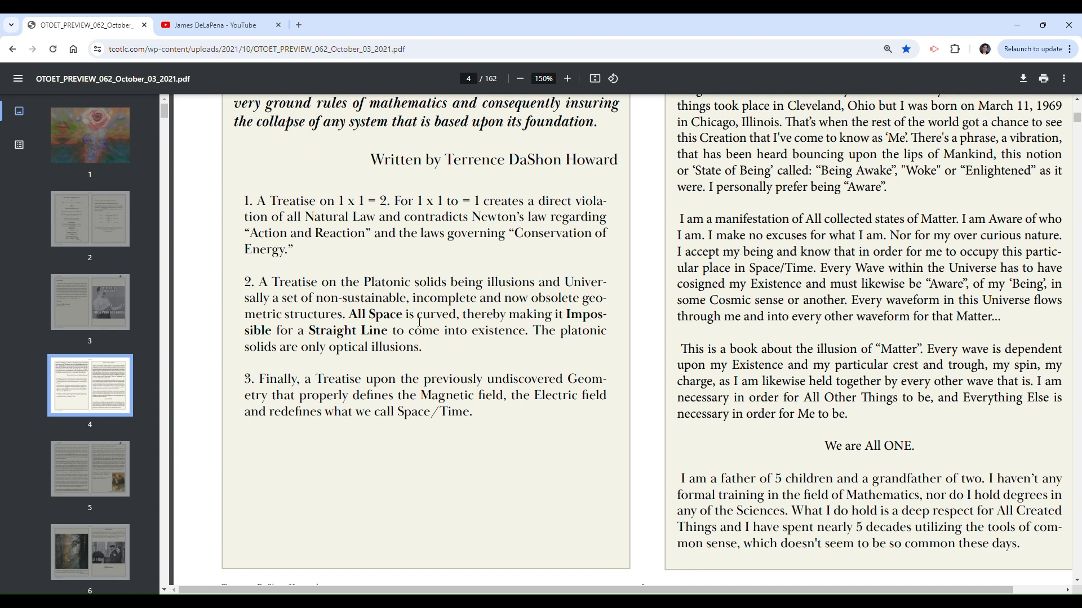
pyautogui.moveTo(451, 339)
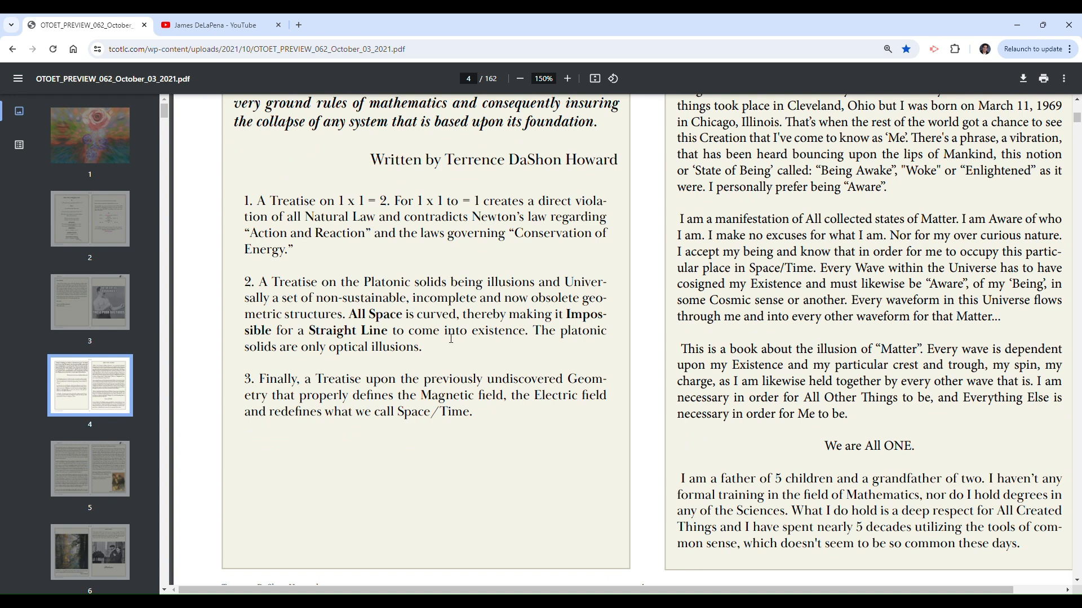
pyautogui.moveTo(455, 357)
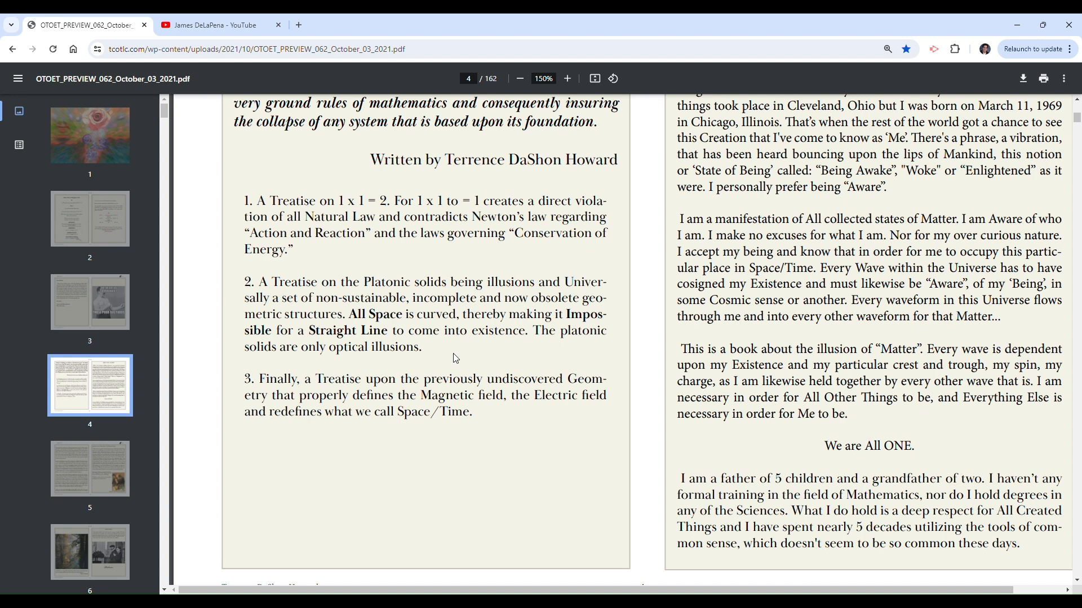
pyautogui.doubleClick(545, 331)
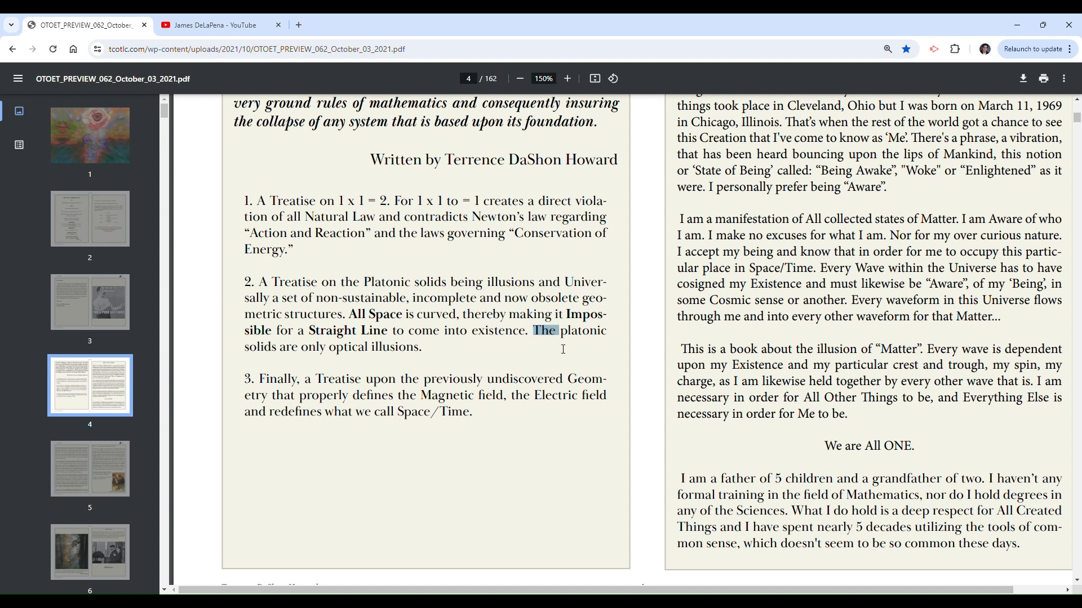
pyautogui.moveTo(545, 330); pyautogui.dragTo(419, 347)
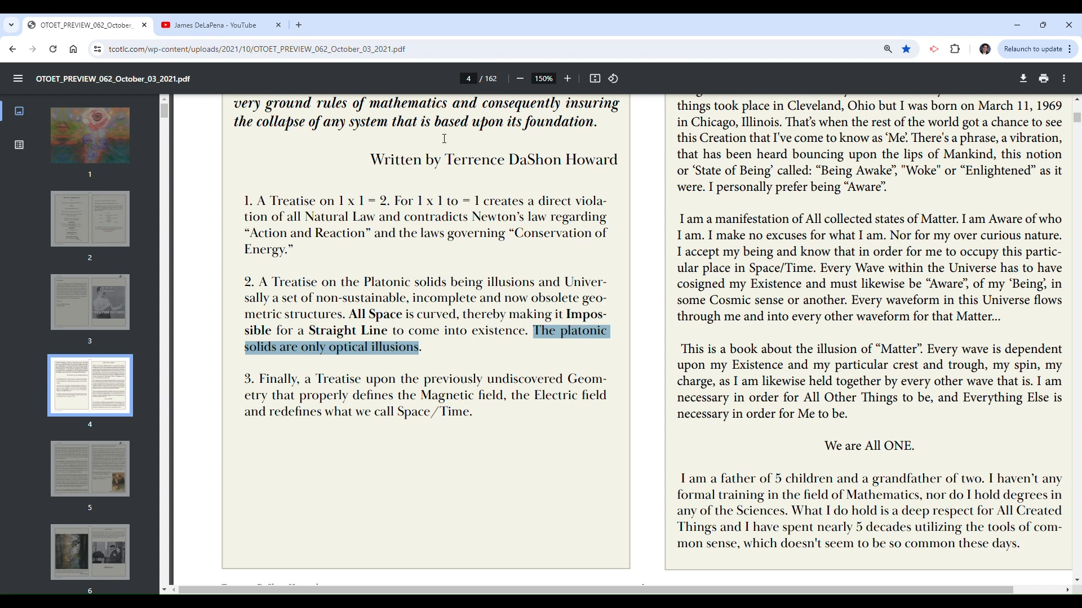
pyautogui.moveTo(536, 314)
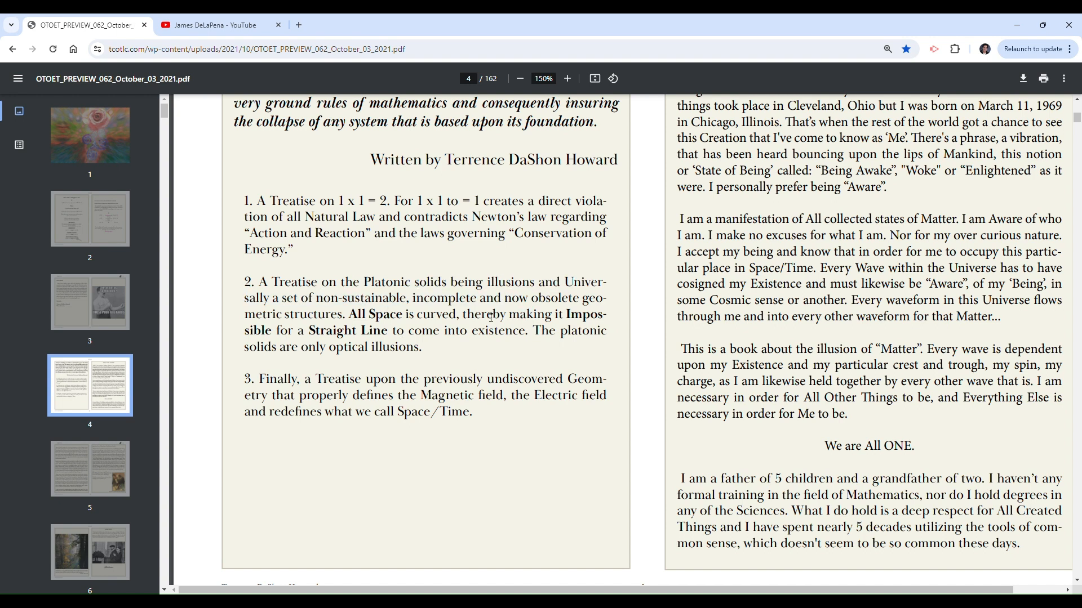
pyautogui.moveTo(498, 298); pyautogui.dragTo(358, 314)
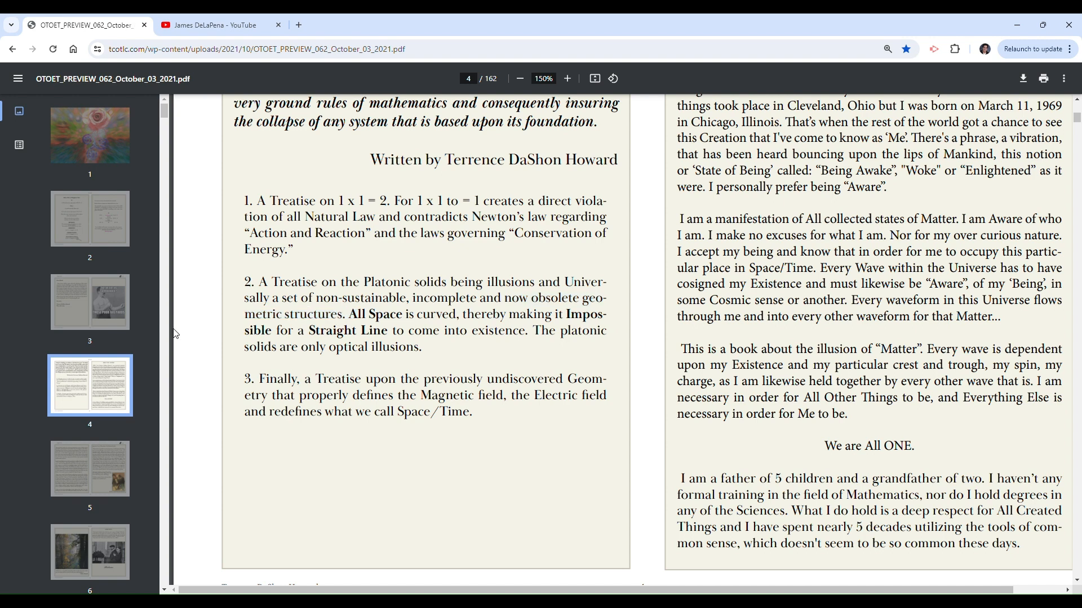
pyautogui.moveTo(197, 337)
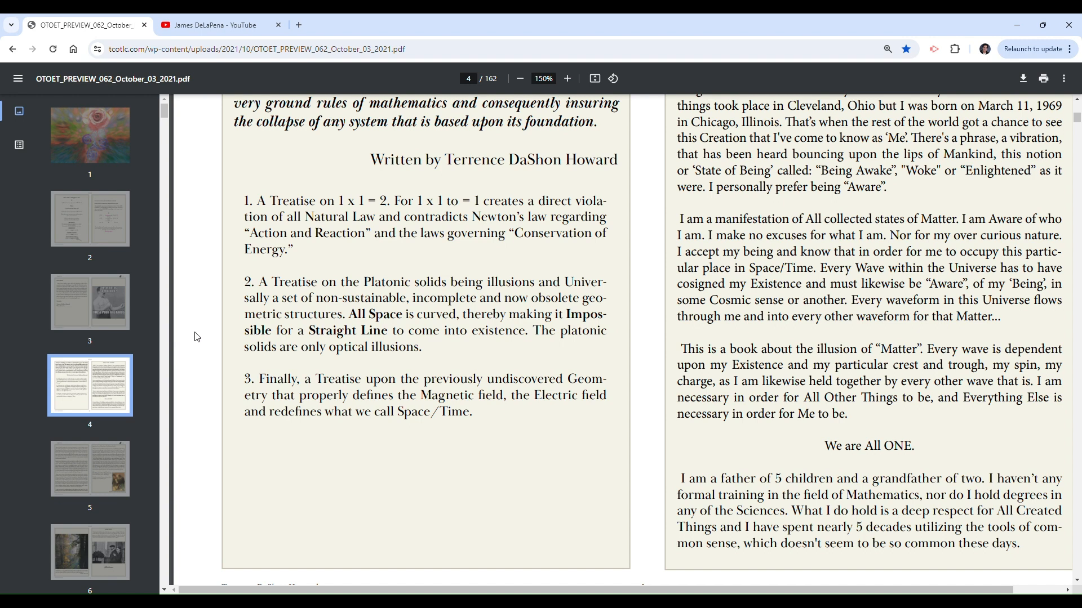
pyautogui.moveTo(224, 393)
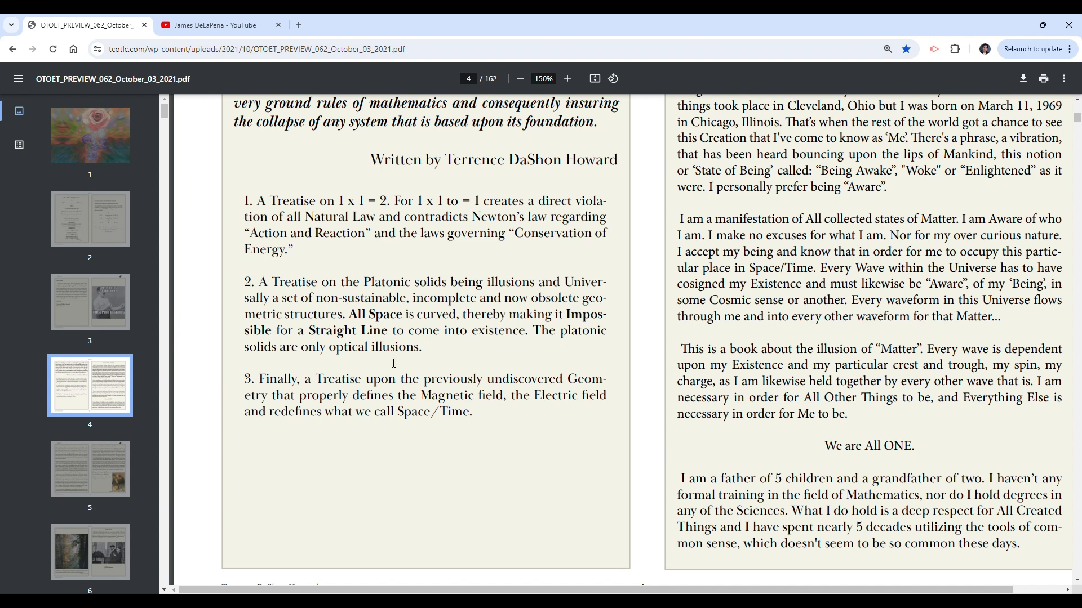
pyautogui.moveTo(338, 353)
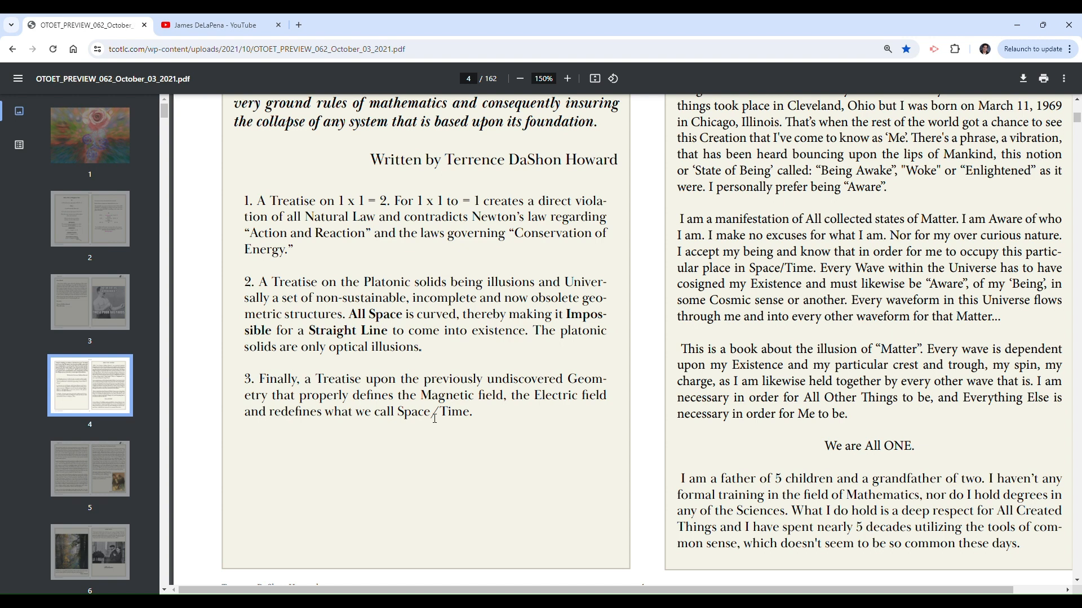
# Highlight 'Space/Time' on page 4, then move up to page 2.
pyautogui.doubleClick(415, 412)
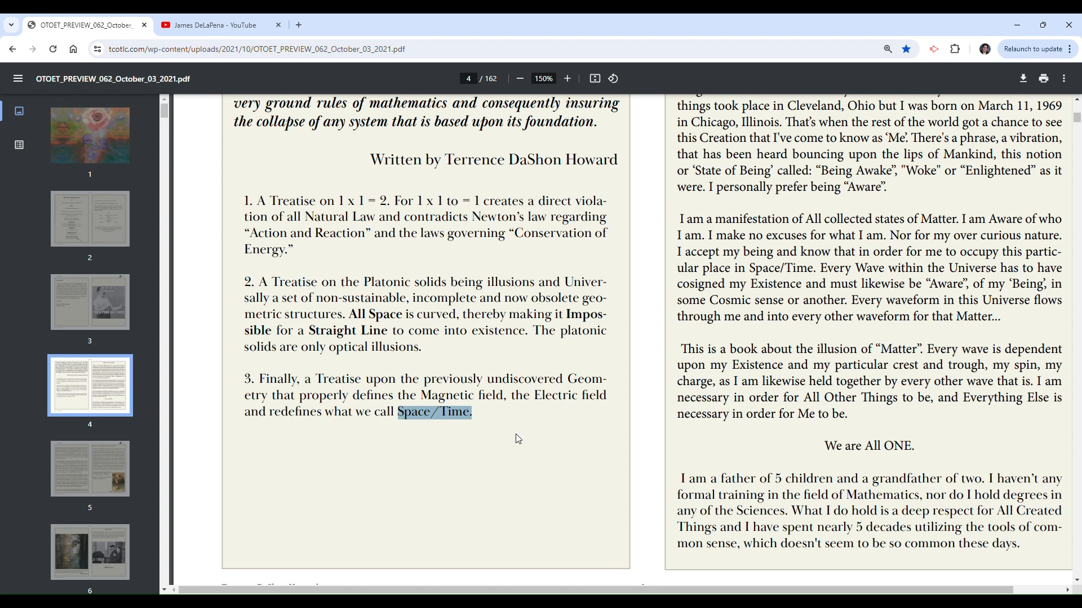
pyautogui.scroll(-3)
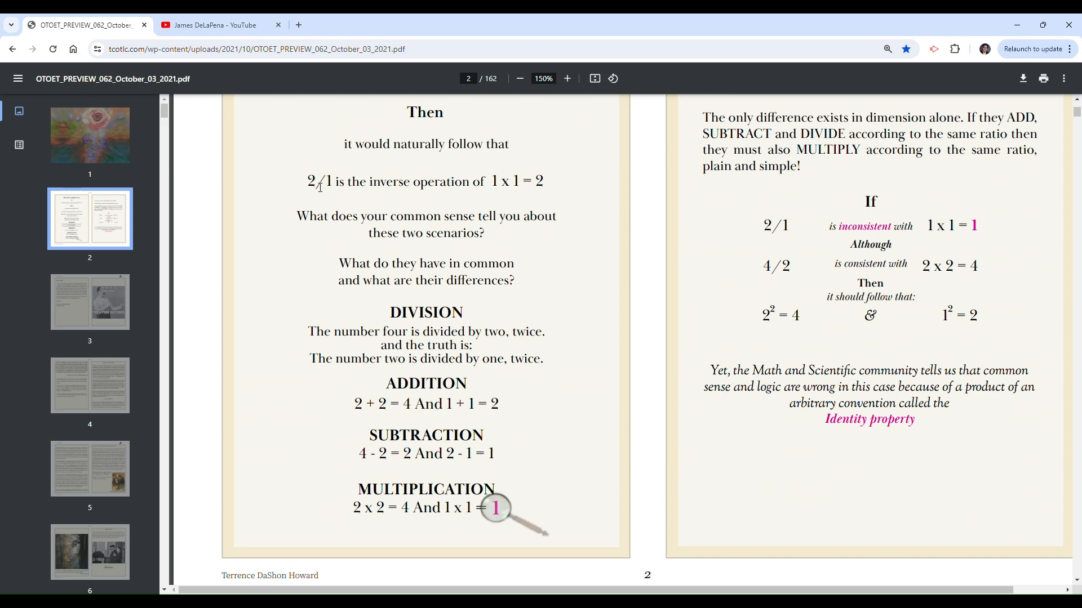
pyautogui.moveTo(310, 182); pyautogui.dragTo(333, 182)
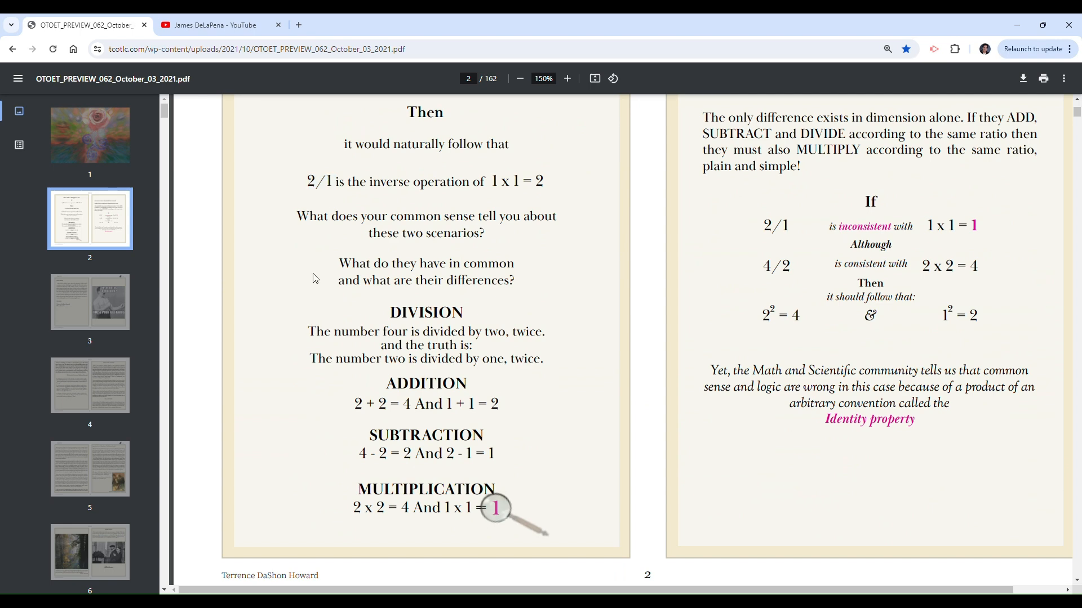
# Select page 2's Division sentences about dividing four and two, then scroll back to page 4.
pyautogui.moveTo(307, 332); pyautogui.dragTo(542, 359)
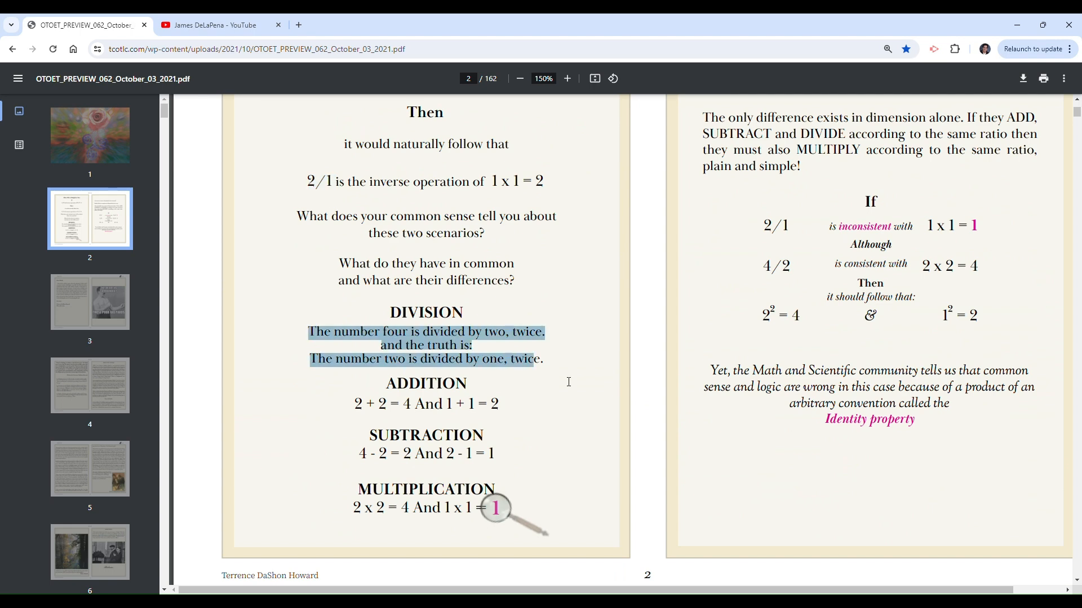
pyautogui.scroll(-3)
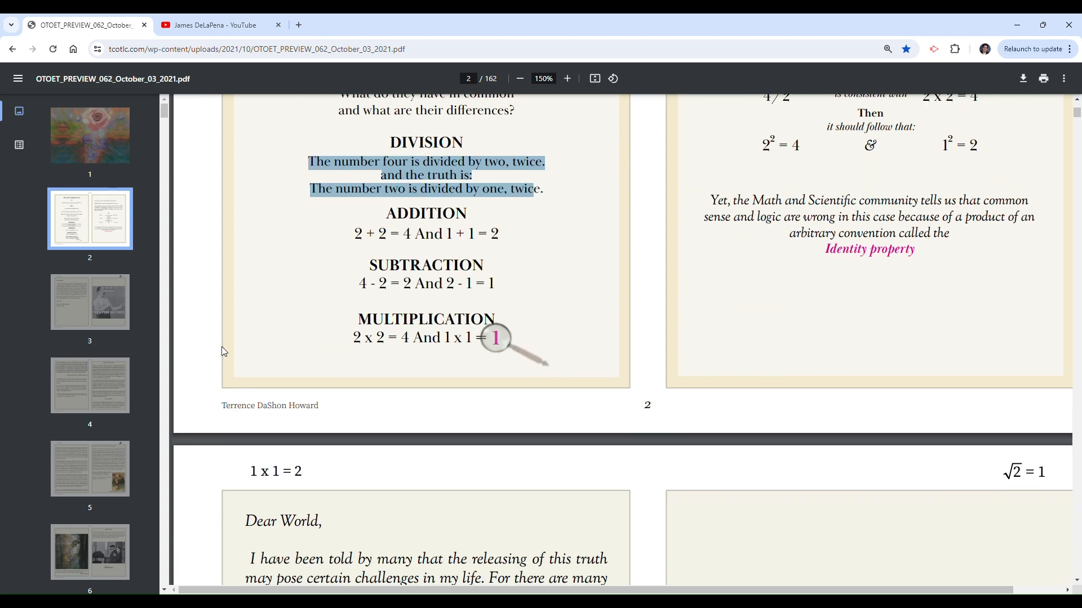
pyautogui.scroll(-3)
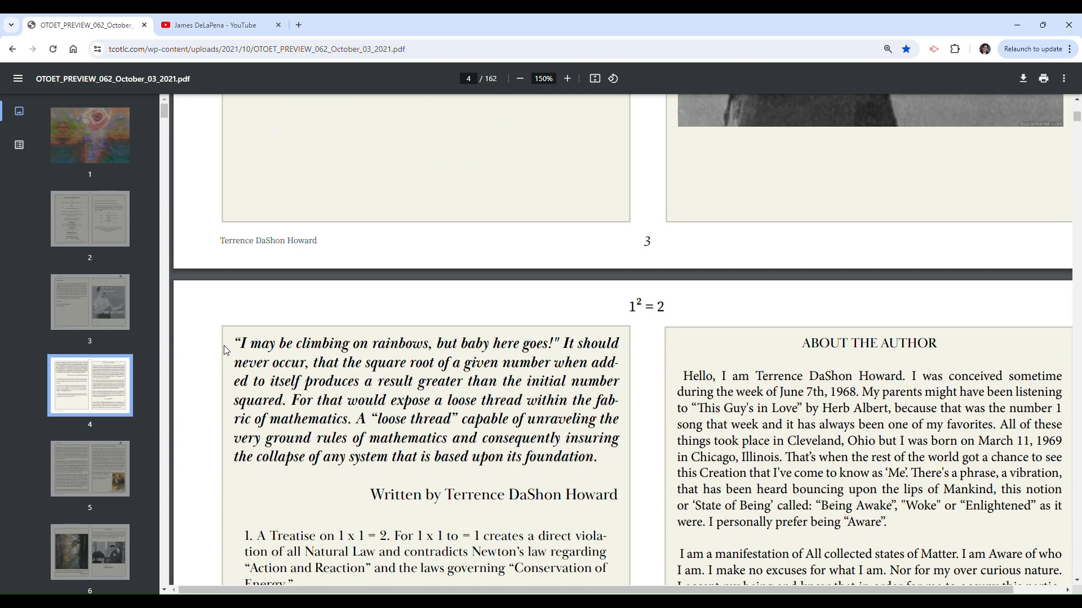
pyautogui.scroll(-3)
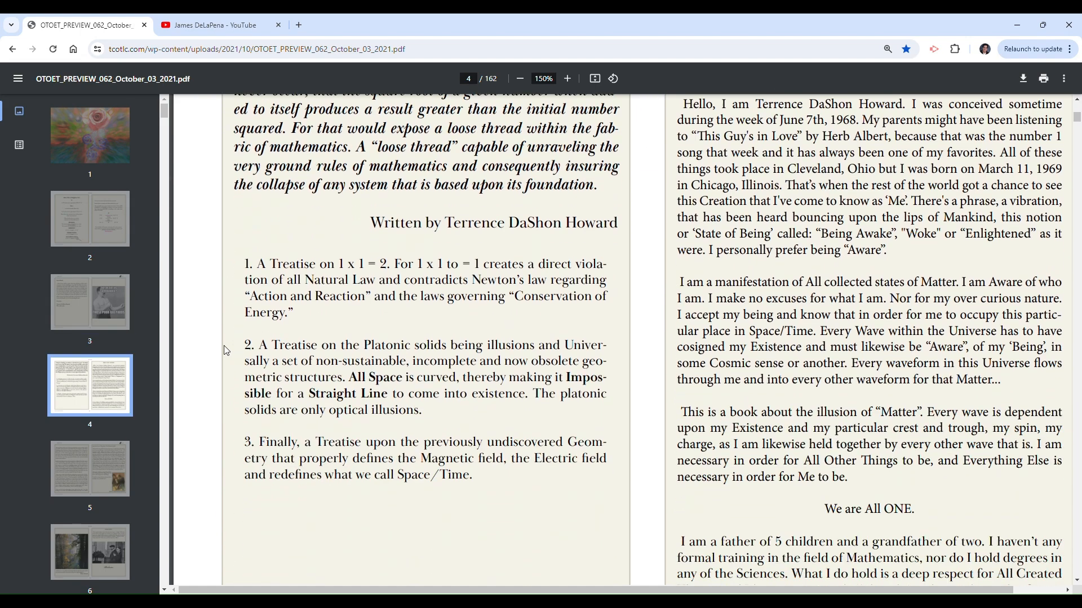
pyautogui.scroll(-3)
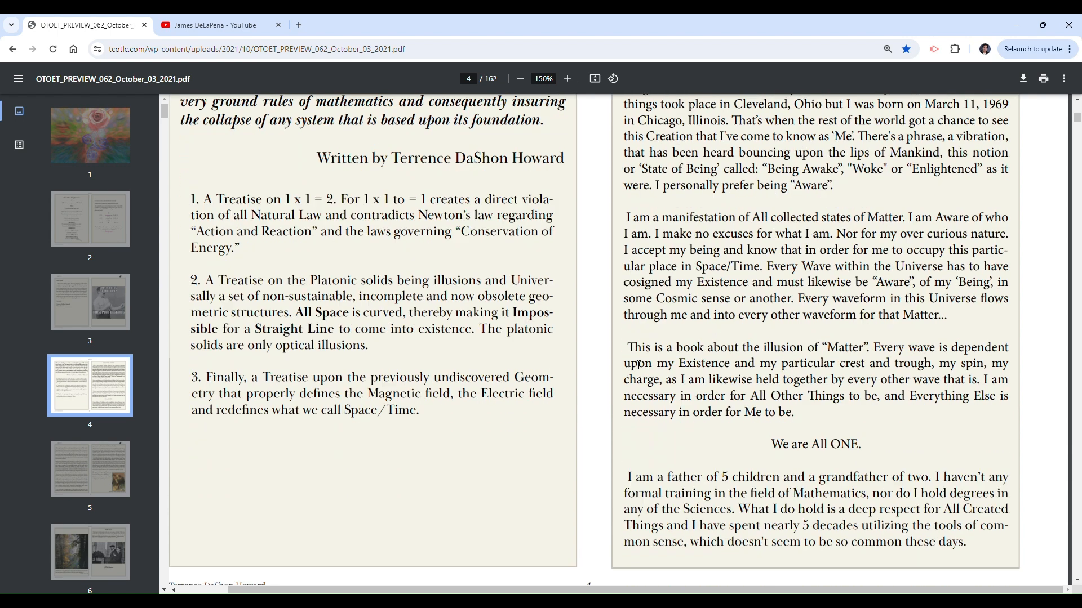
pyautogui.scroll(-3)
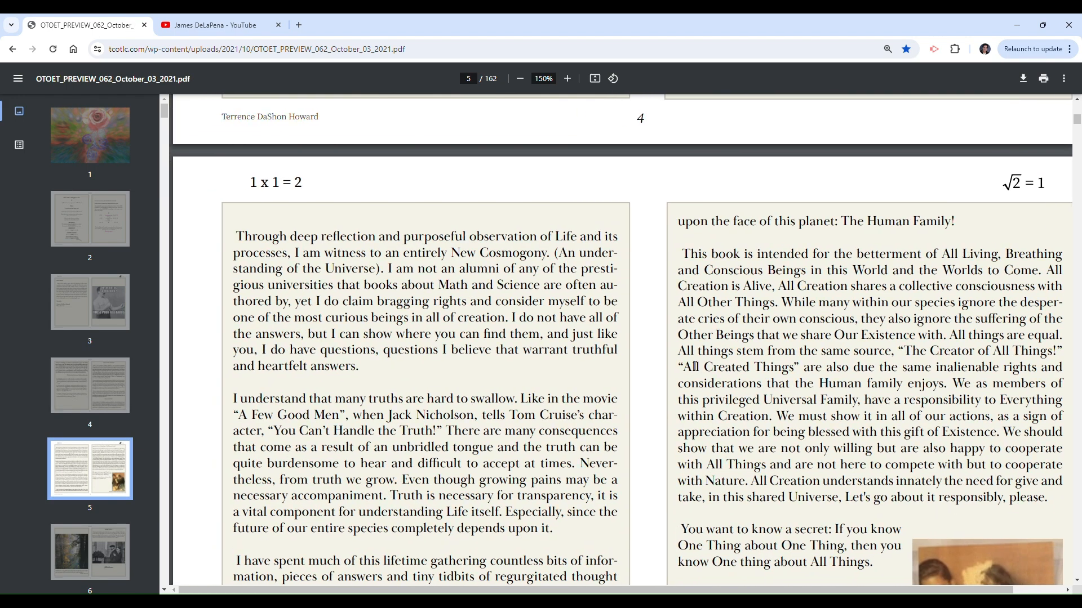
pyautogui.scroll(-3)
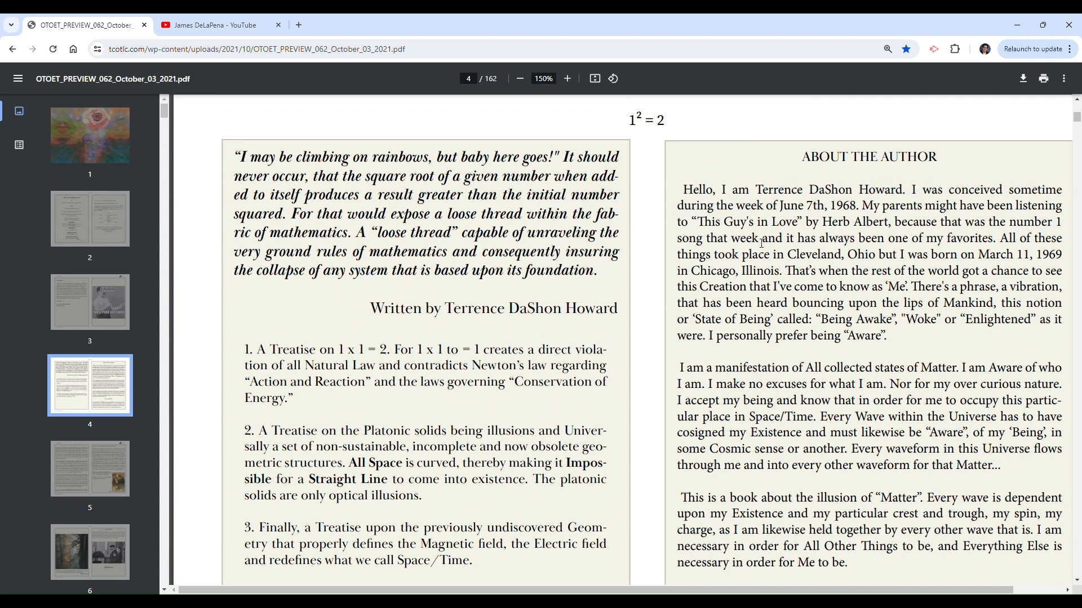
pyautogui.moveTo(755, 267)
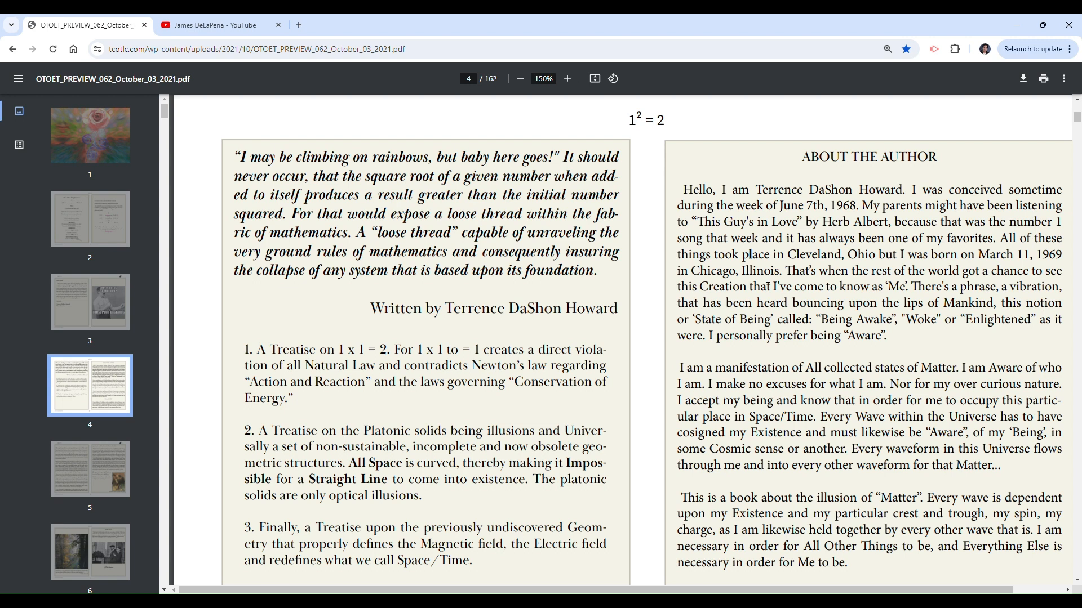
pyautogui.moveTo(858, 183)
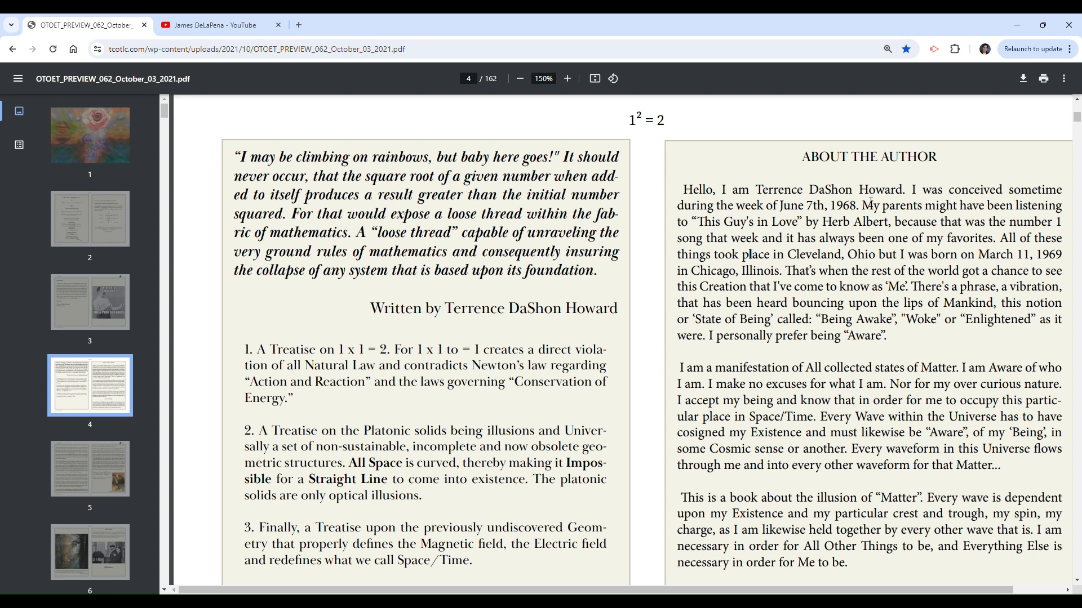
pyautogui.moveTo(699, 222); pyautogui.dragTo(800, 222)
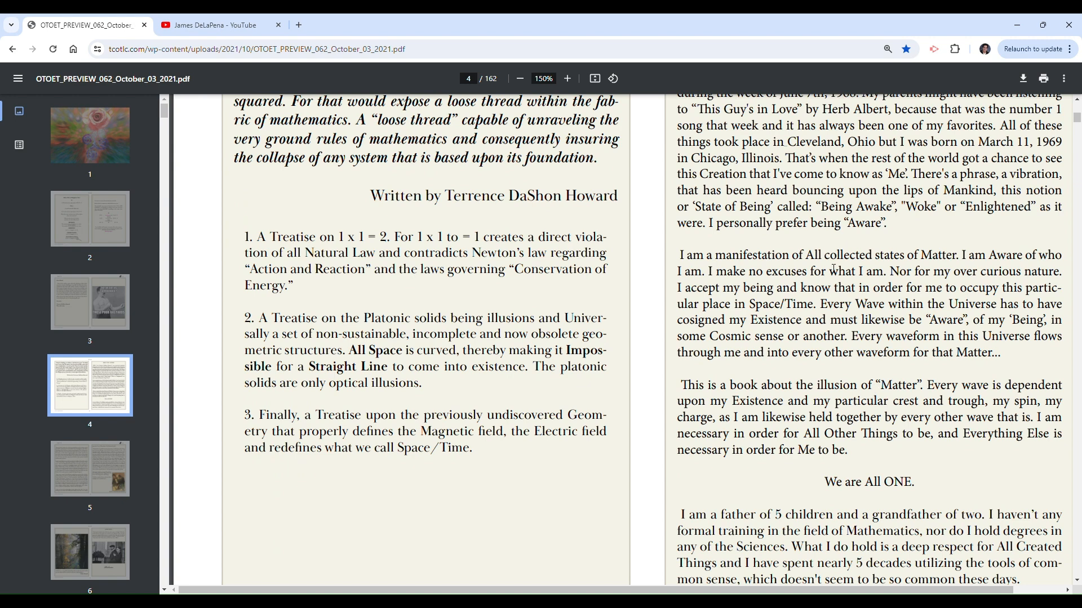
pyautogui.moveTo(835, 271)
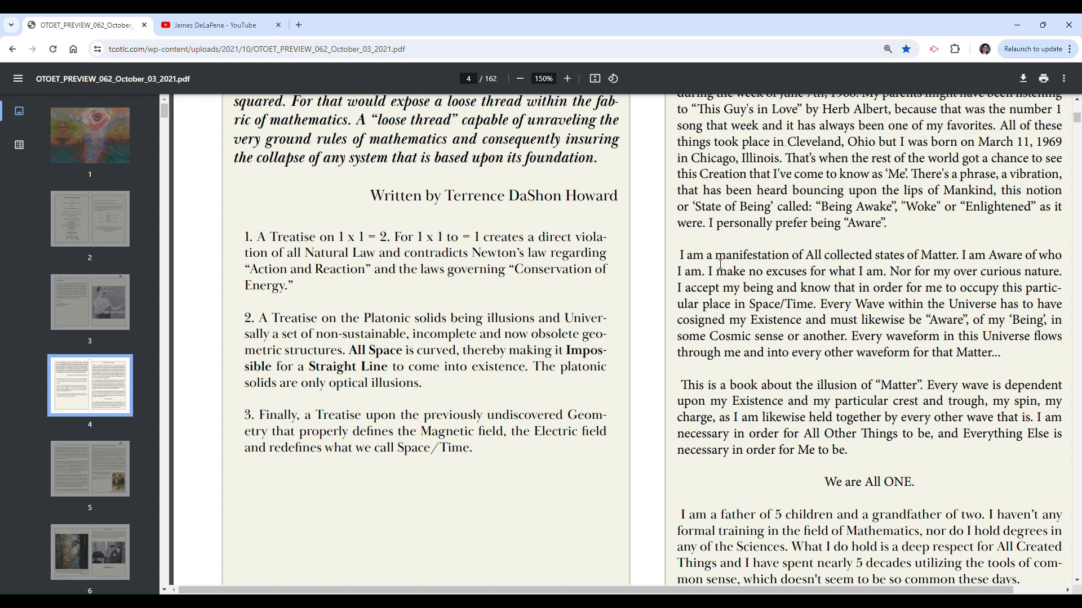
pyautogui.moveTo(678, 255); pyautogui.dragTo(949, 255)
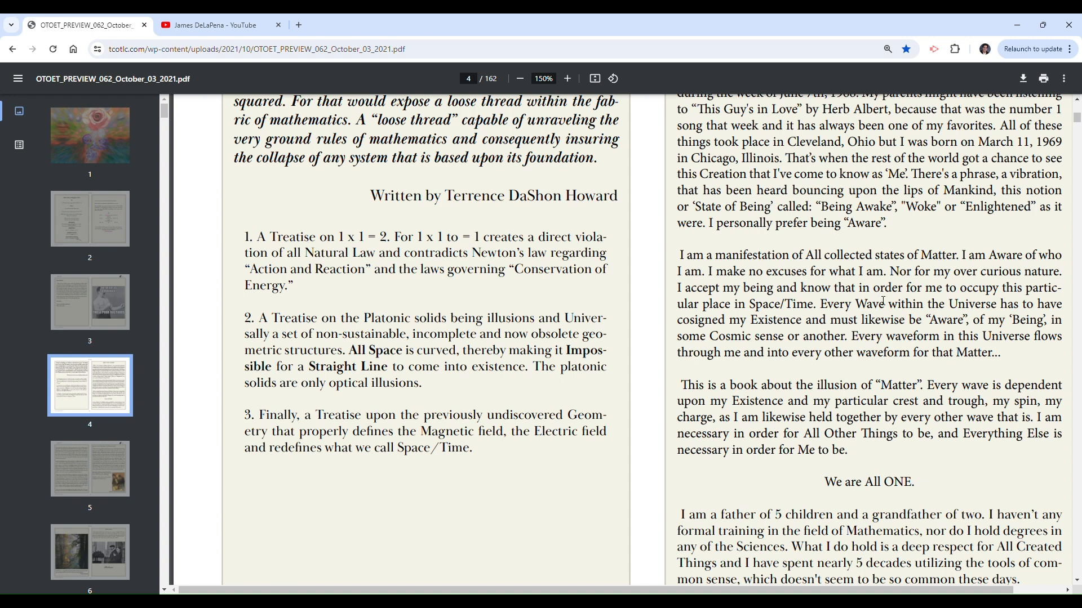
pyautogui.doubleClick(787, 303)
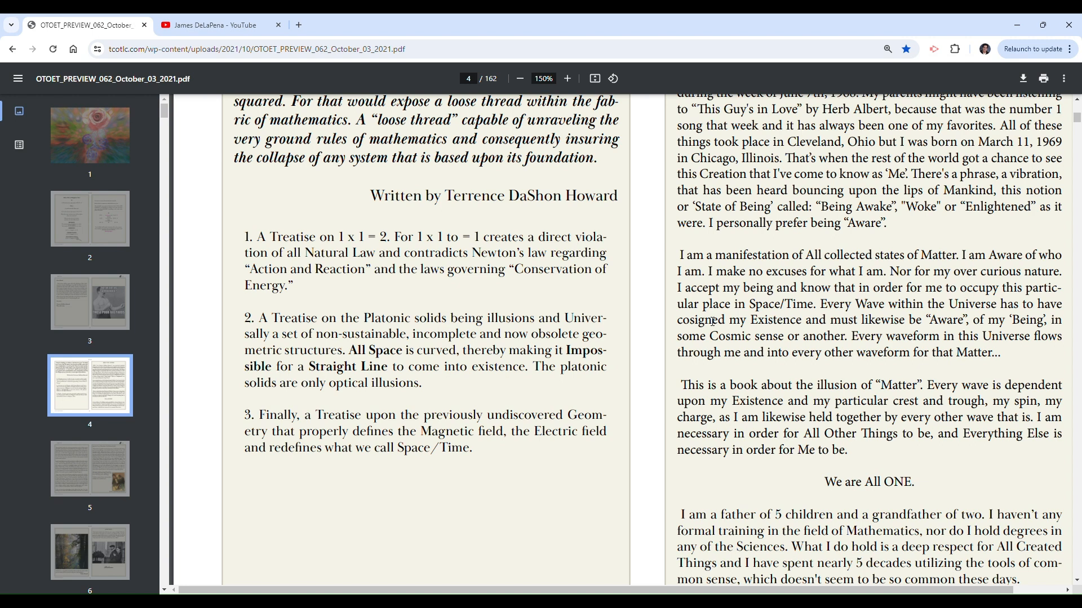
pyautogui.moveTo(851, 316)
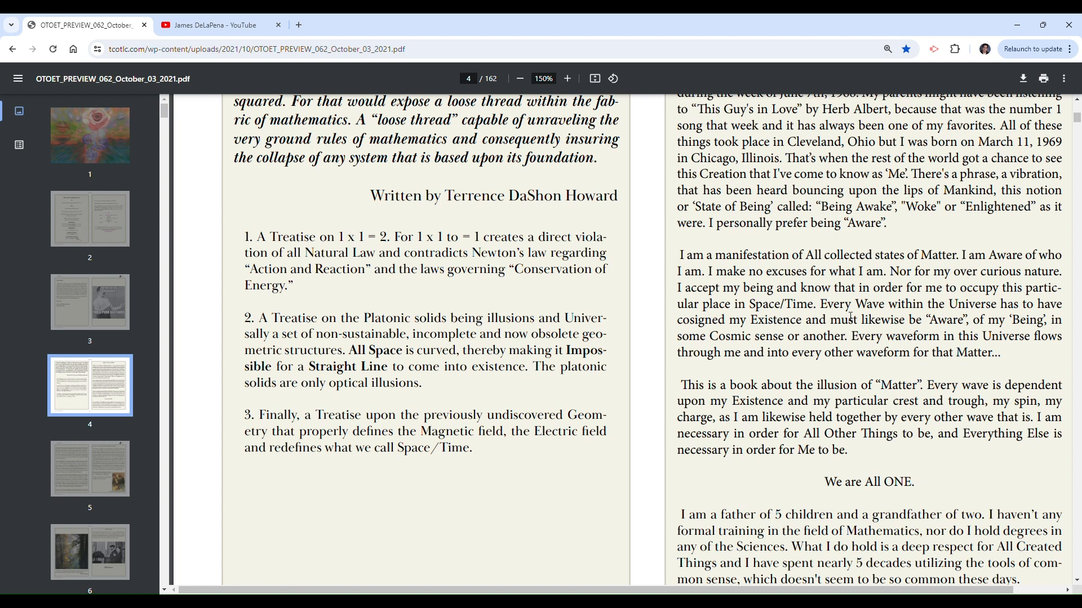
pyautogui.moveTo(1038, 347)
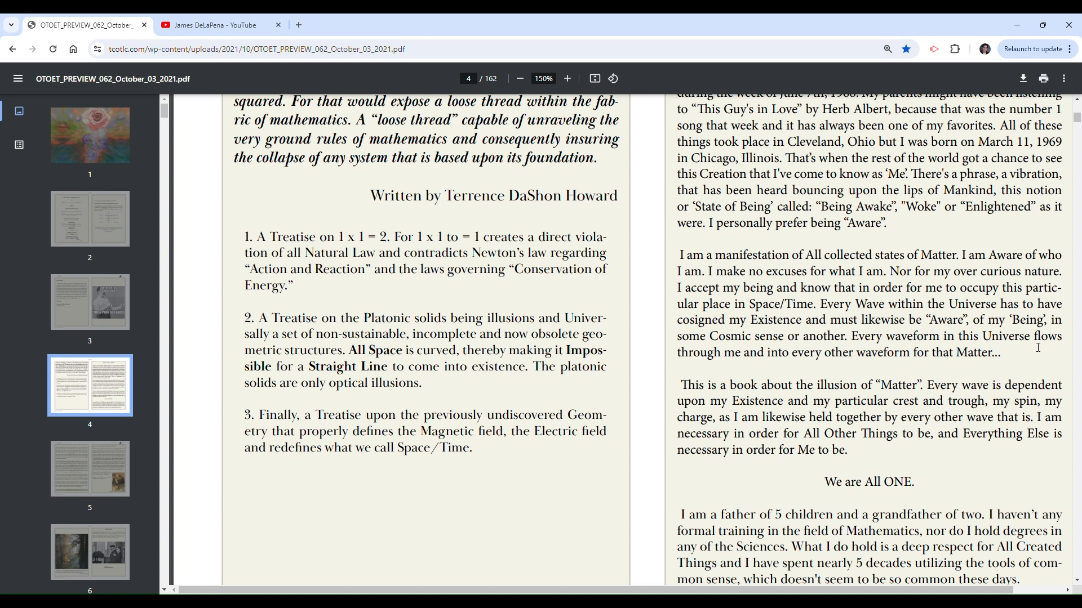
pyautogui.moveTo(902, 354)
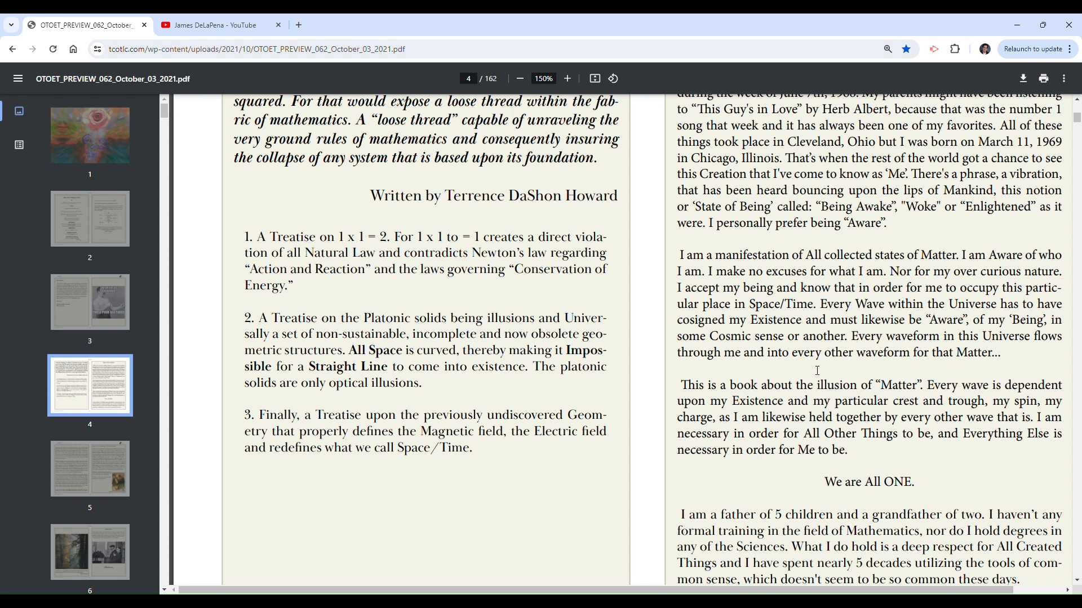
pyautogui.moveTo(957, 369)
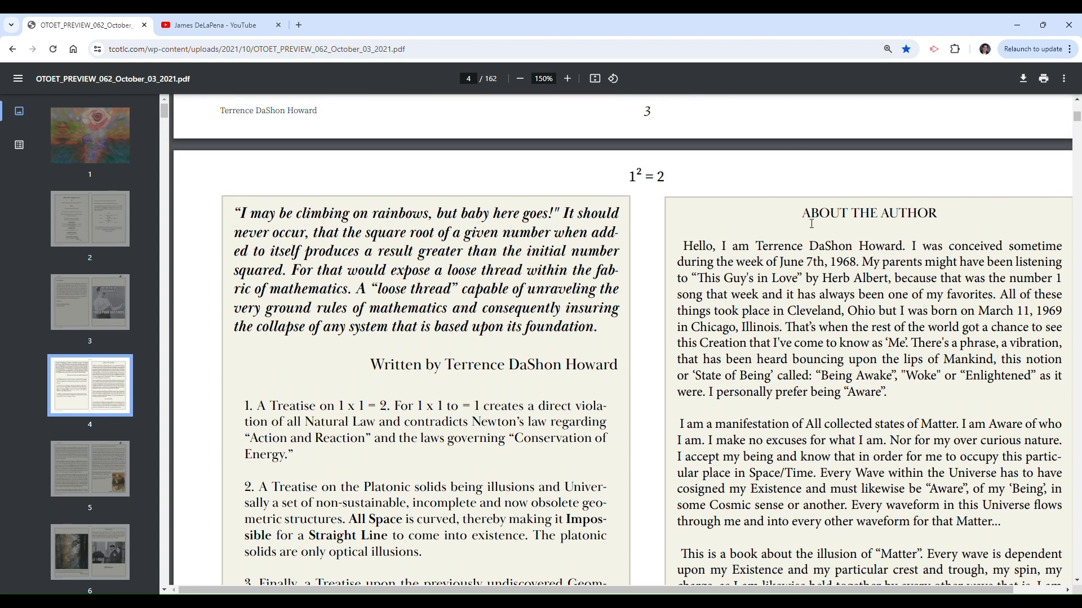
# Highlight the sentences about every wave depending on existence and being necessary for All Other Things.
pyautogui.scroll(-3)
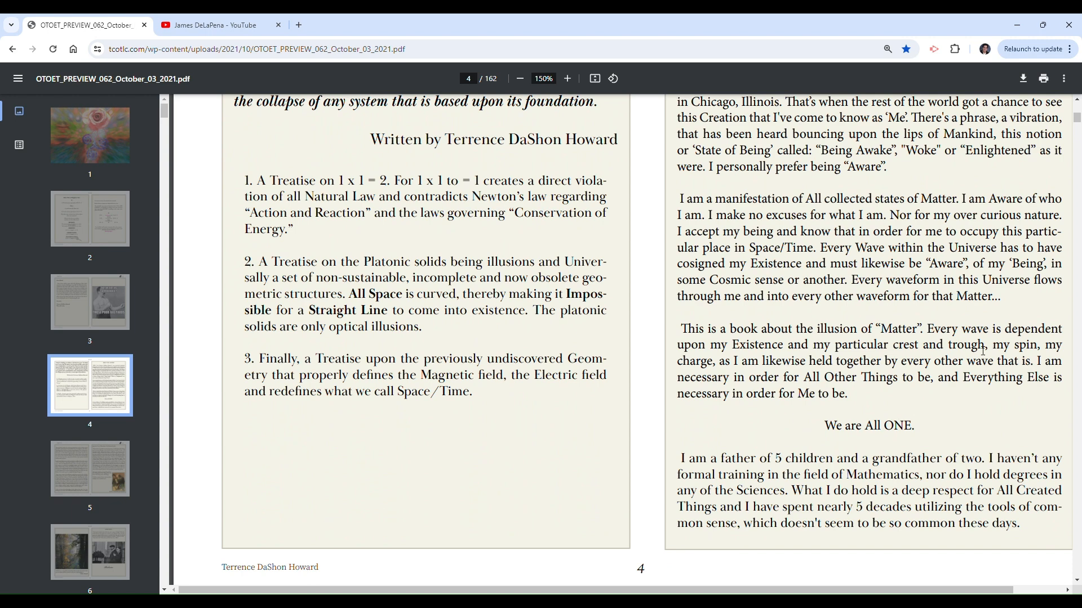
pyautogui.moveTo(950, 329); pyautogui.dragTo(955, 345)
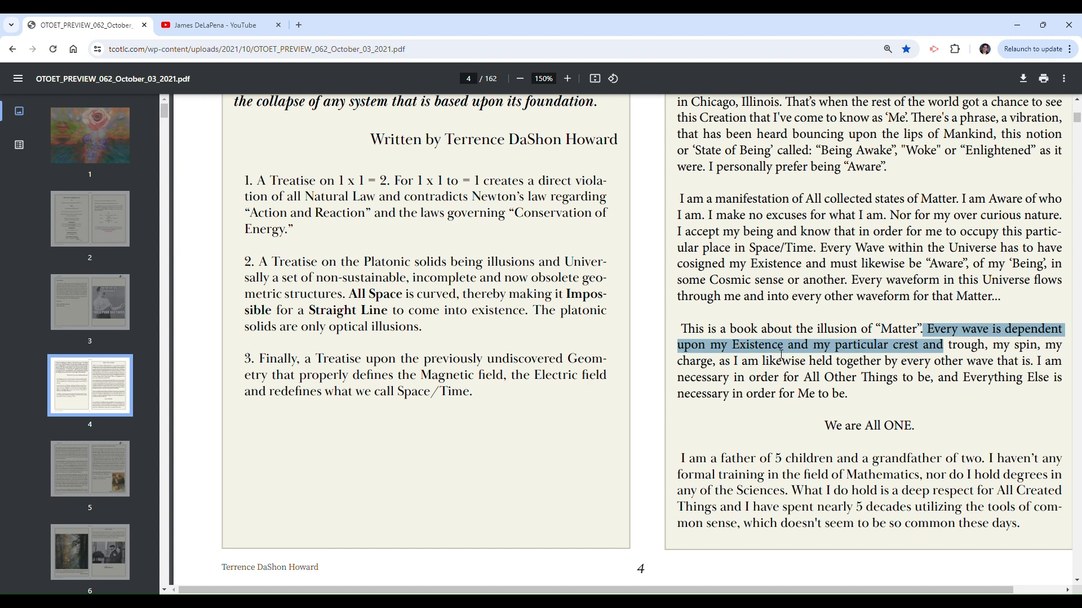
pyautogui.moveTo(1013, 387)
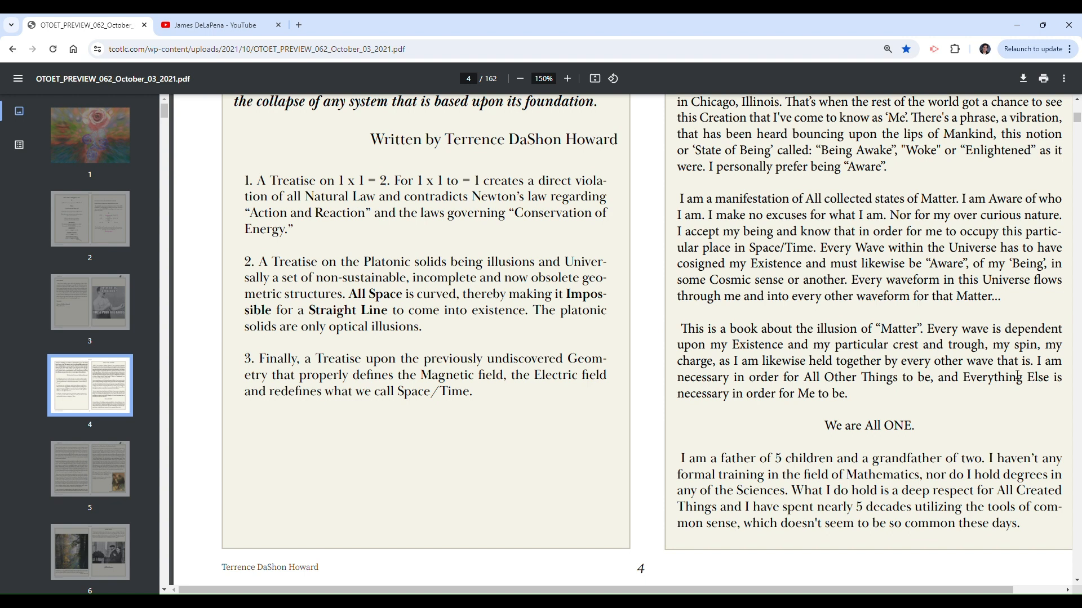
pyautogui.moveTo(1036, 388)
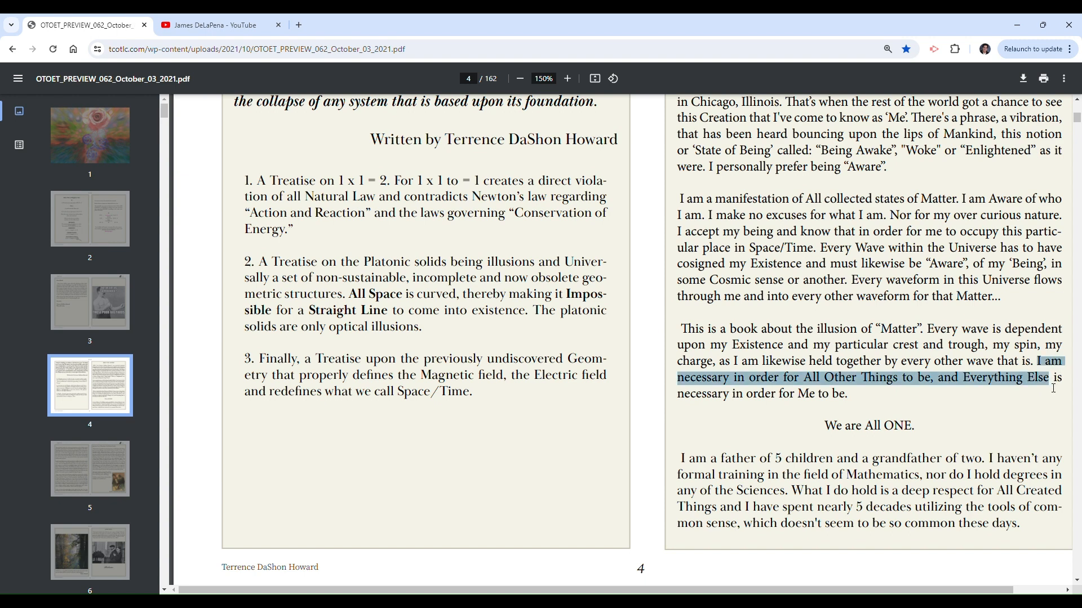
pyautogui.moveTo(1055, 377); pyautogui.dragTo(851, 393)
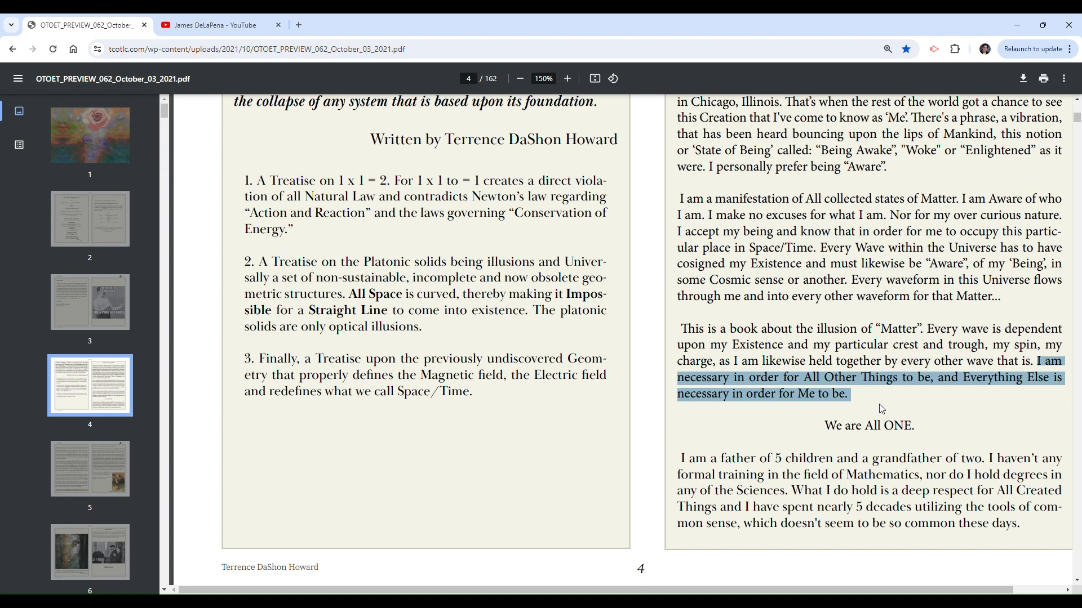
pyautogui.moveTo(806, 425)
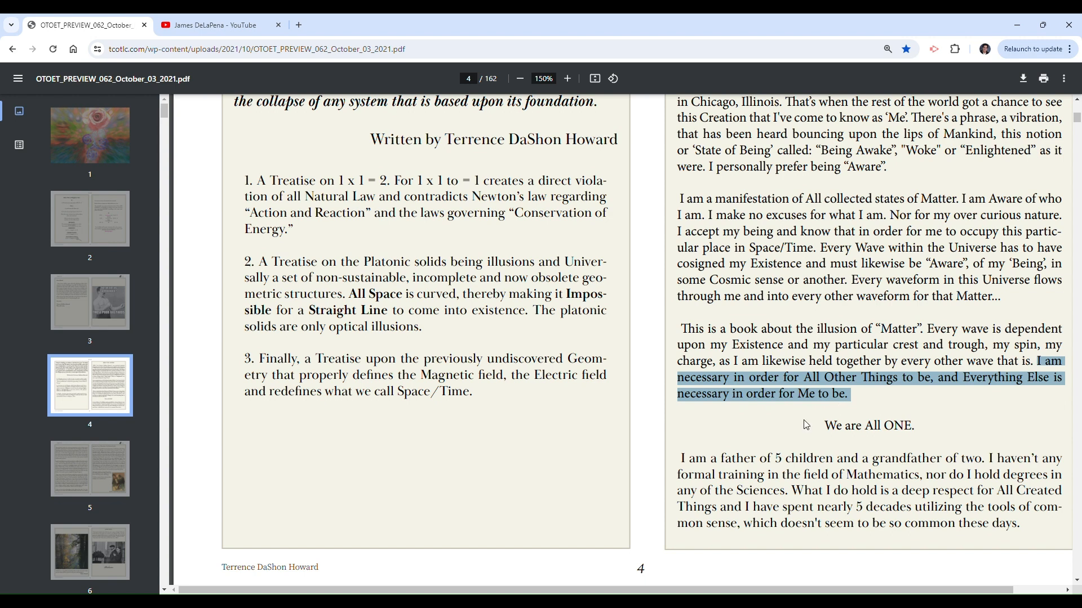
pyautogui.moveTo(803, 454)
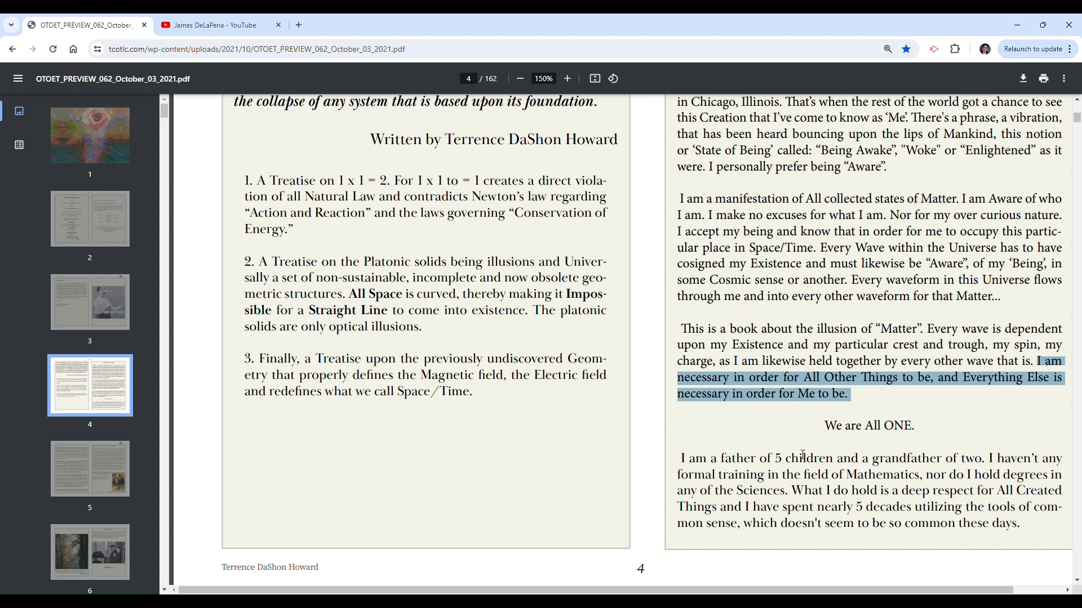
pyautogui.moveTo(742, 392)
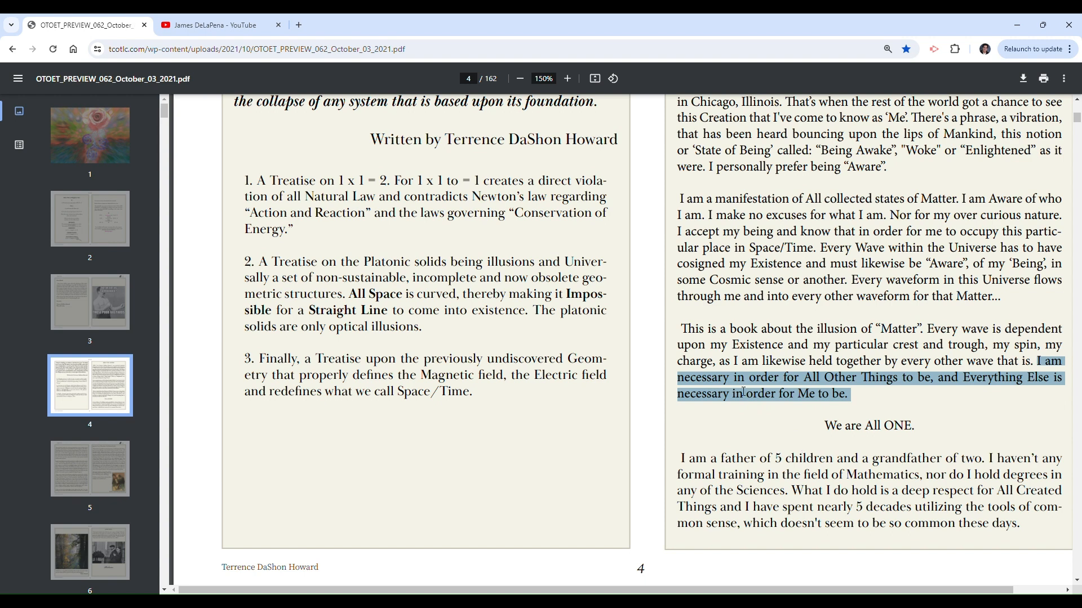
pyautogui.moveTo(837, 395)
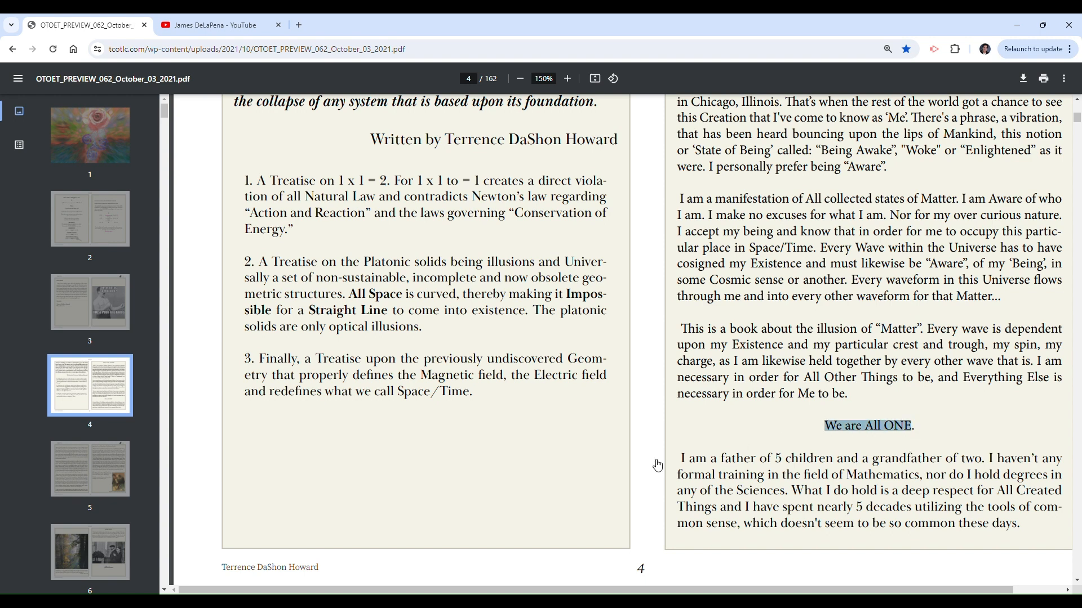
# Select the phrase about holding no science degrees on page 4, then deselect it.
pyautogui.scroll(-3)
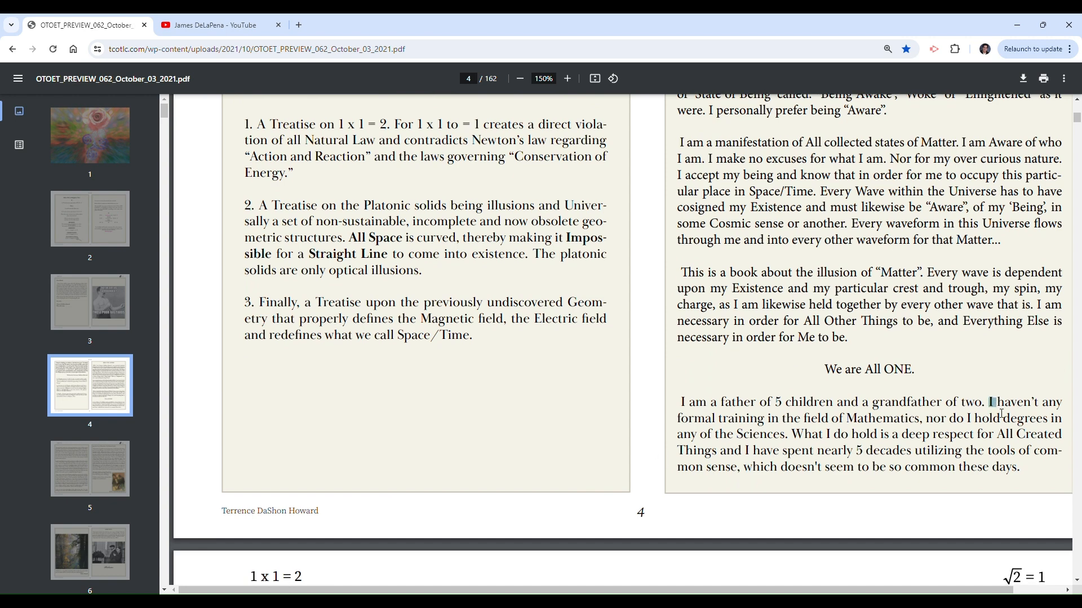
pyautogui.moveTo(989, 403); pyautogui.dragTo(1011, 443)
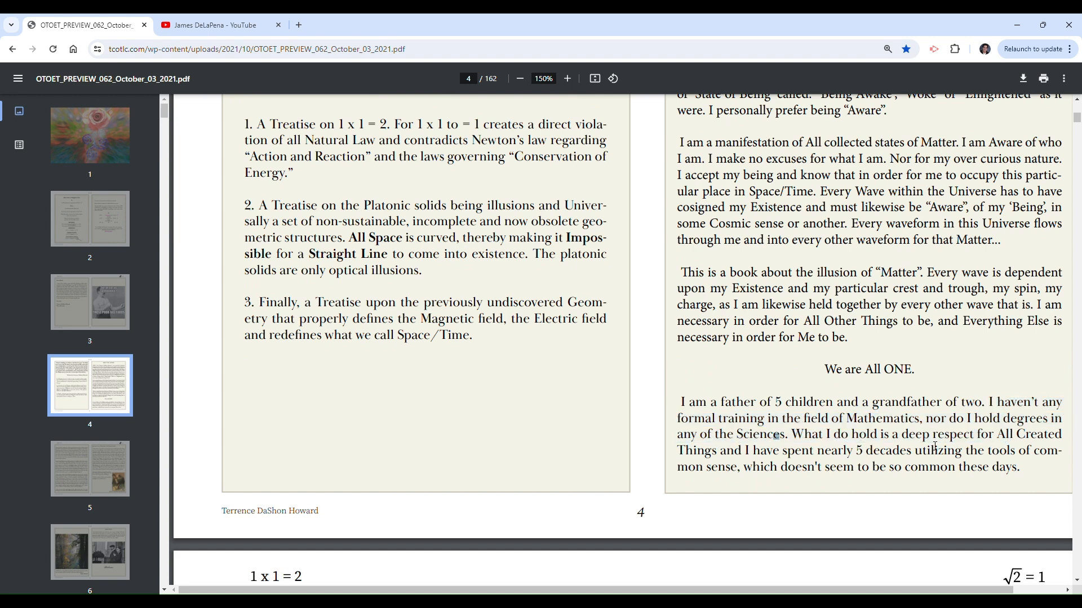
pyautogui.moveTo(913, 420); pyautogui.dragTo(974, 434)
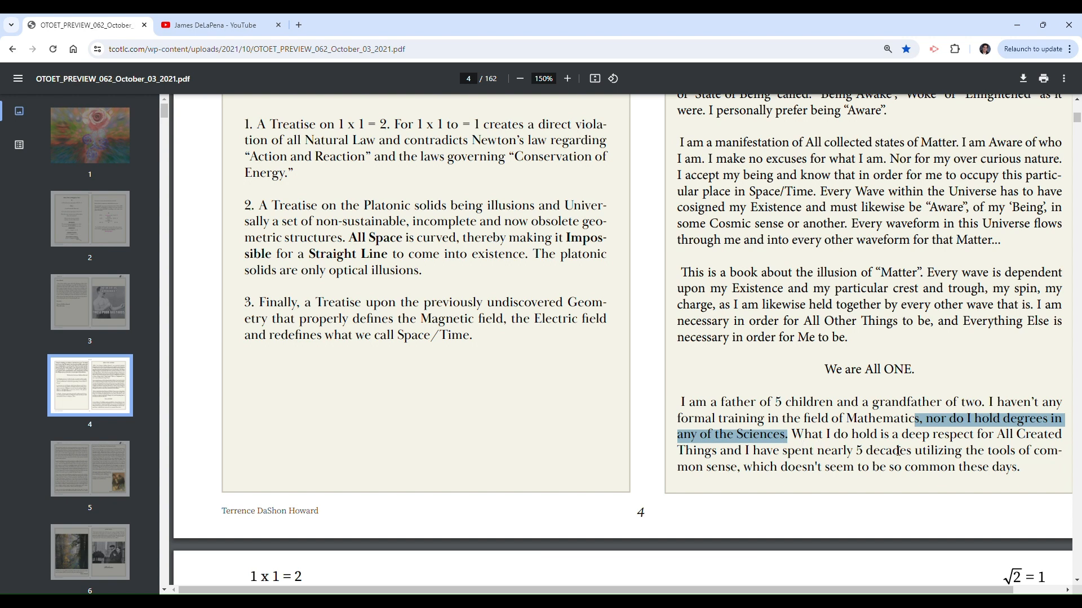
pyautogui.moveTo(732, 476)
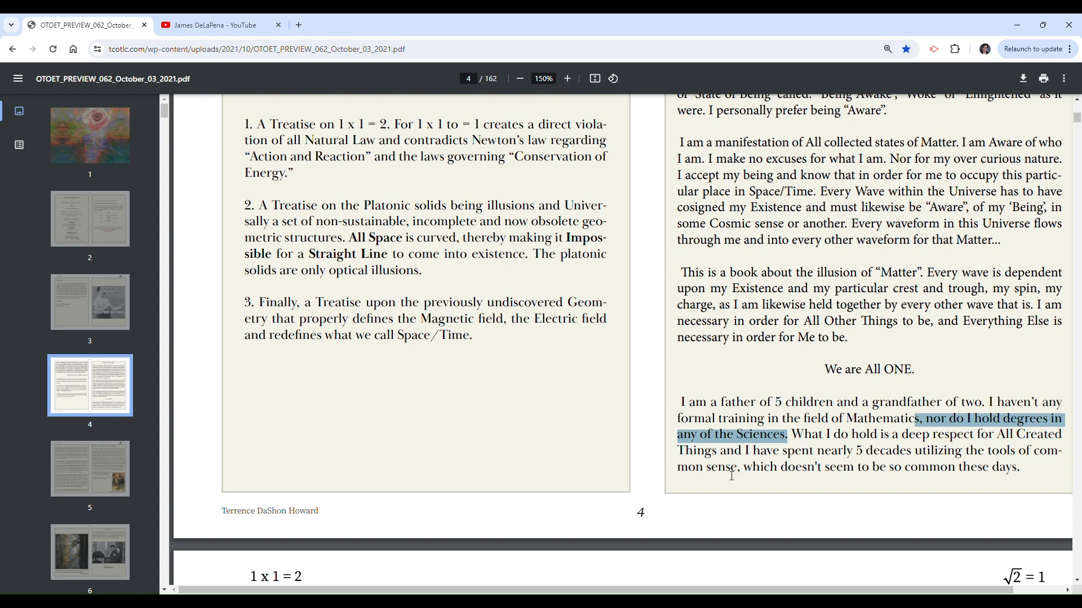
pyautogui.click(973, 474)
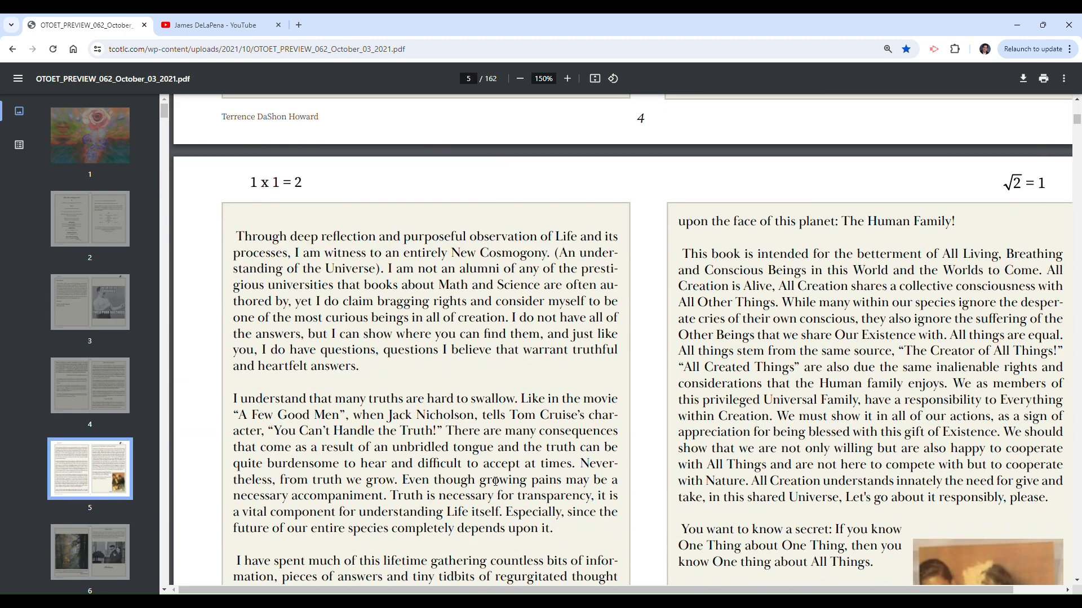
# Scroll through page 5 down to the captioned family photo at its bottom.
pyautogui.scroll(-3)
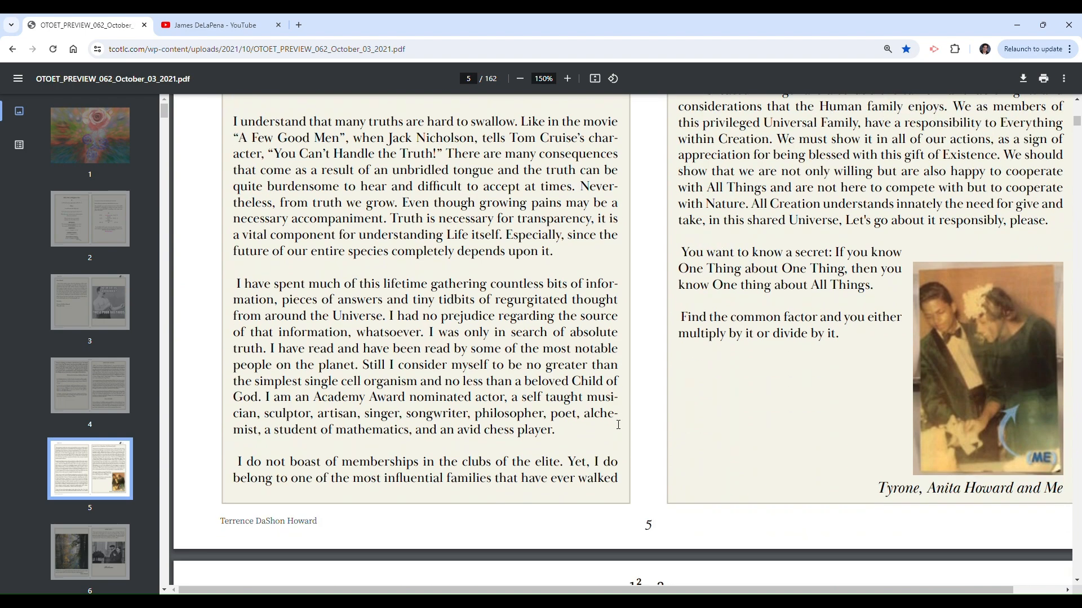
pyautogui.scroll(-3)
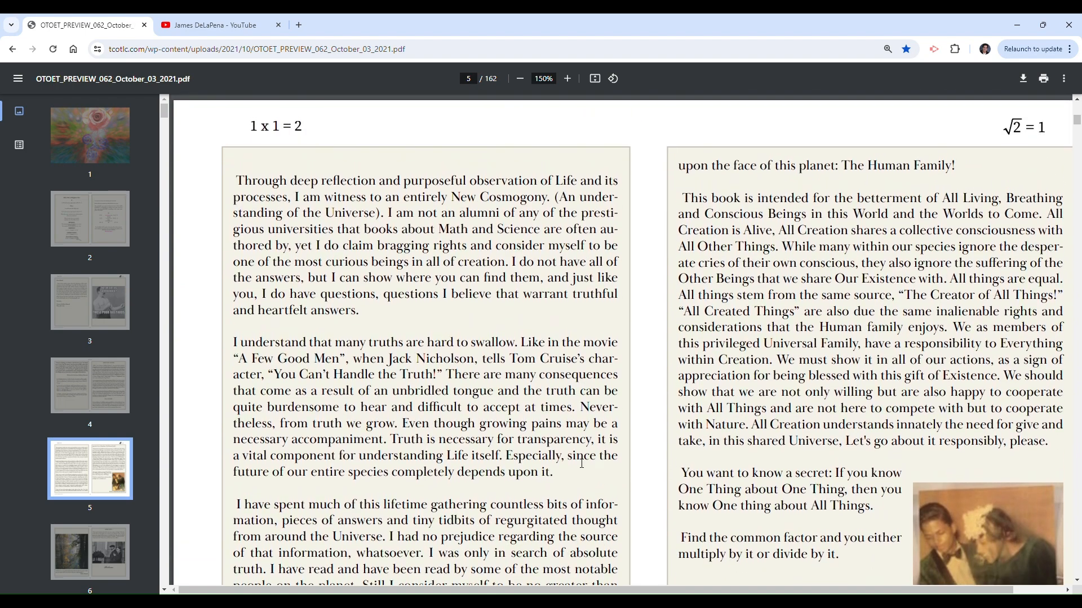
pyautogui.scroll(-3)
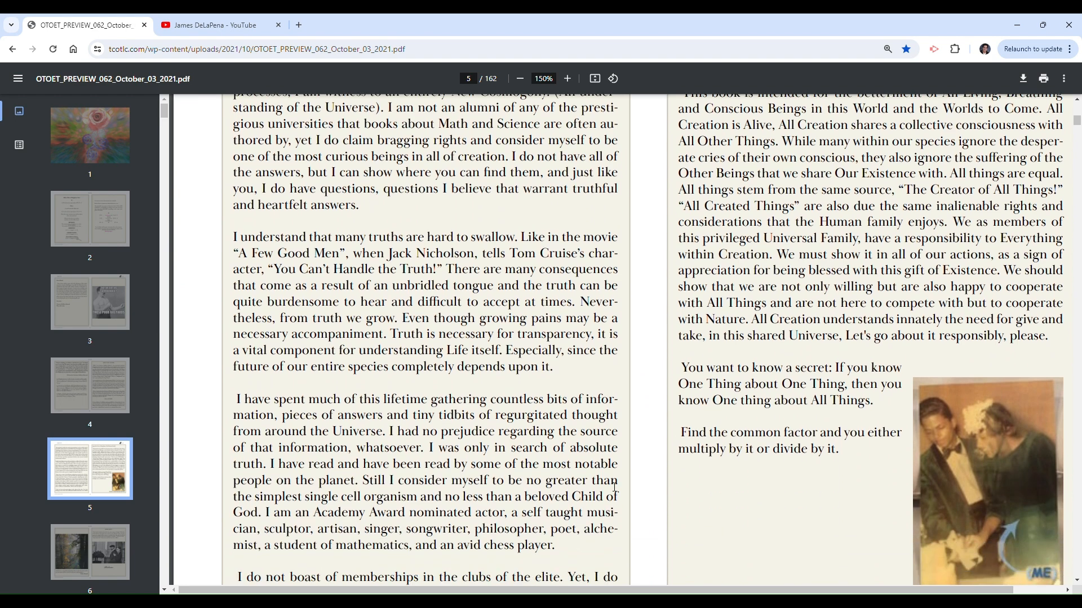
pyautogui.scroll(-3)
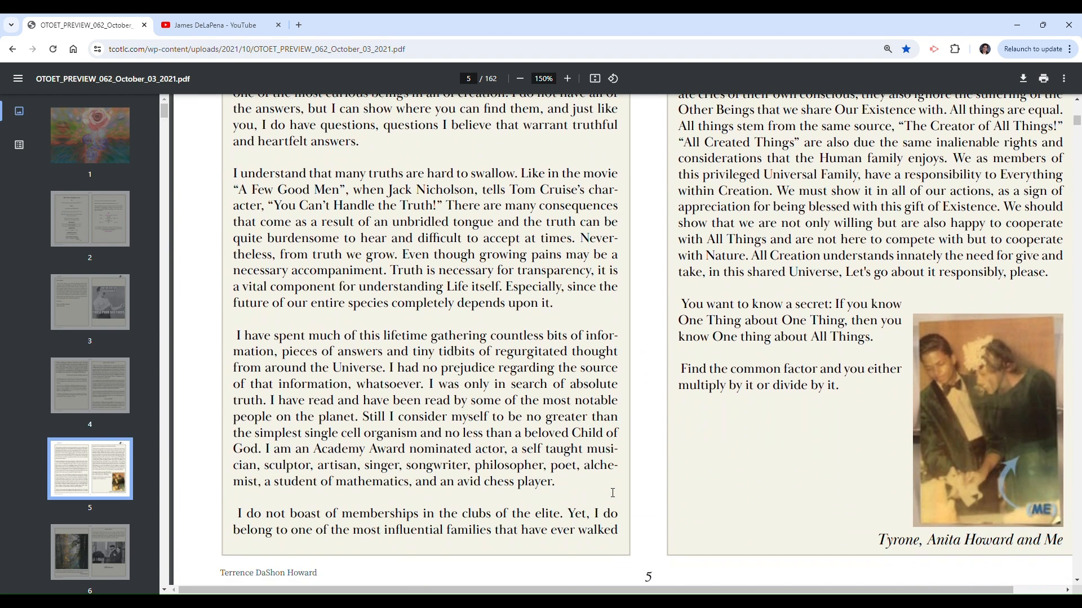
pyautogui.moveTo(602, 499)
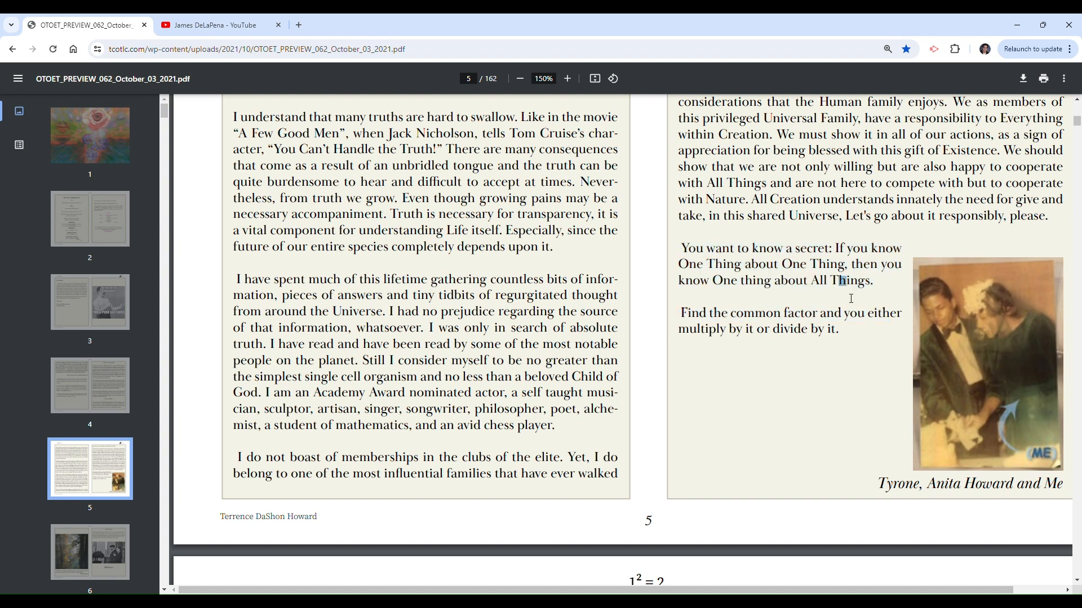
pyautogui.moveTo(789, 273)
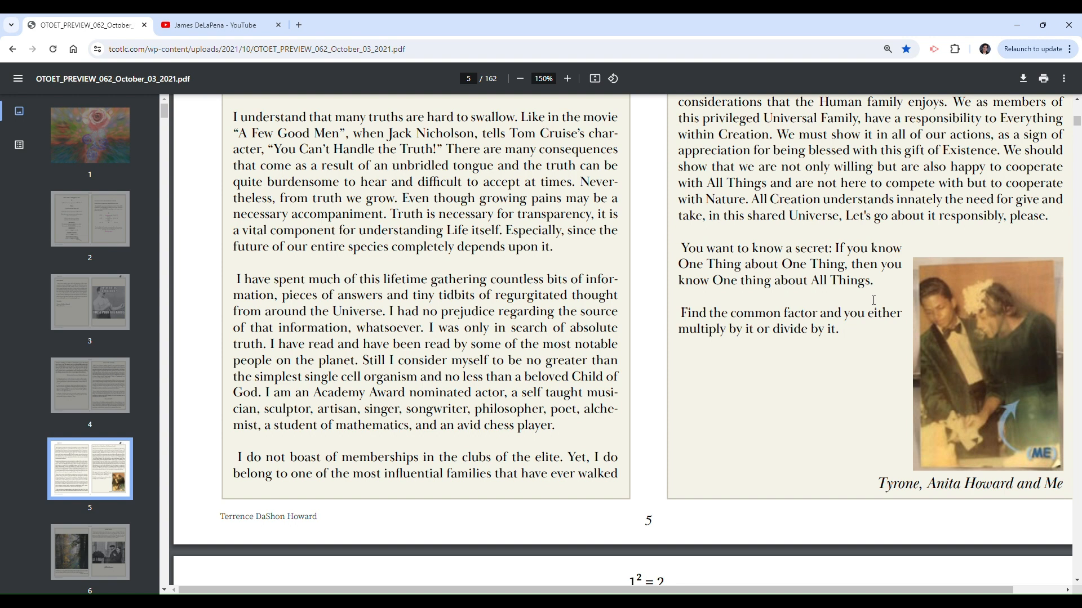
pyautogui.moveTo(854, 257)
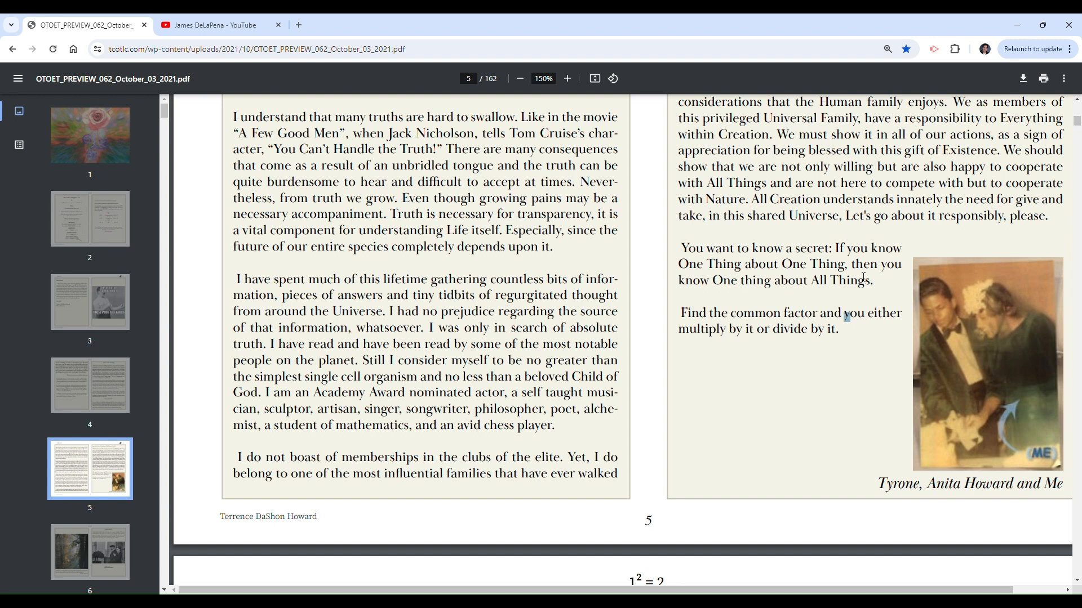
pyautogui.moveTo(807, 290)
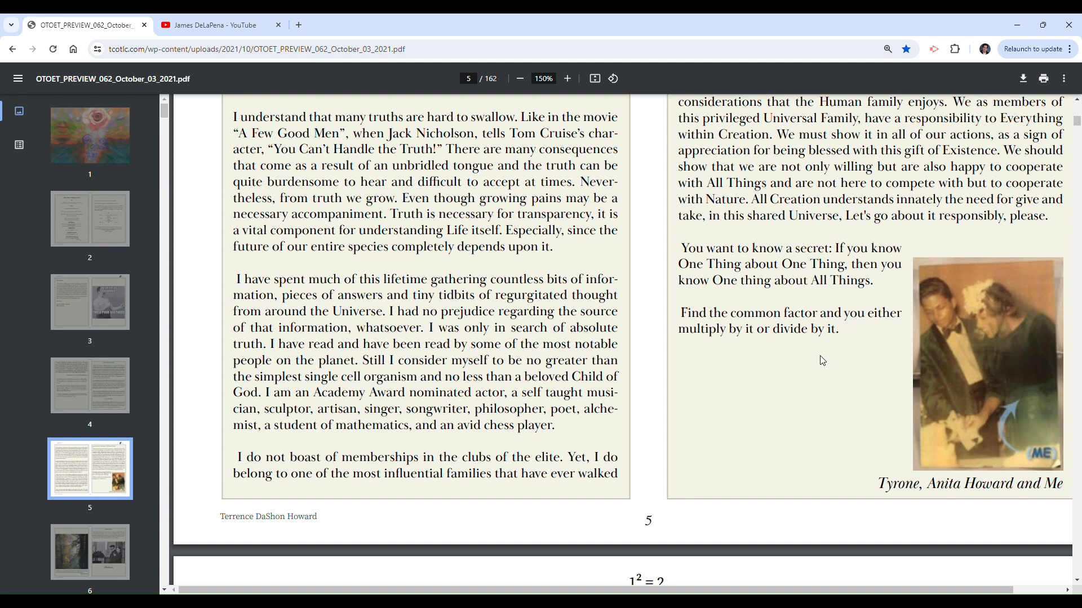
pyautogui.moveTo(796, 380)
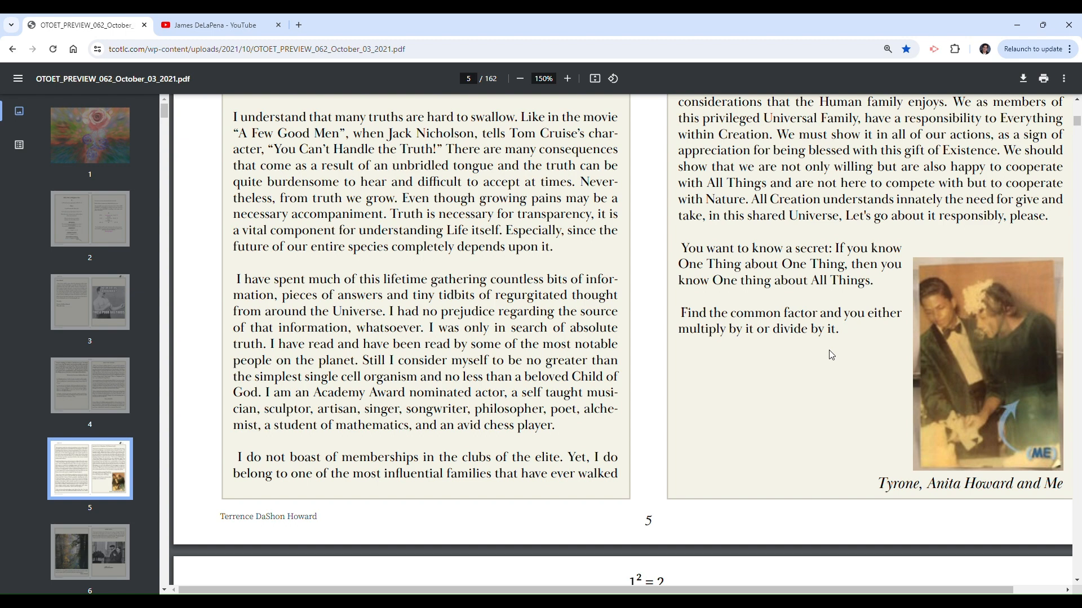
pyautogui.scroll(-3)
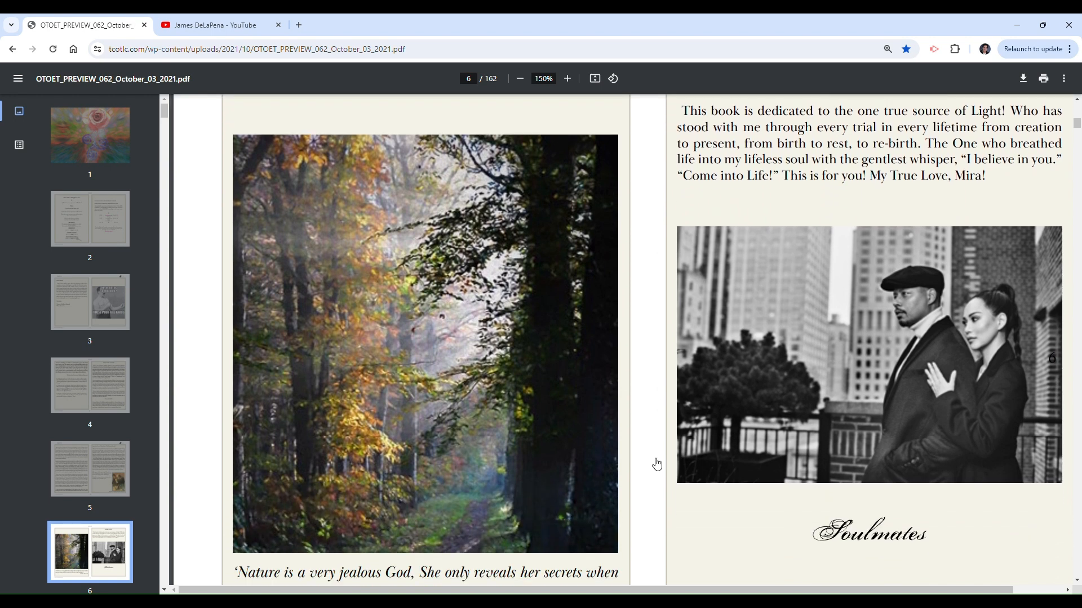
# Scroll to page 6's DEDICATION heading with the forest photo and Soulmates portrait.
pyautogui.scroll(-3)
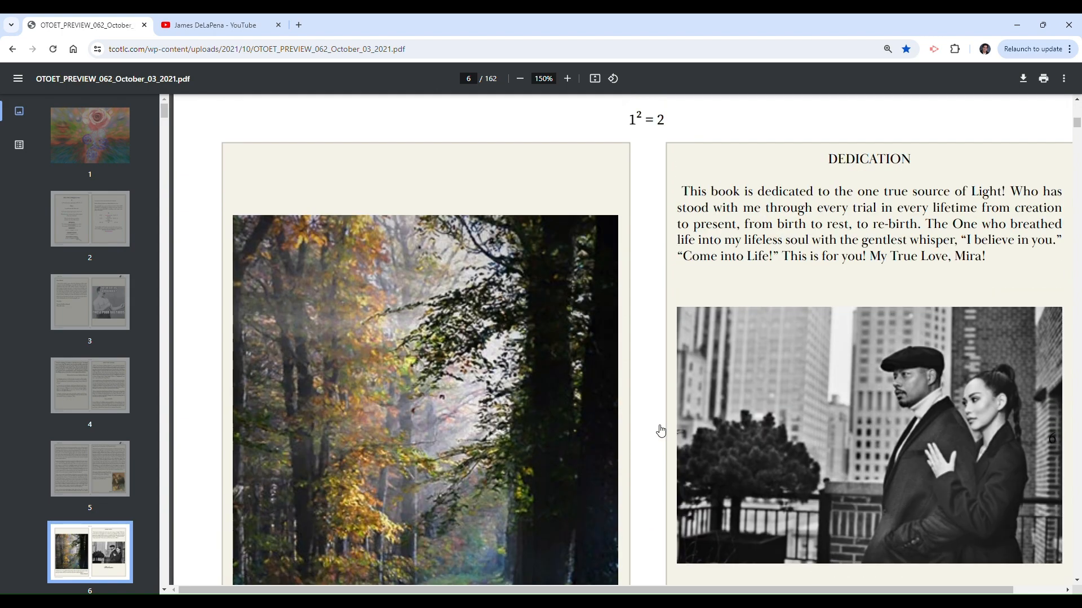
pyautogui.scroll(-3)
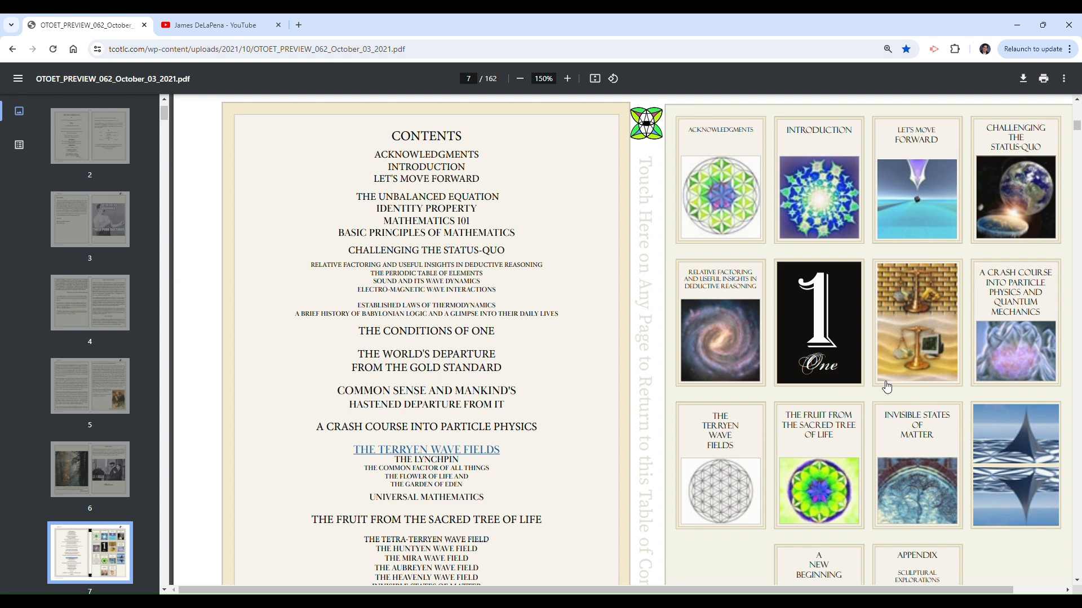
pyautogui.moveTo(468, 262)
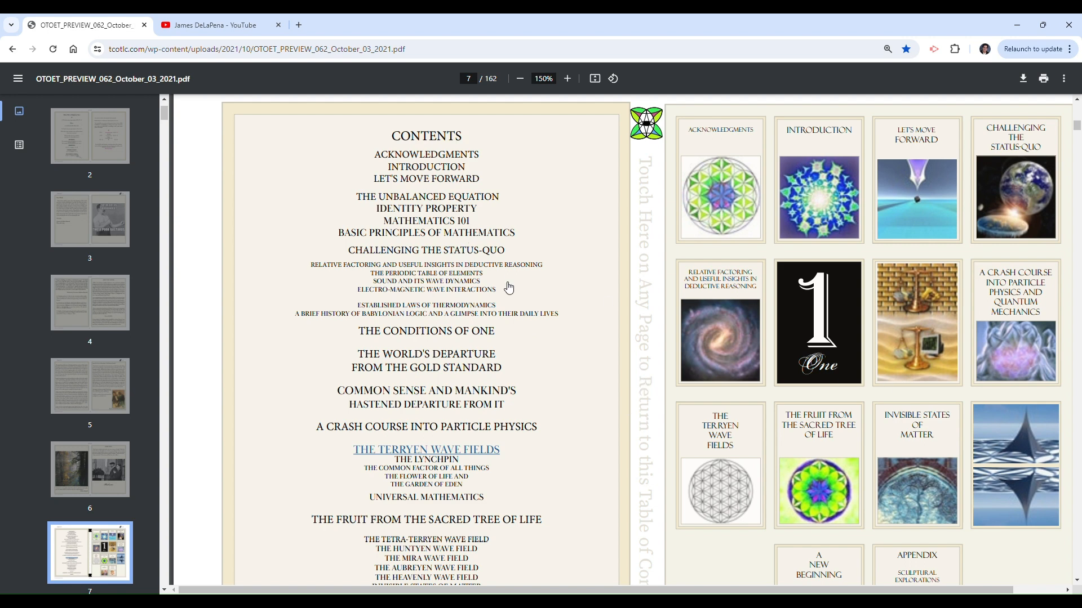
pyautogui.moveTo(414, 205)
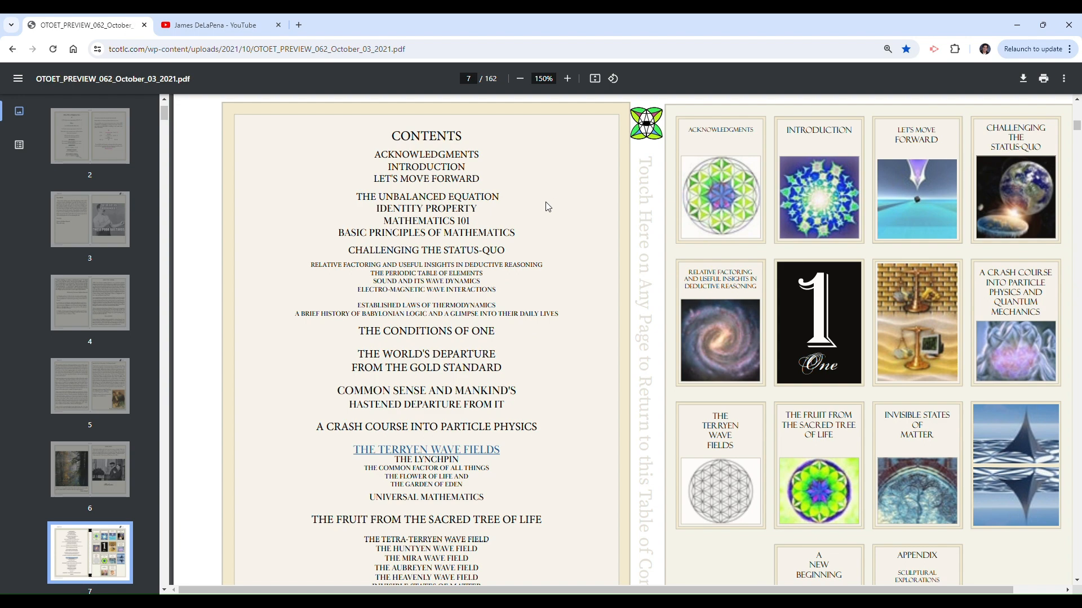
pyautogui.moveTo(459, 269)
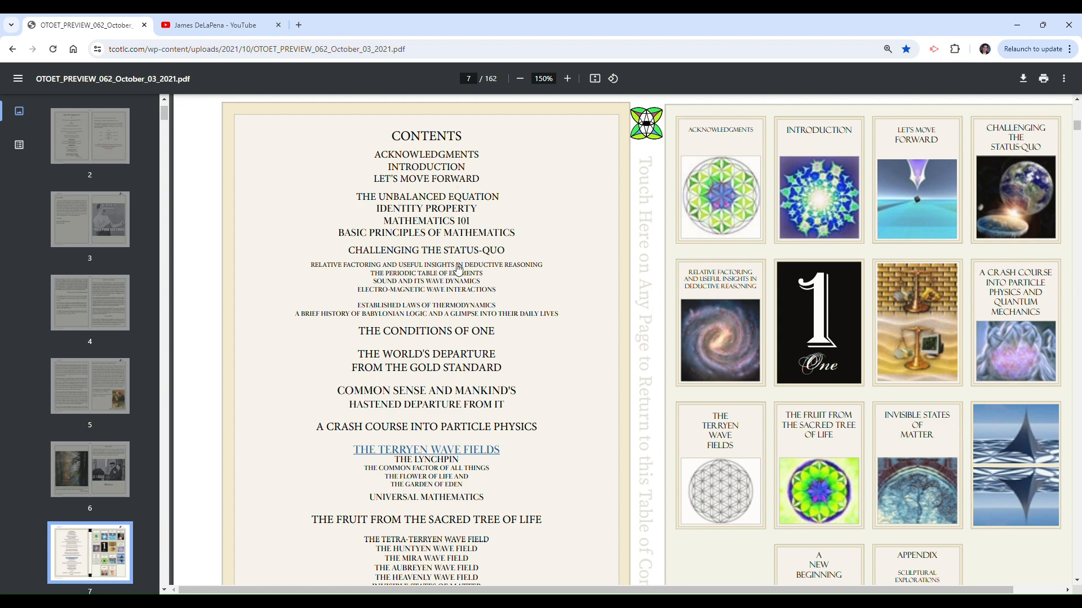
# Bring page 7's table of contents into view, enlarged through the Status-Quo headings.
pyautogui.click(567, 78)
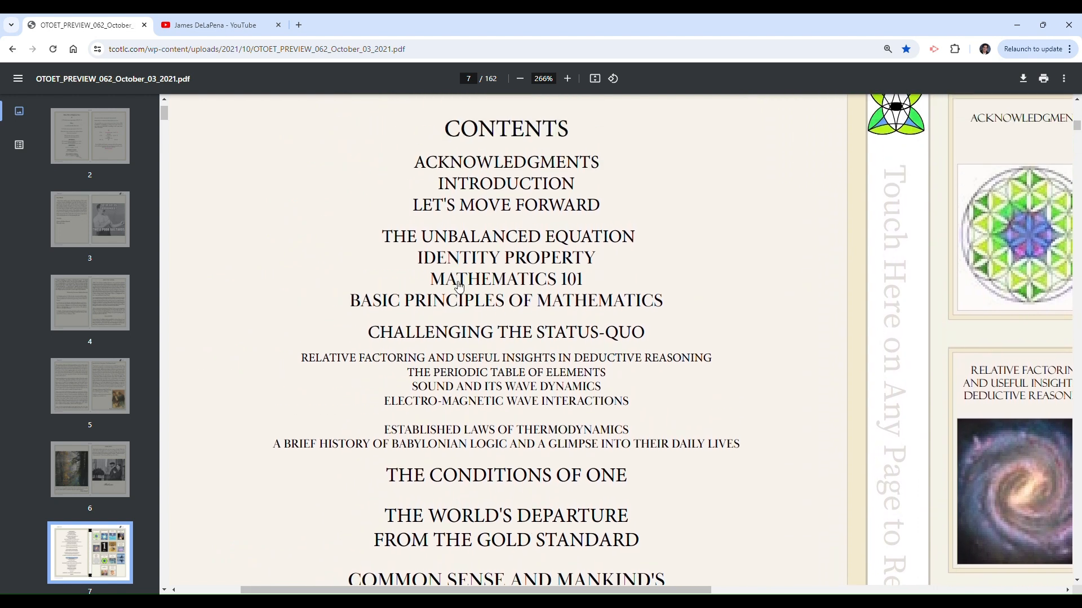
pyautogui.moveTo(609, 286)
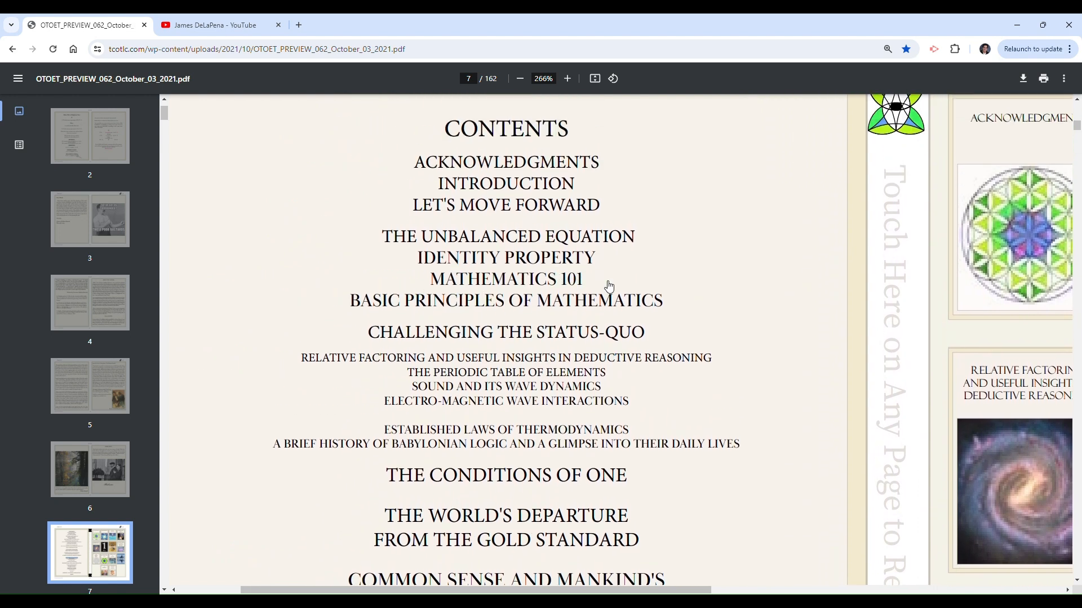
pyautogui.moveTo(686, 340)
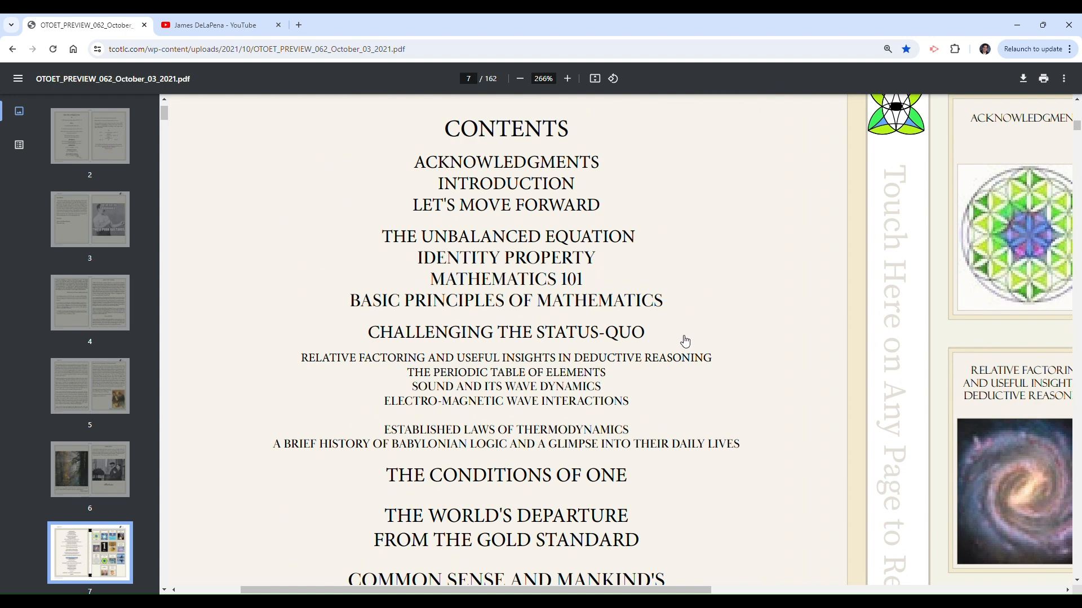
# Scroll the zoomed contents past Terryen Wave Fields to Epilogue, Appendix and Index.
pyautogui.scroll(-3)
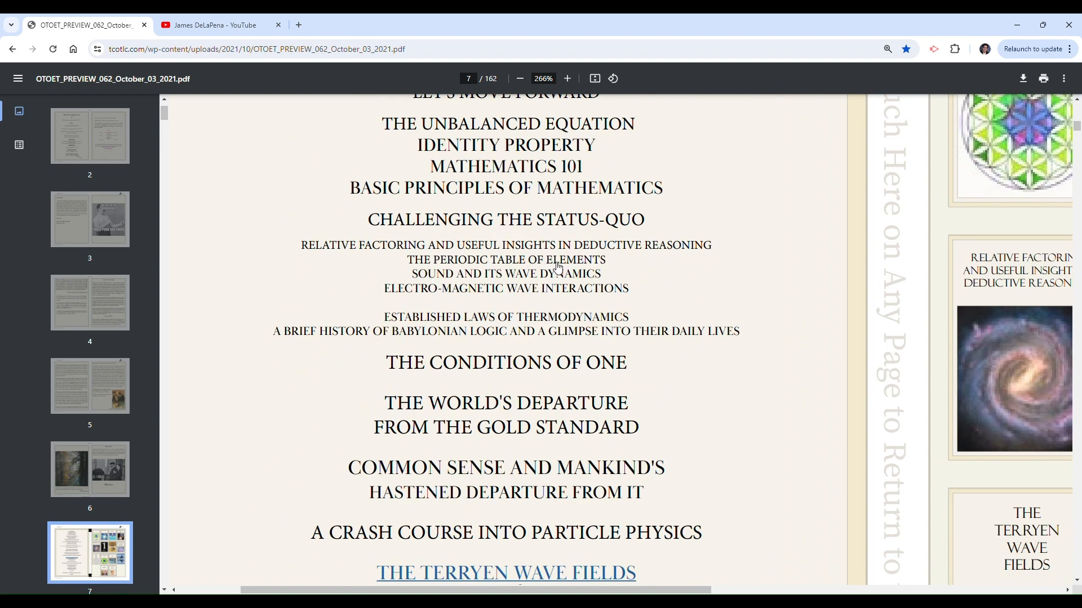
pyautogui.moveTo(569, 282)
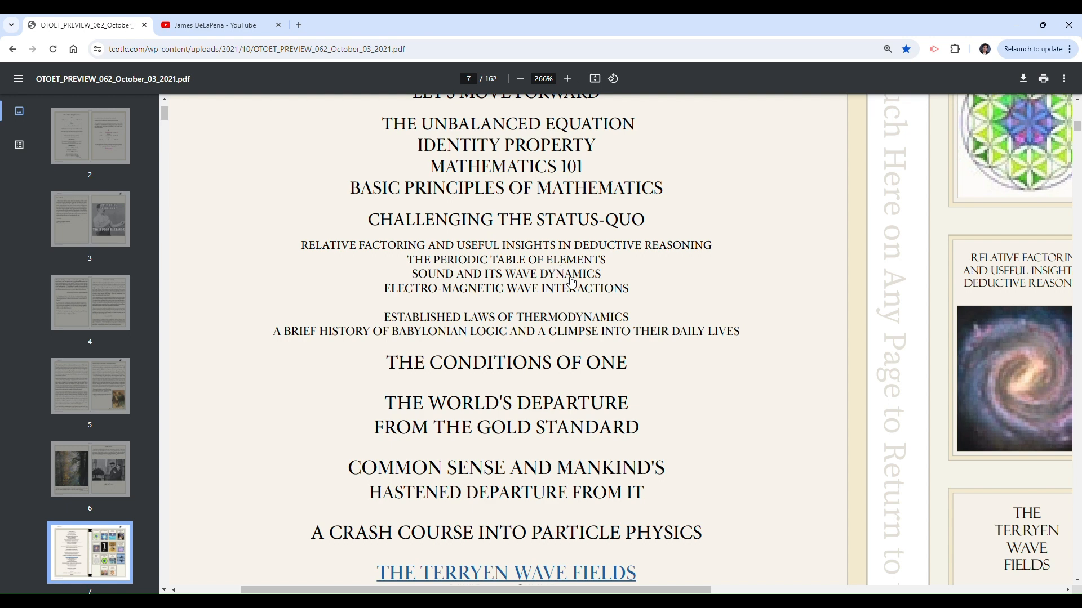
pyautogui.moveTo(576, 304)
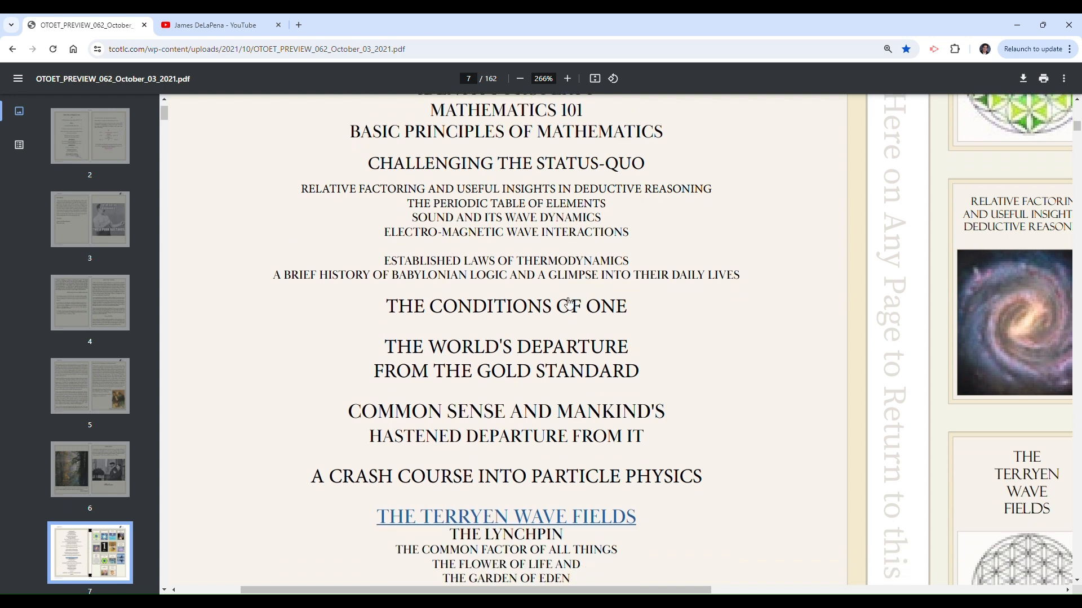
pyautogui.moveTo(525, 269)
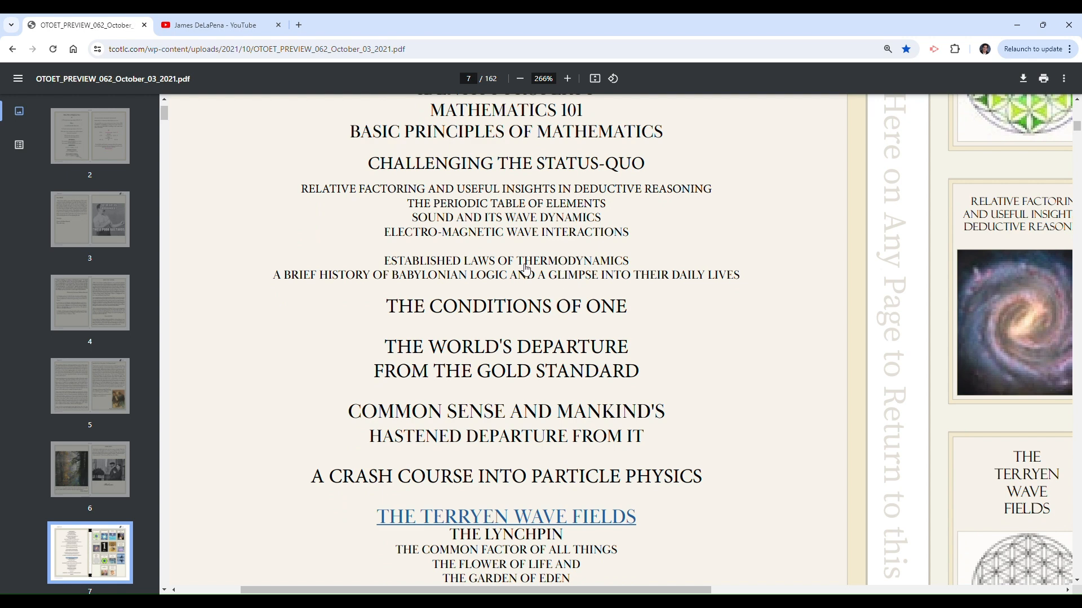
pyautogui.moveTo(540, 295)
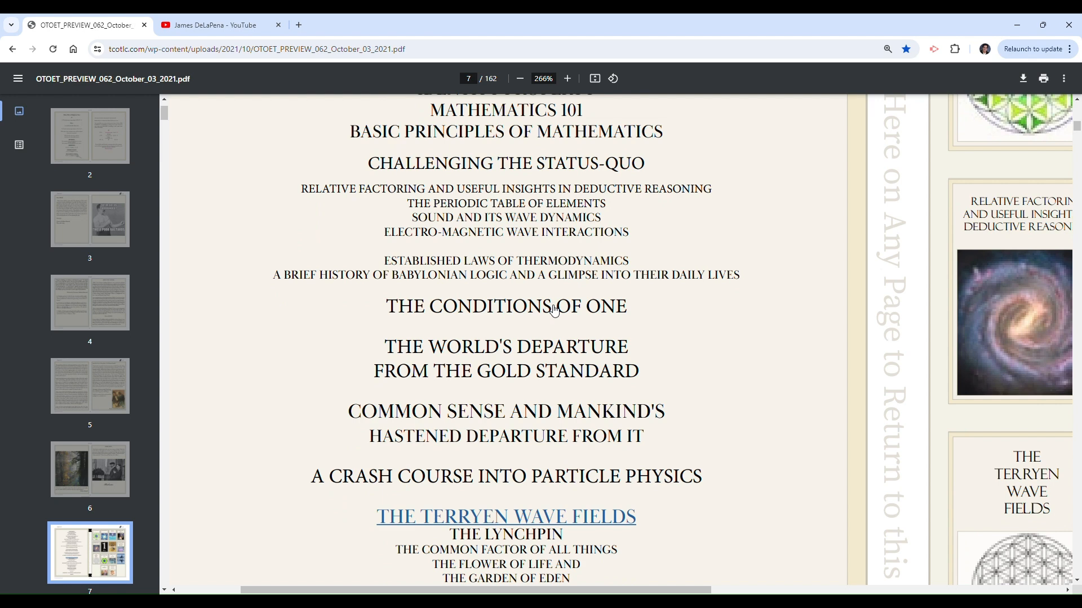
pyautogui.moveTo(577, 282)
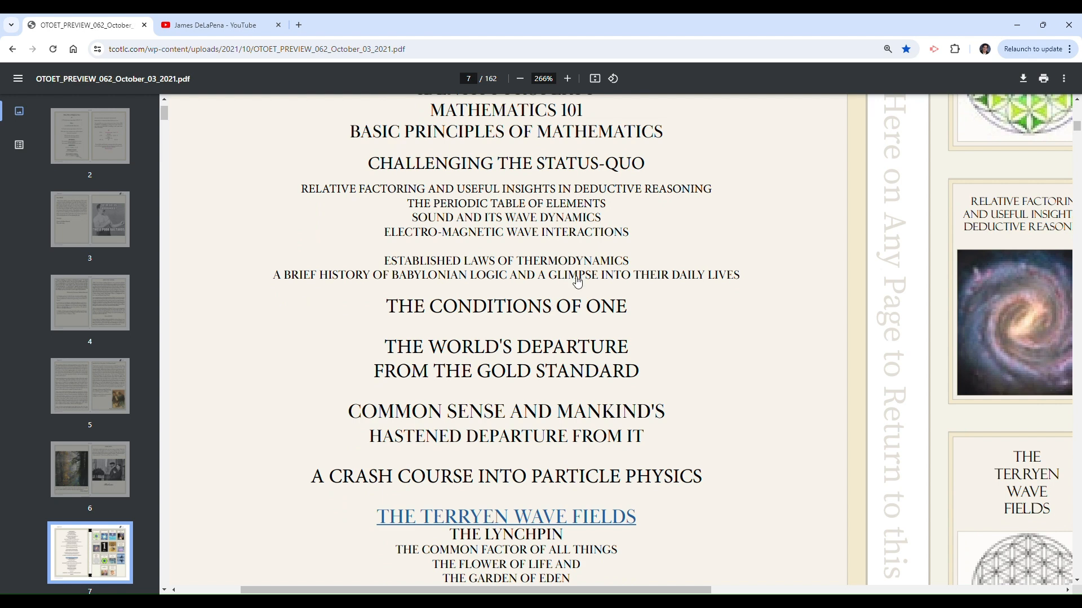
pyautogui.moveTo(698, 310)
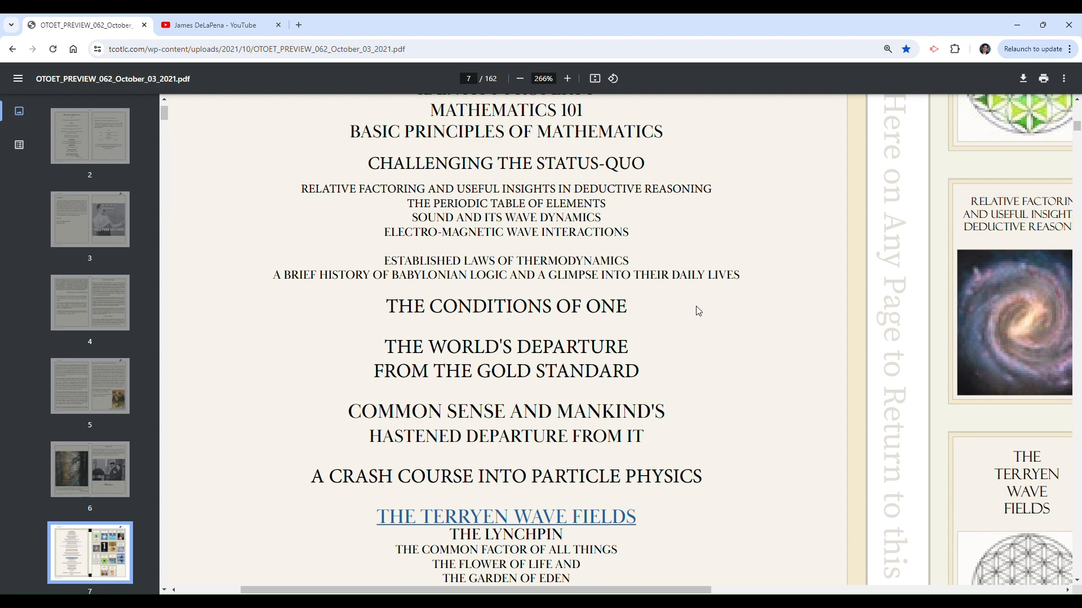
pyautogui.moveTo(697, 285)
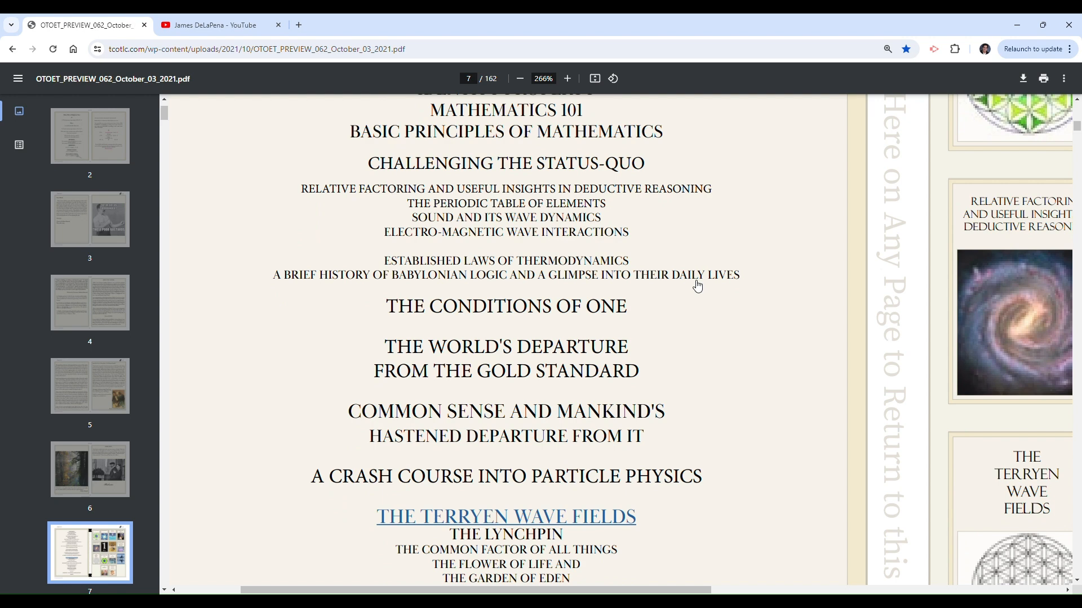
pyautogui.scroll(-3)
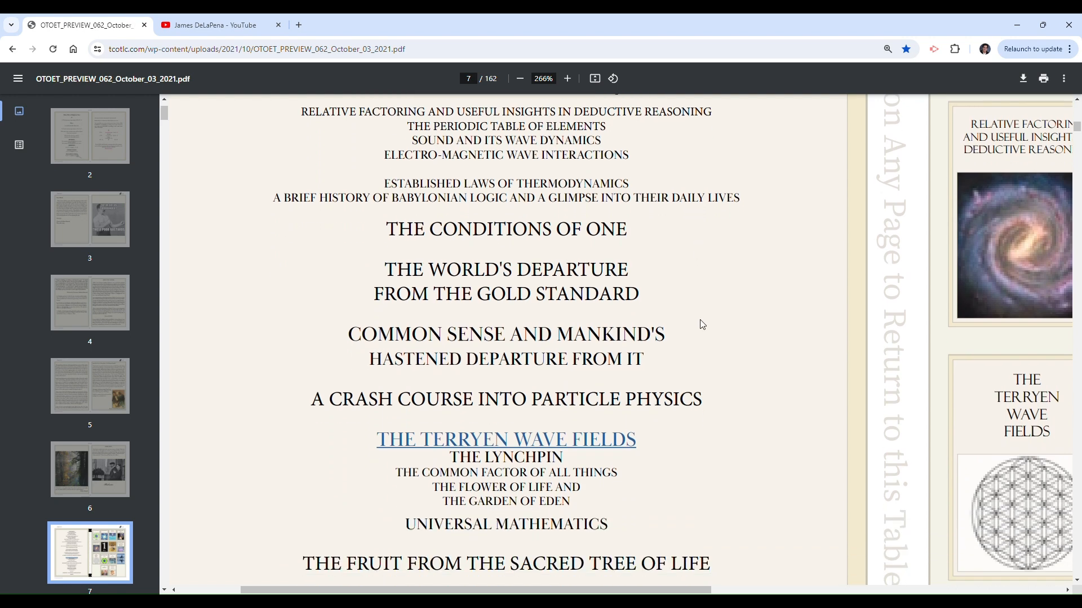
pyautogui.scroll(-3)
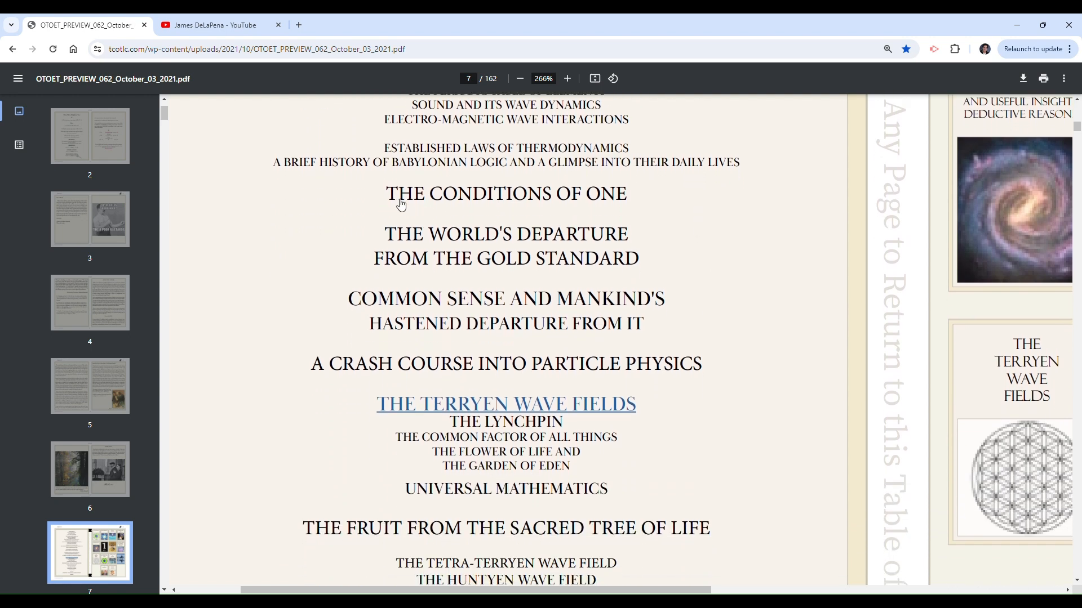
pyautogui.moveTo(617, 251)
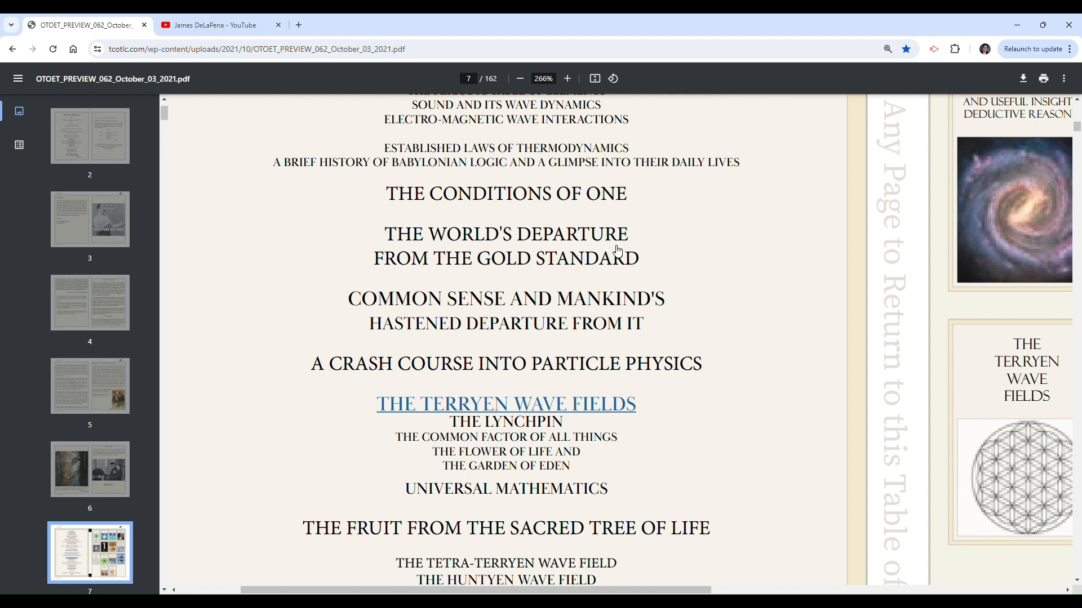
pyautogui.moveTo(702, 283)
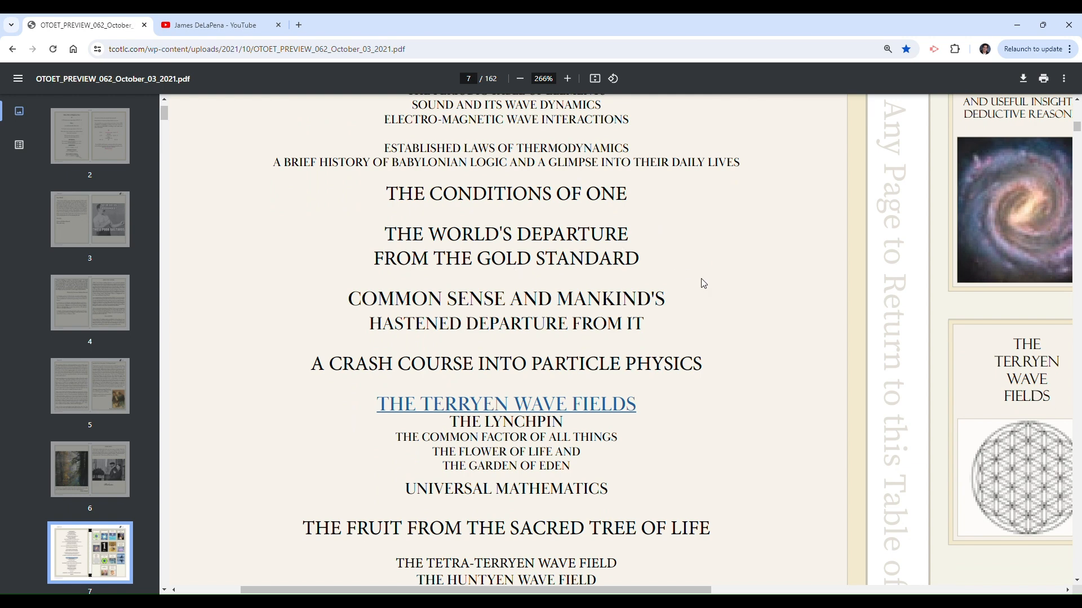
pyautogui.moveTo(706, 280)
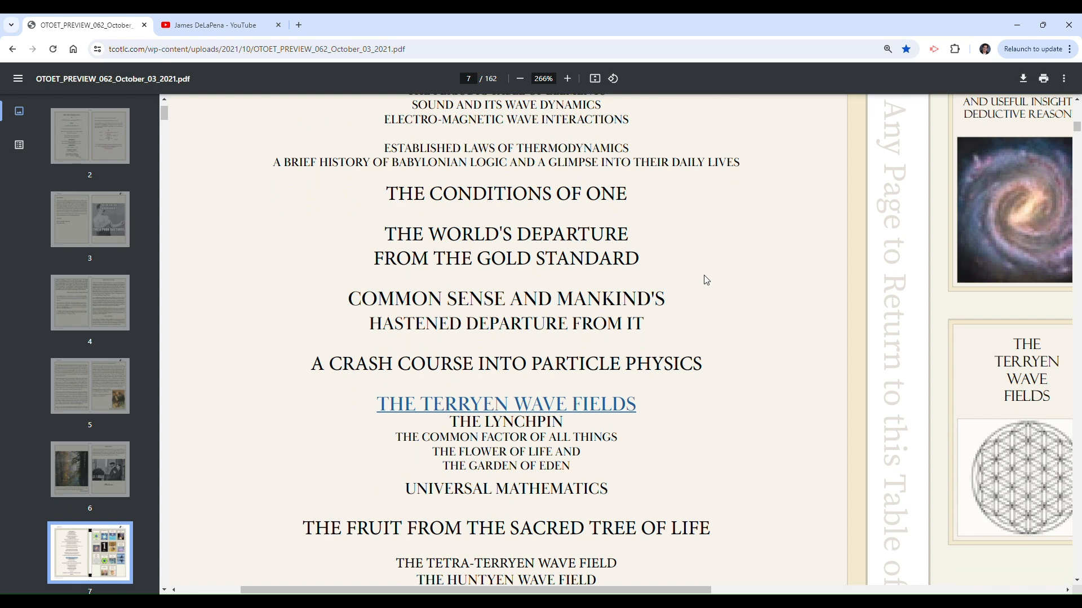
pyautogui.scroll(-3)
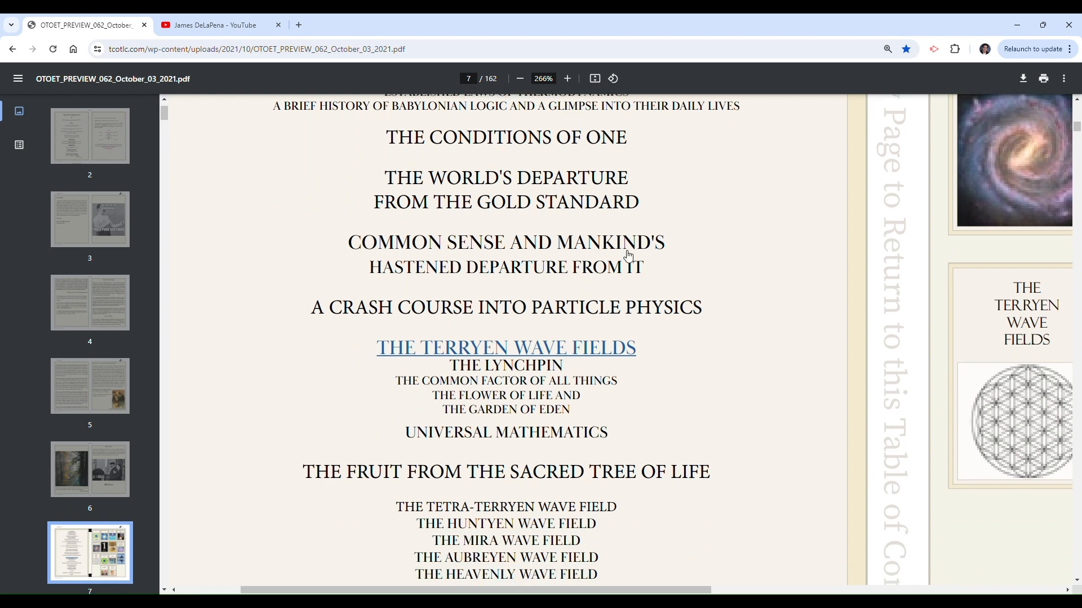
pyautogui.moveTo(716, 277)
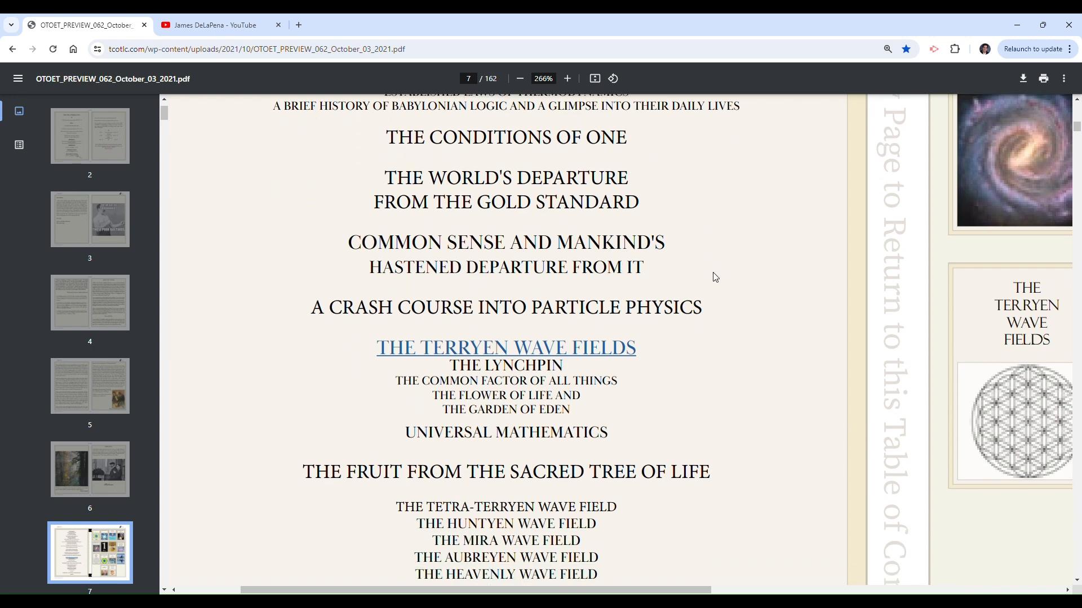
pyautogui.scroll(-3)
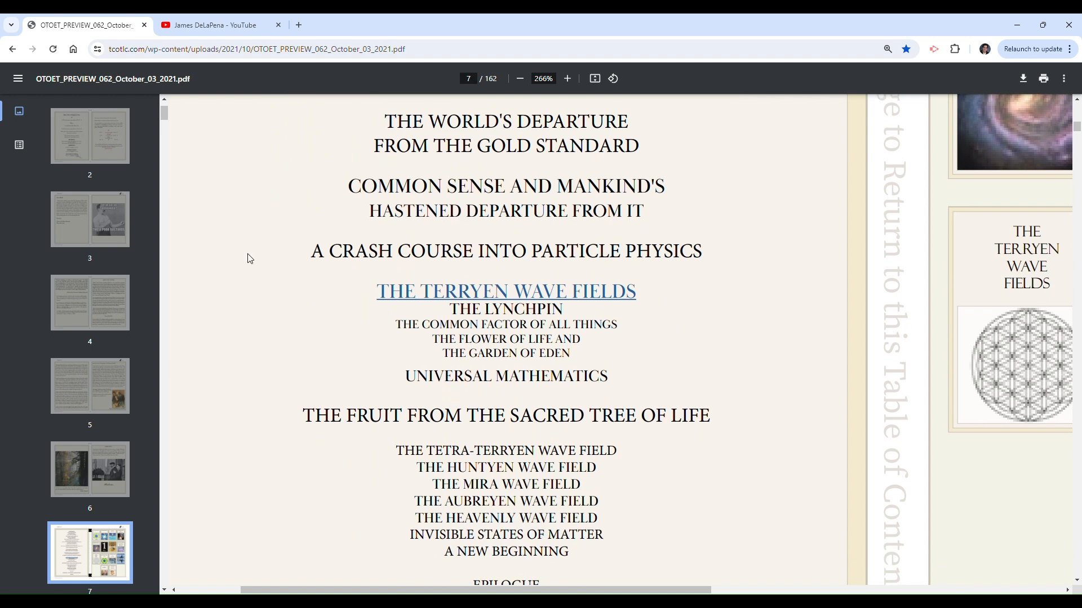
pyautogui.moveTo(711, 265)
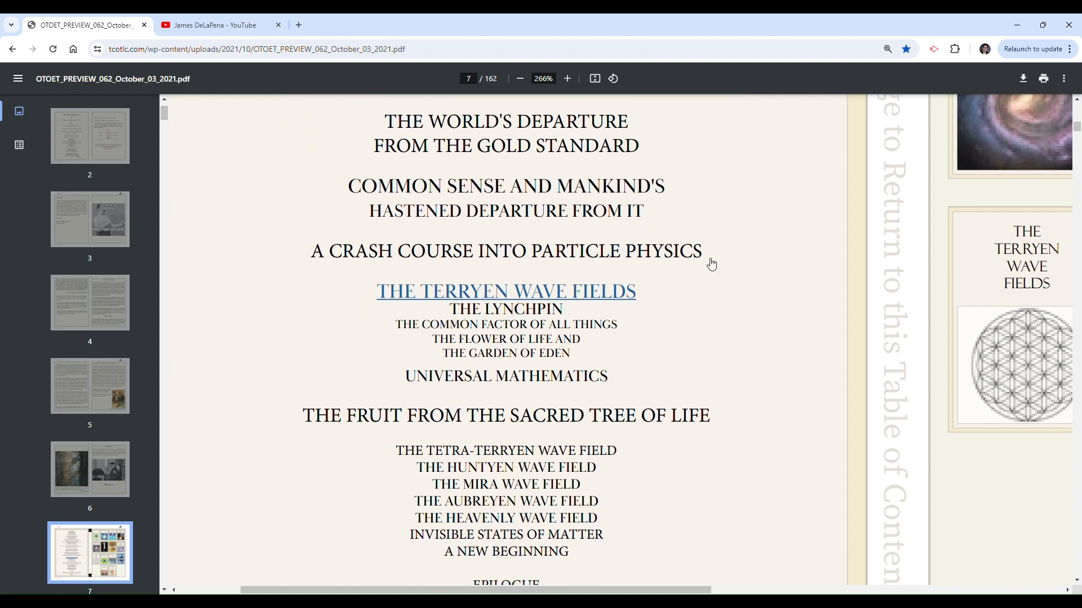
pyautogui.moveTo(662, 286)
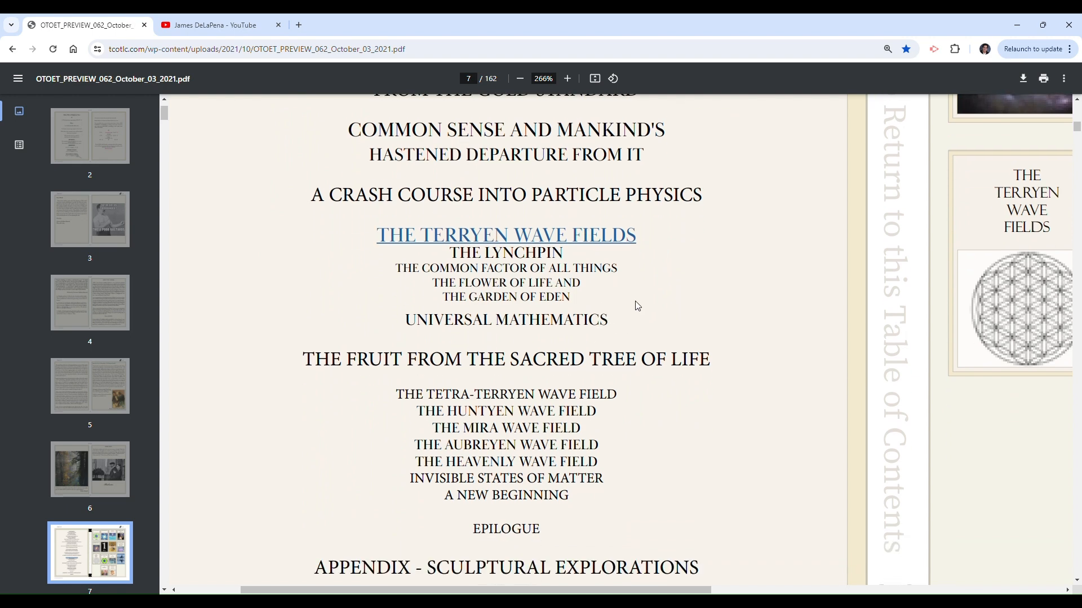
pyautogui.moveTo(587, 337)
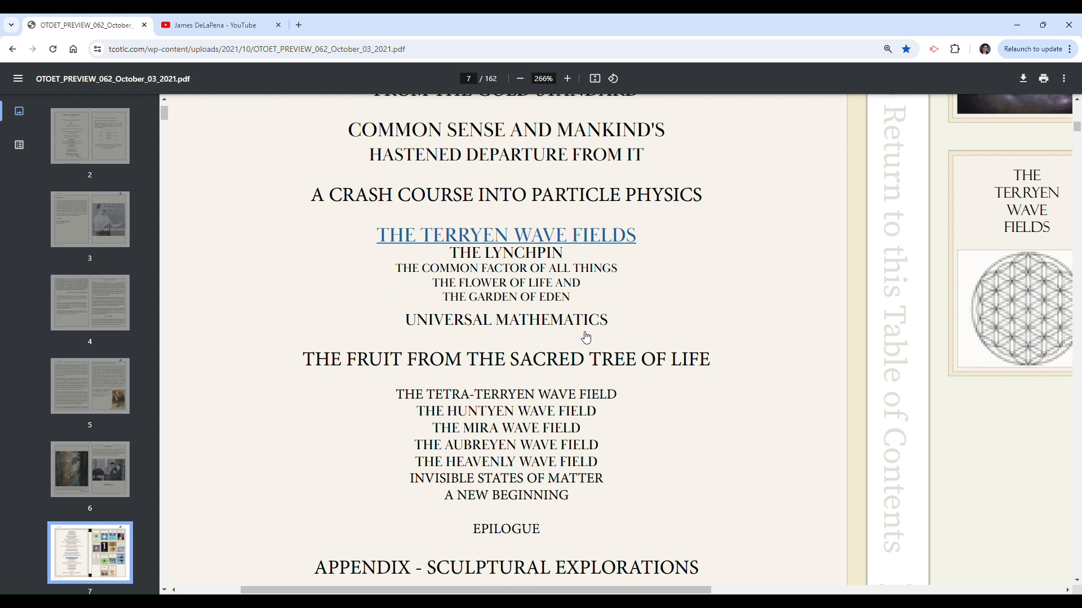
pyautogui.scroll(-3)
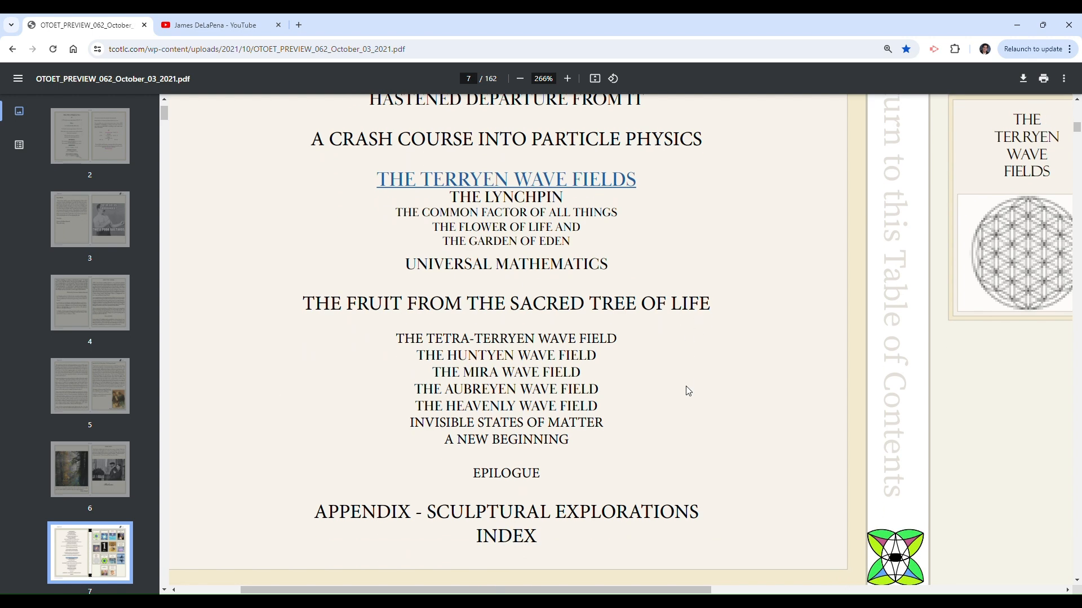
pyautogui.moveTo(681, 361)
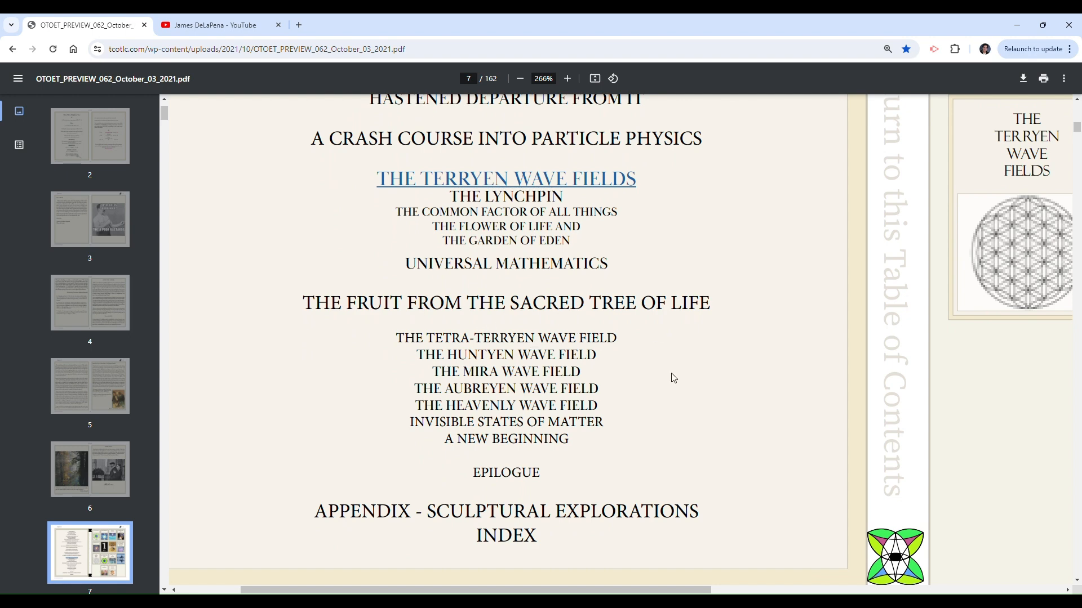
pyautogui.moveTo(474, 320)
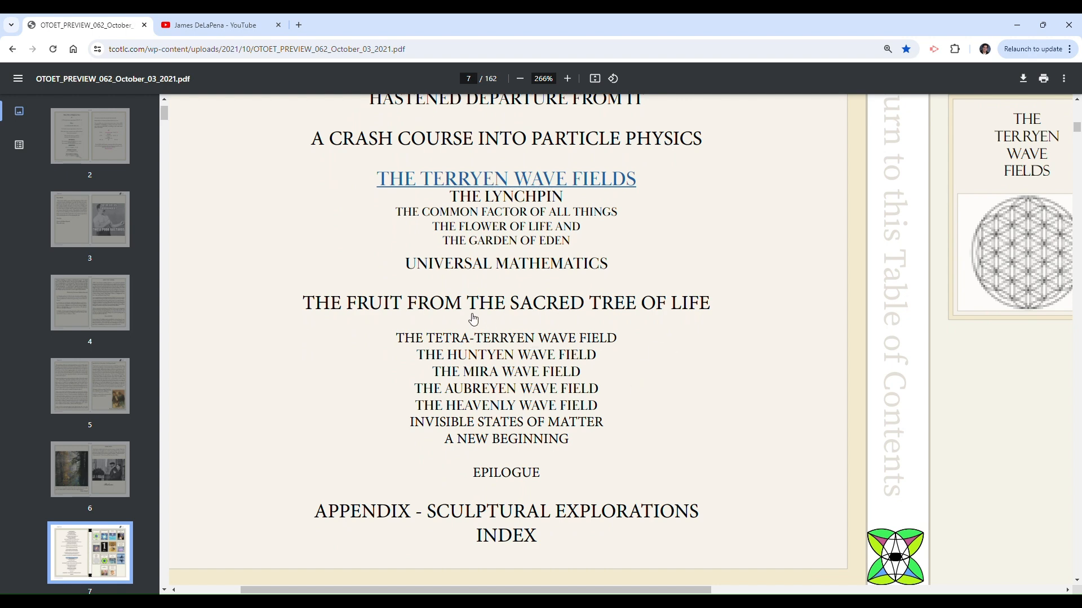
pyautogui.moveTo(543, 443)
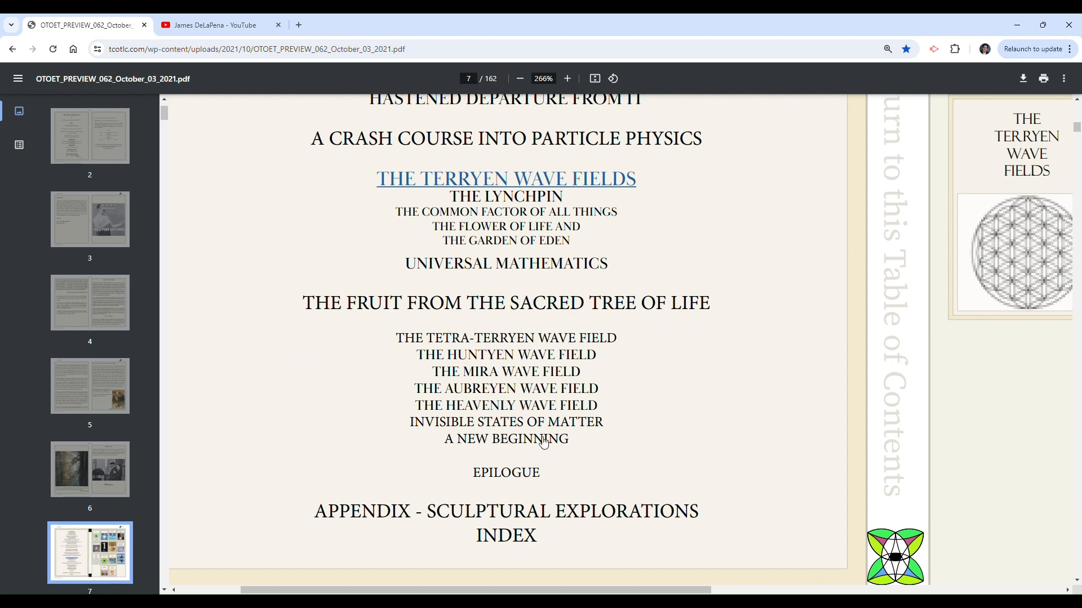
pyautogui.moveTo(638, 424)
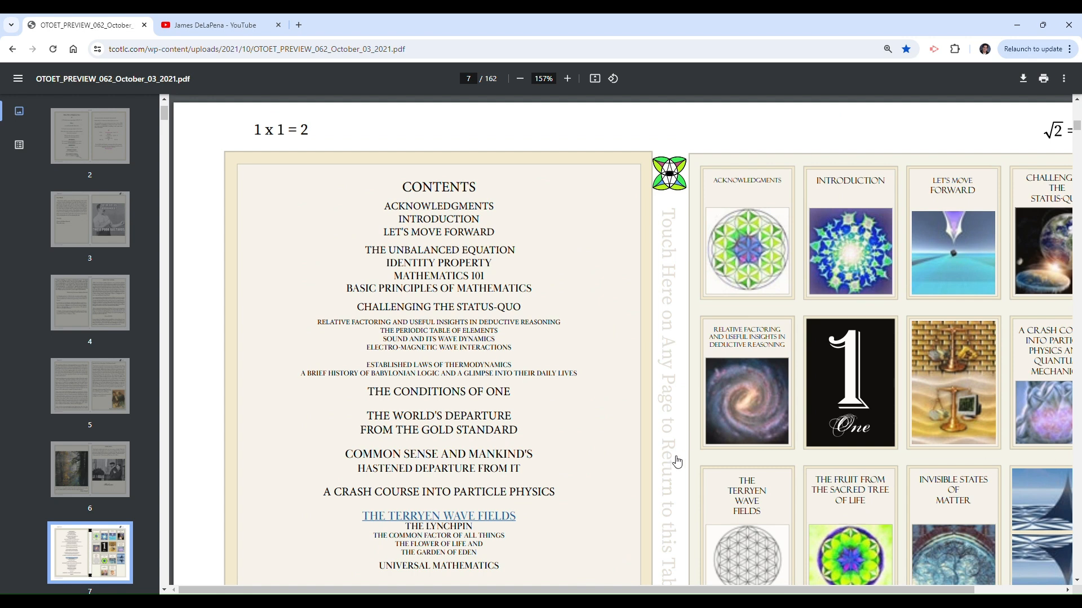
# Zoom to 157% so the full Contents heading and chapter image grid show together.
pyautogui.scroll(-3)
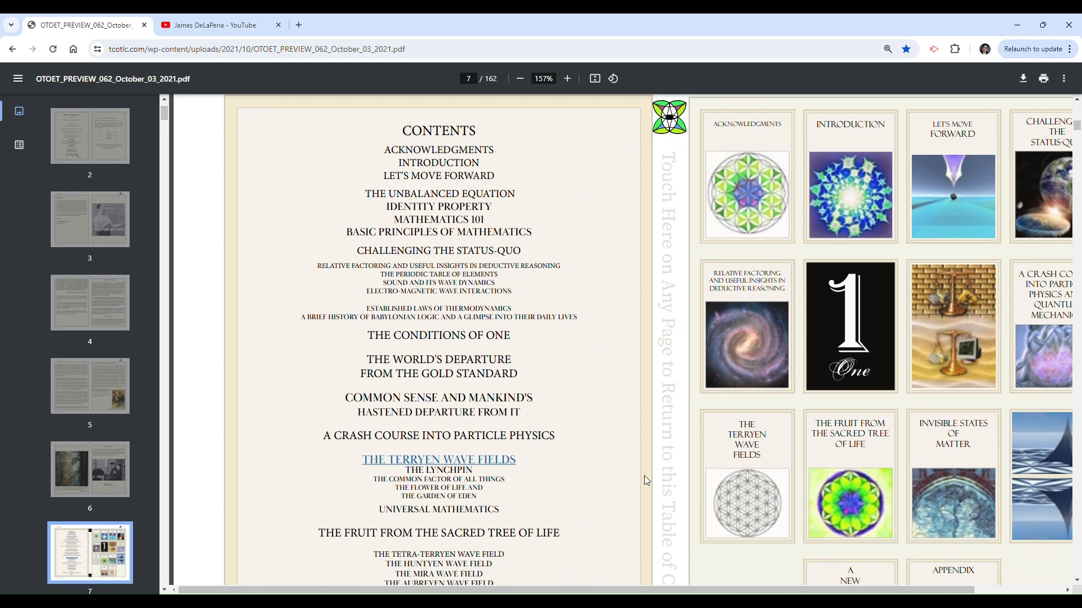
pyautogui.moveTo(643, 477)
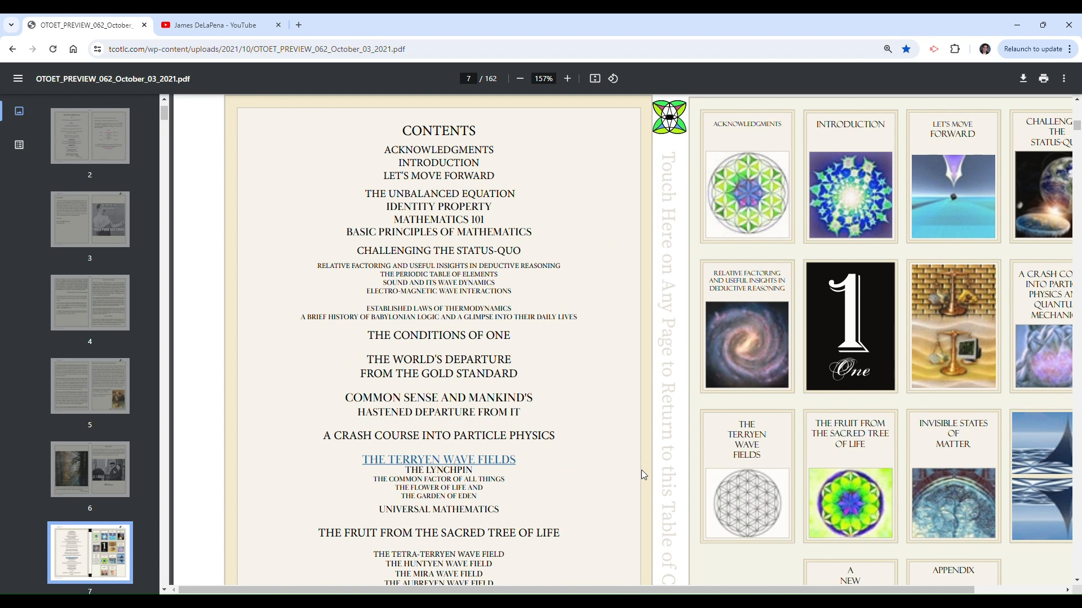
pyautogui.moveTo(644, 474)
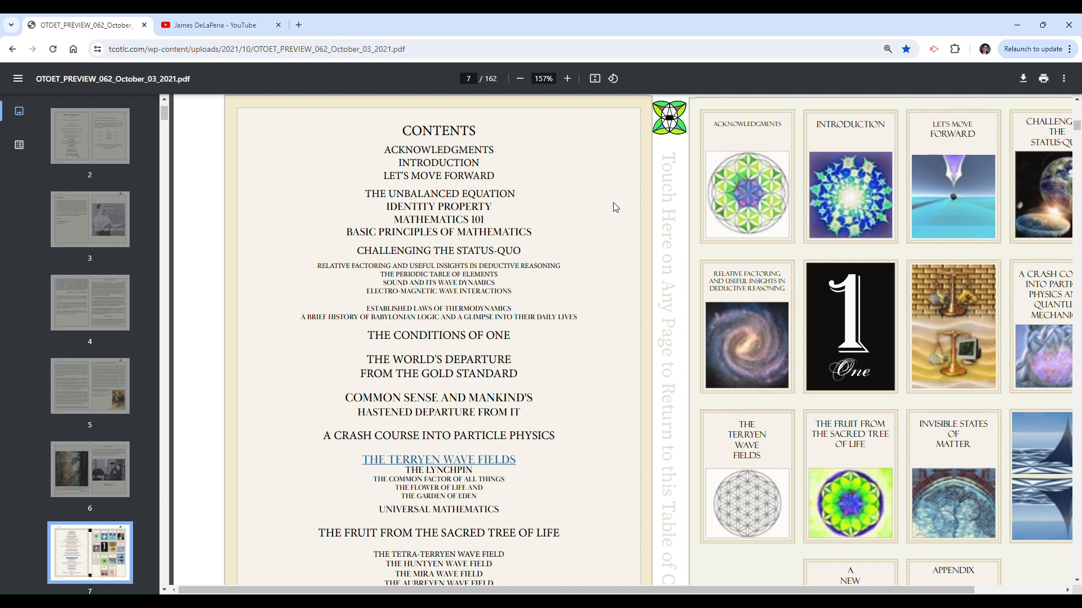
pyautogui.moveTo(614, 264)
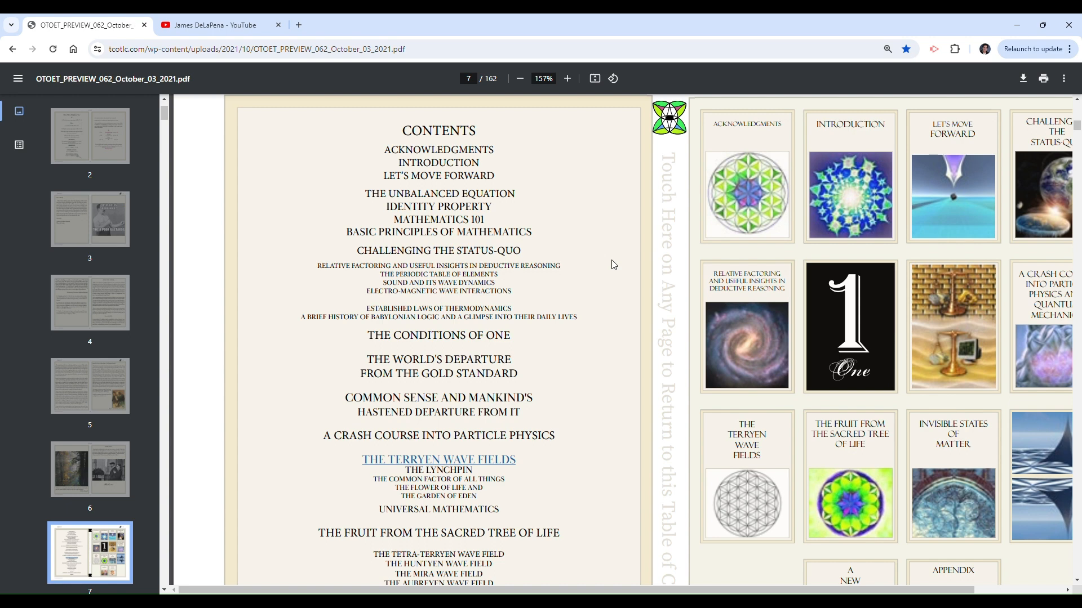
pyautogui.moveTo(1030, 93)
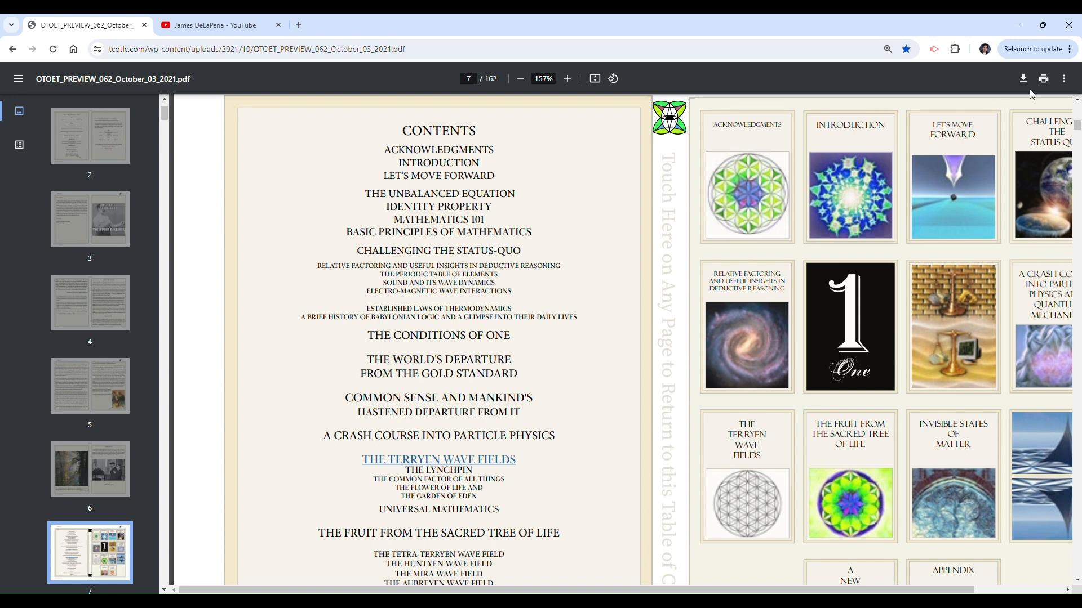
pyautogui.moveTo(1031, 95)
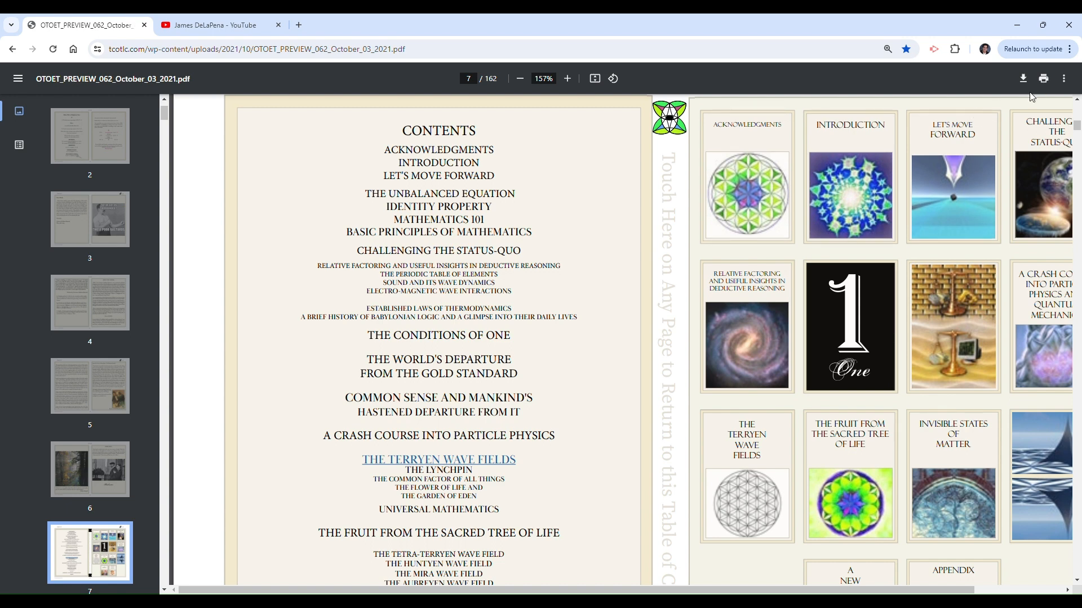